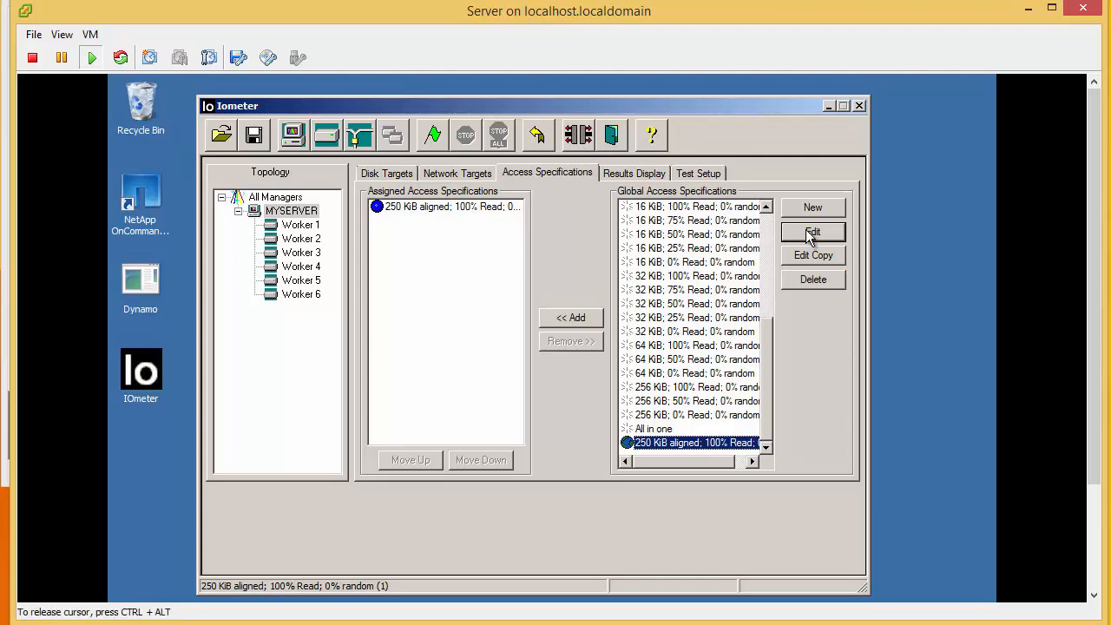
- Start the 250 KiB read IOmeter test and watch its live results (~474 IOPS, 121 MBPS, 12.66 ms)
left_click(813, 232)
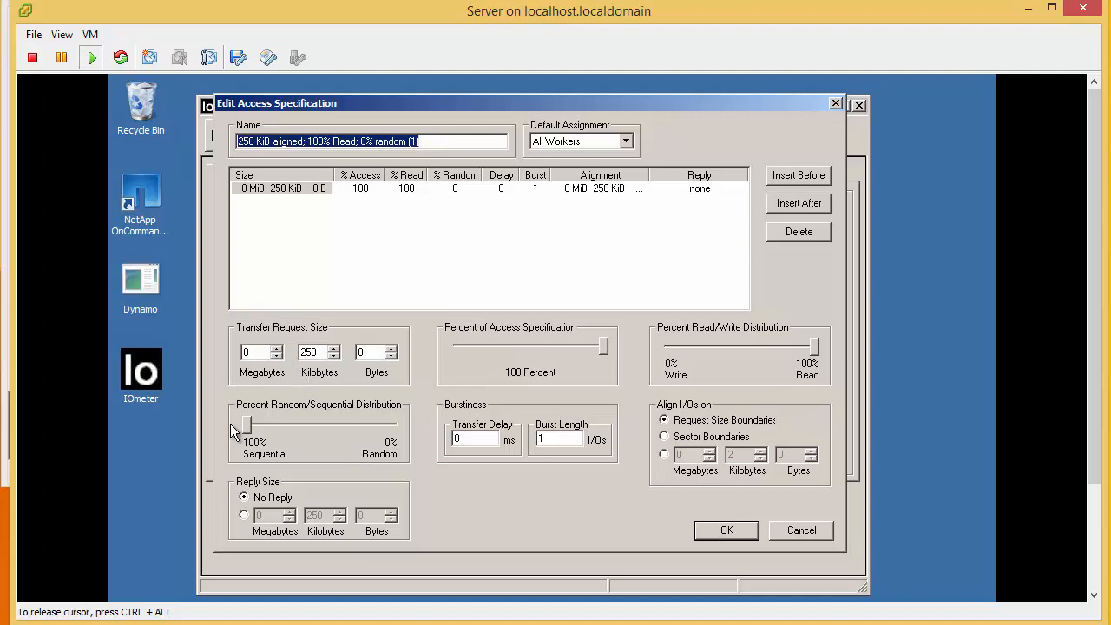
mouse_move(242, 421)
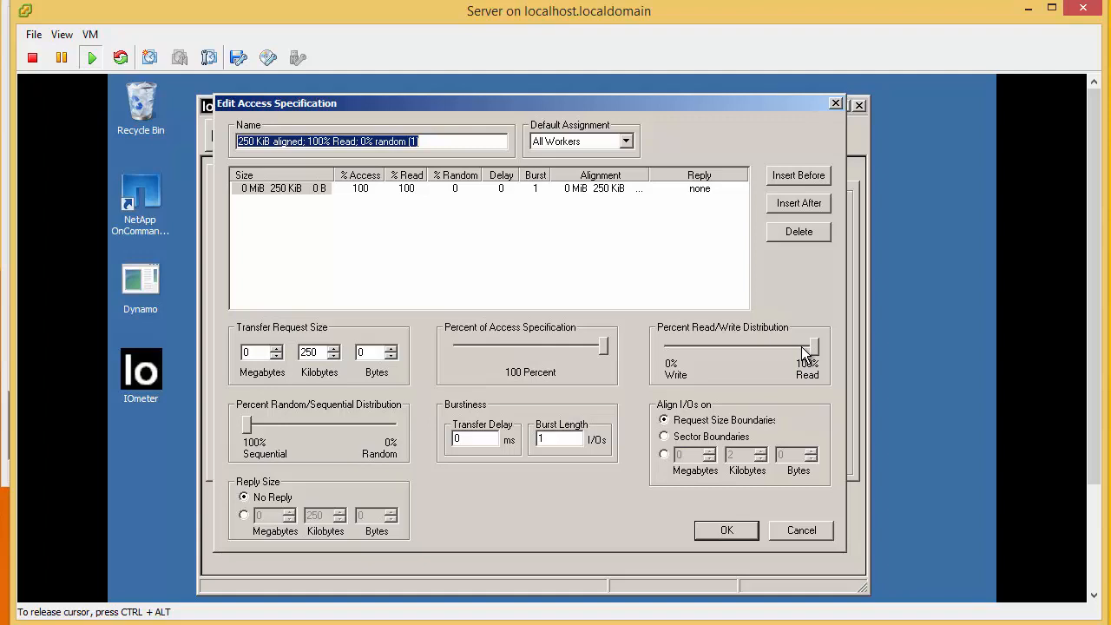
mouse_move(793, 377)
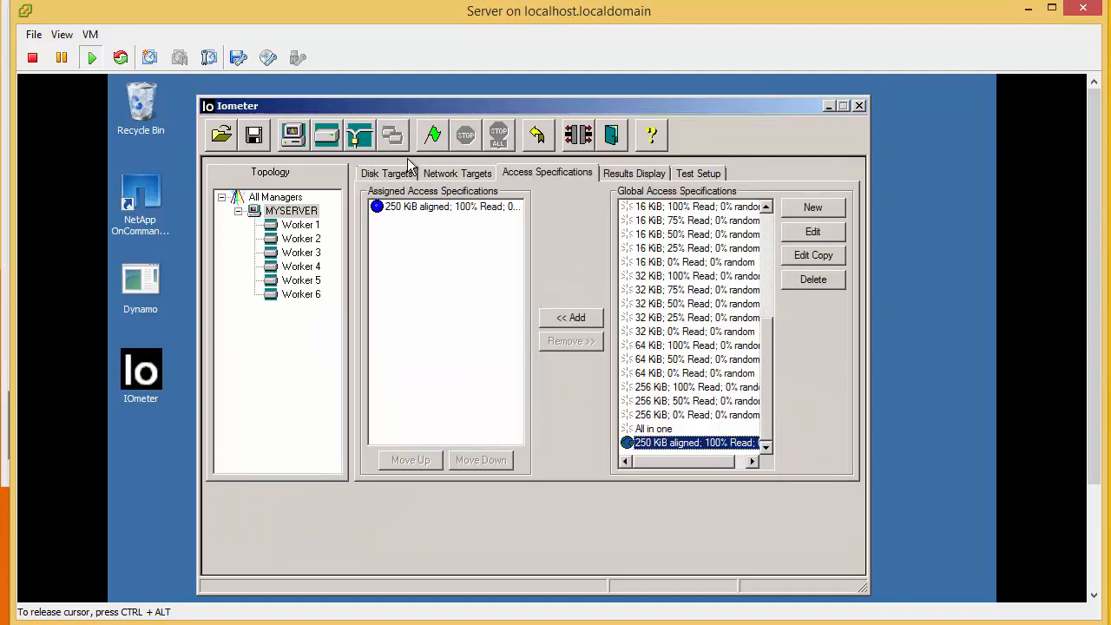
left_click(431, 134)
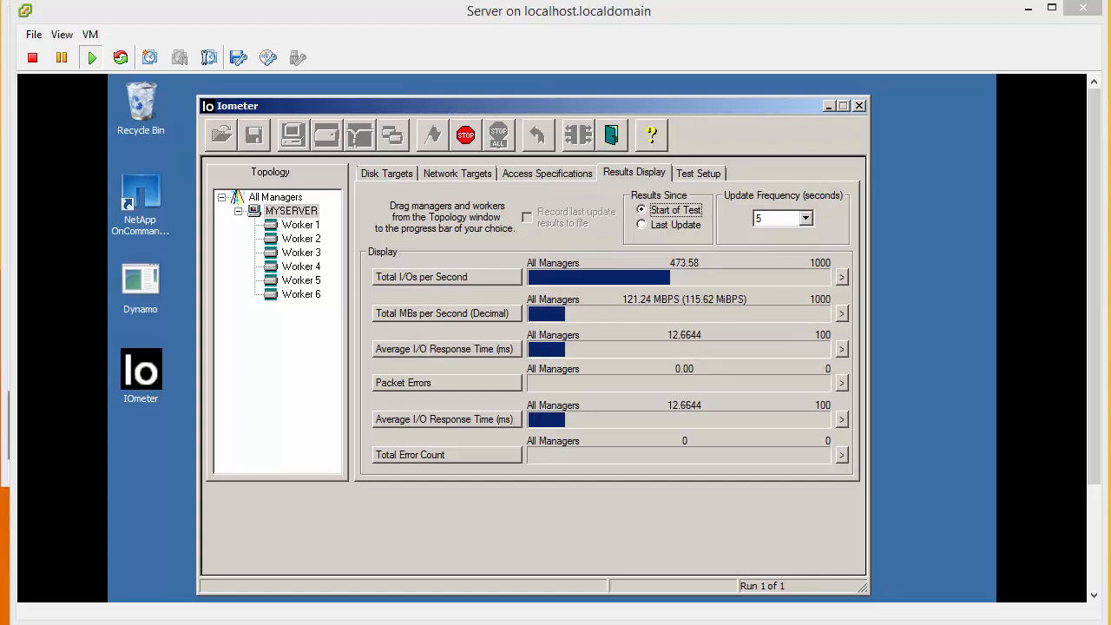
mouse_move(640, 307)
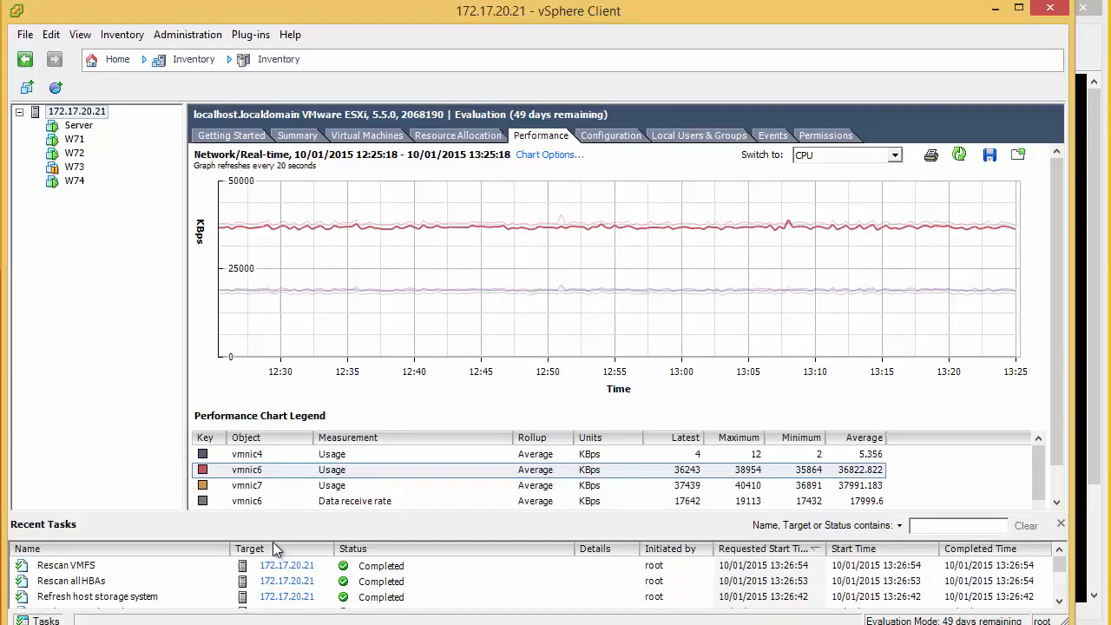
left_click(296, 136)
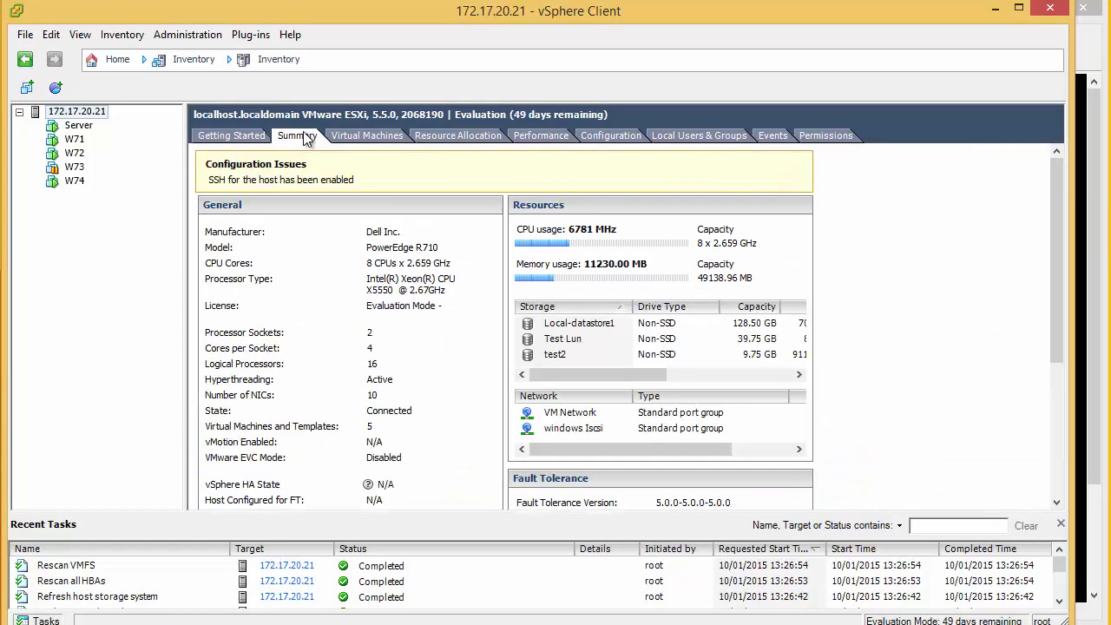
mouse_move(481, 145)
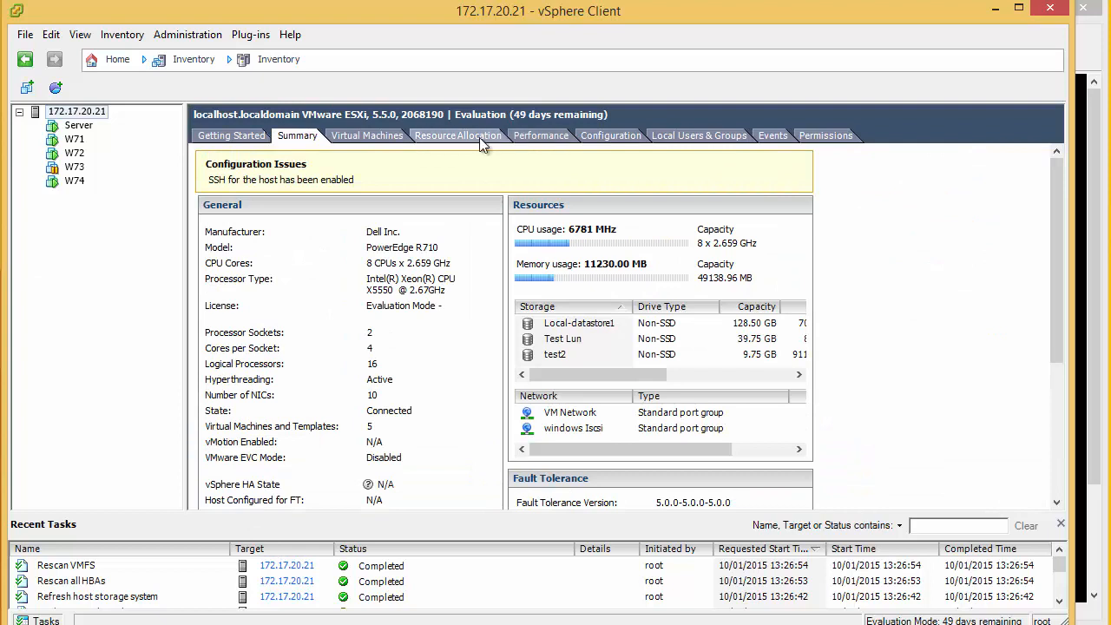
left_click(610, 135)
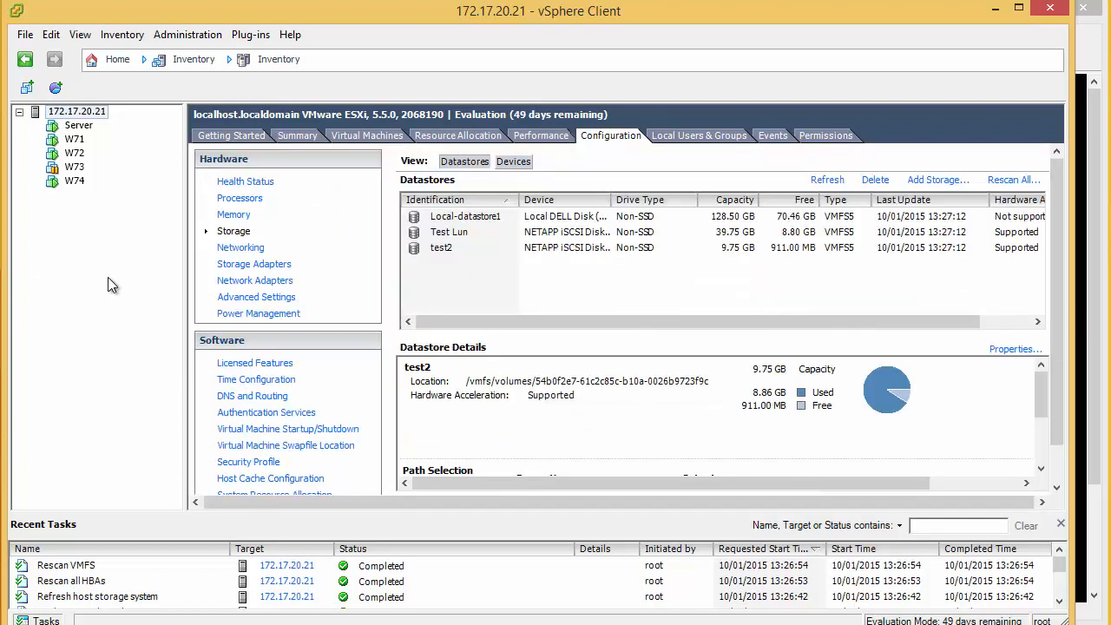
left_click(240, 248)
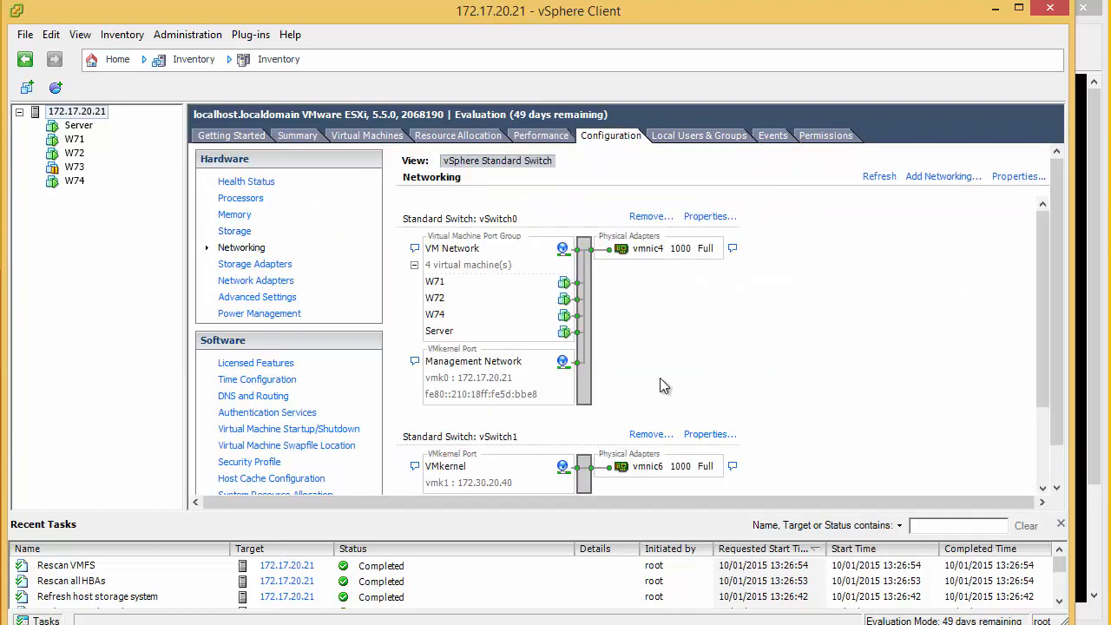
scroll("down", 3)
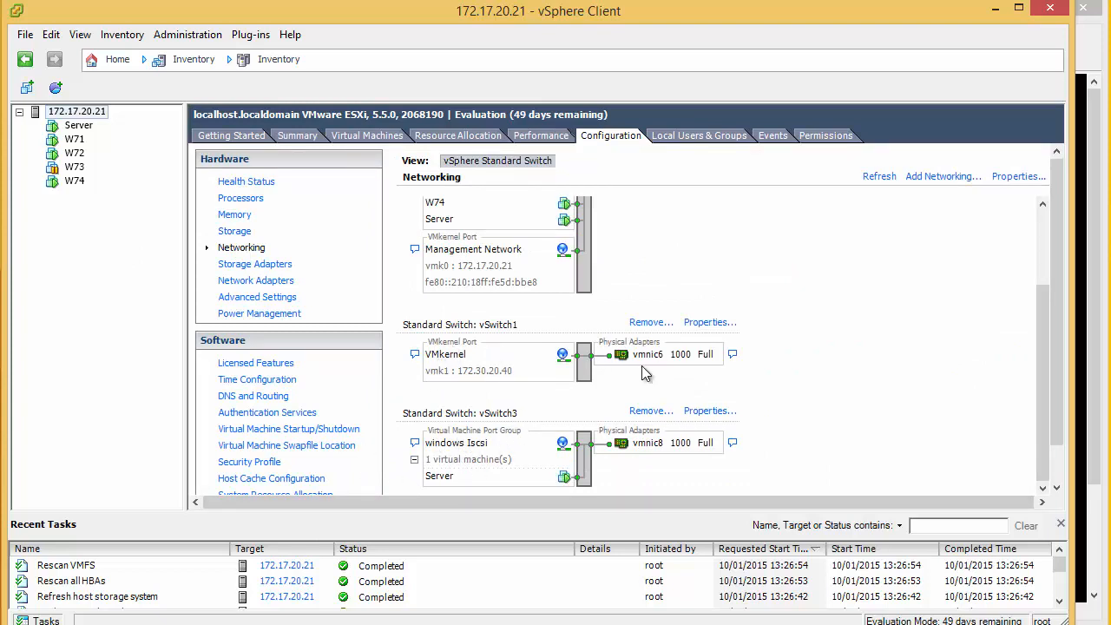
left_click(541, 135)
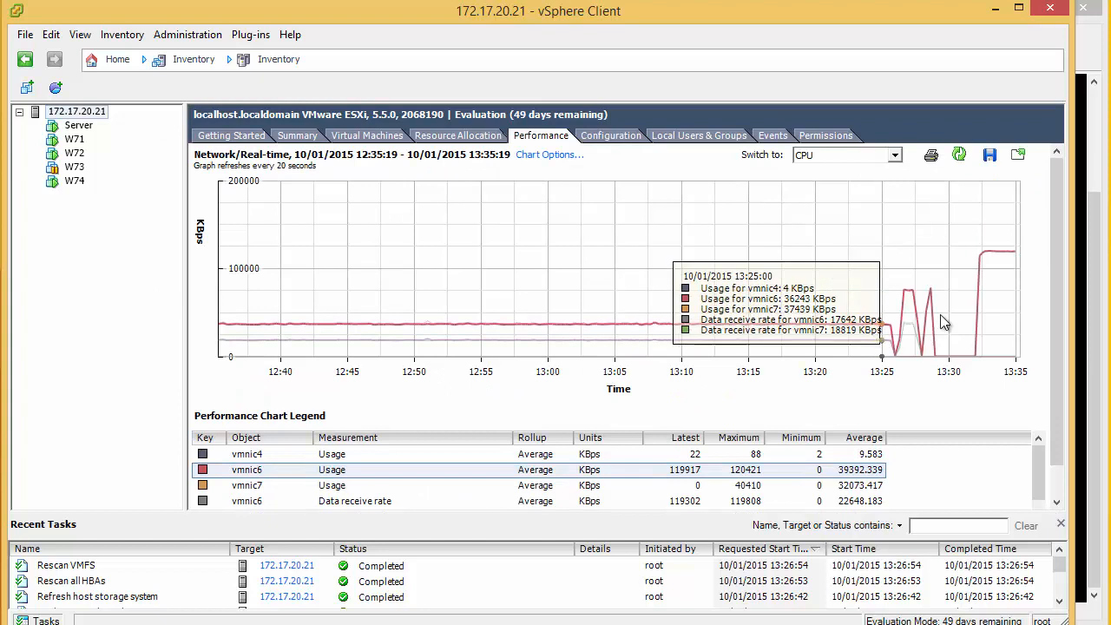
mouse_move(1003, 256)
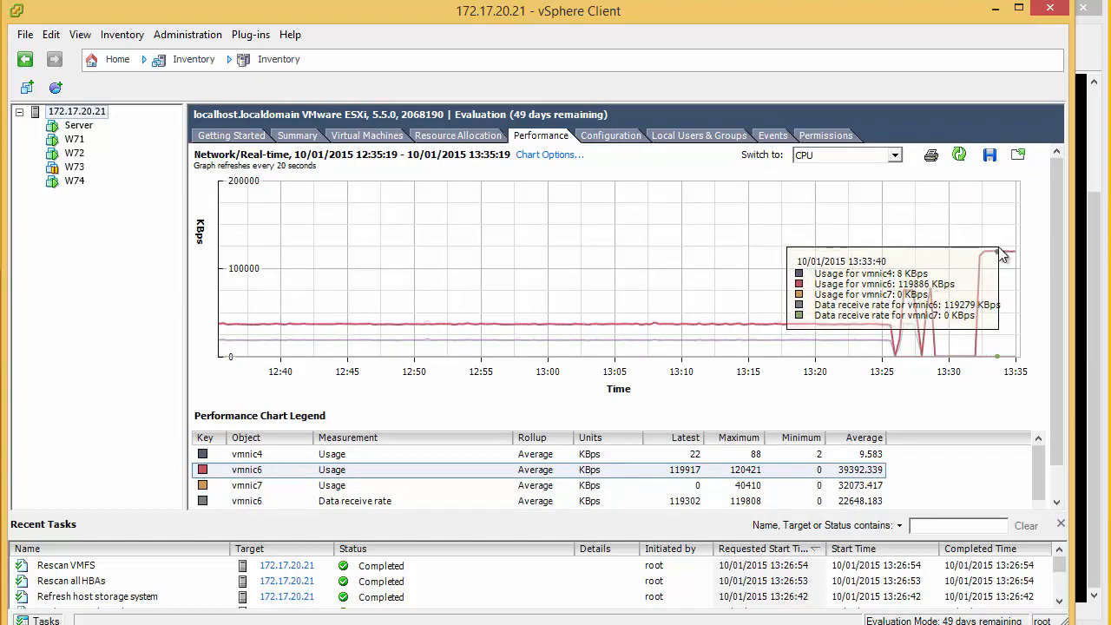
mouse_move(493, 268)
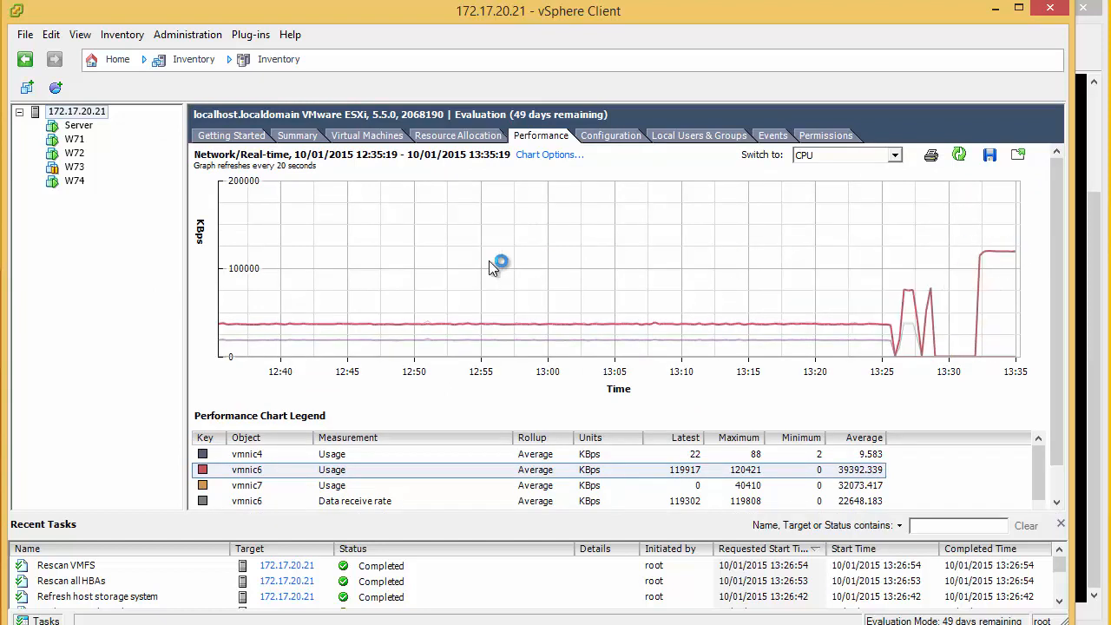
scroll("down", 3)
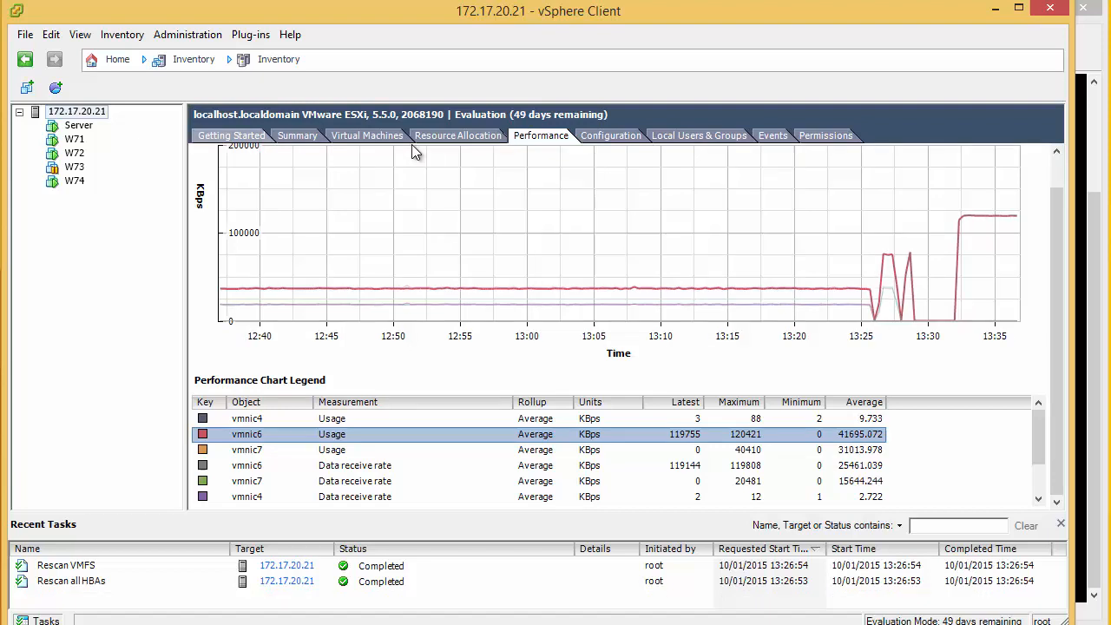
- Show the host's Networking configuration and scroll down to vSwitch1 with vmnic6
left_click(610, 135)
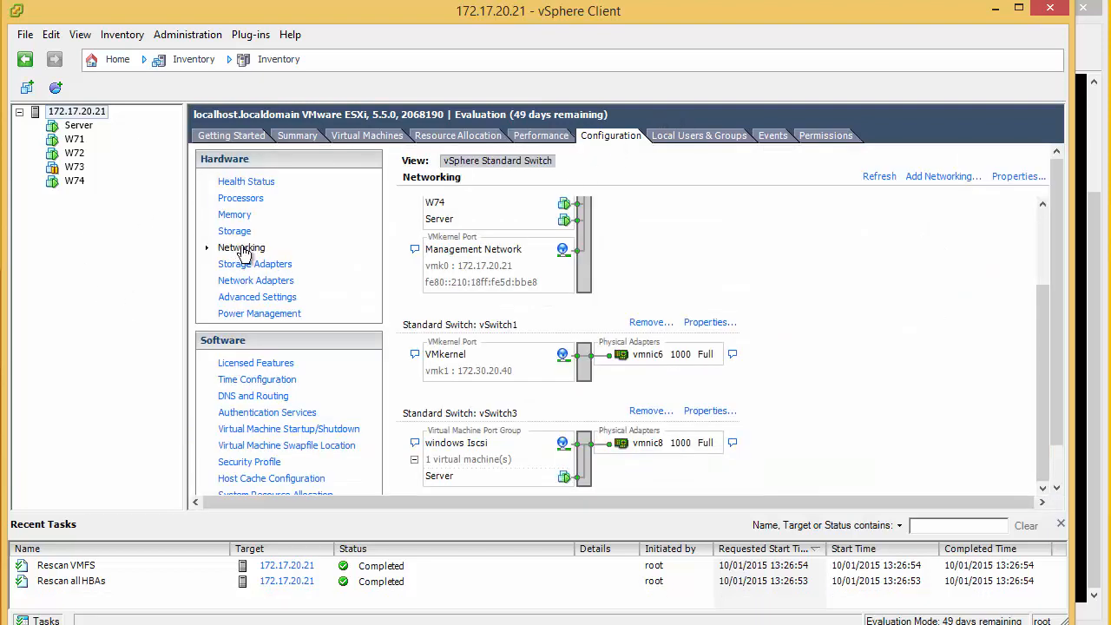
scroll("down", 3)
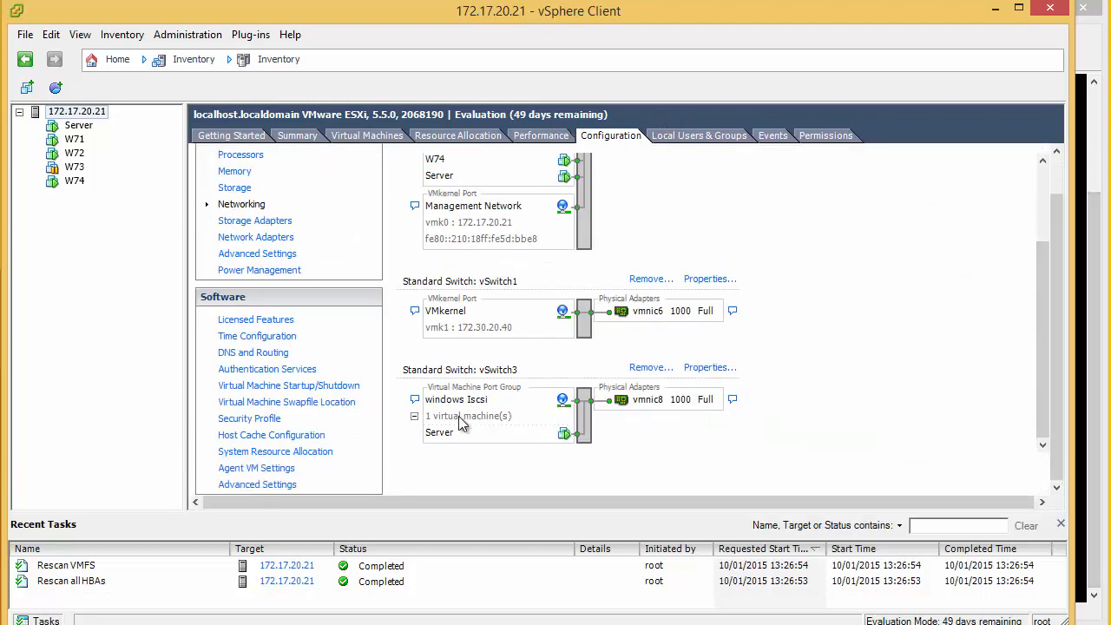
mouse_move(595, 318)
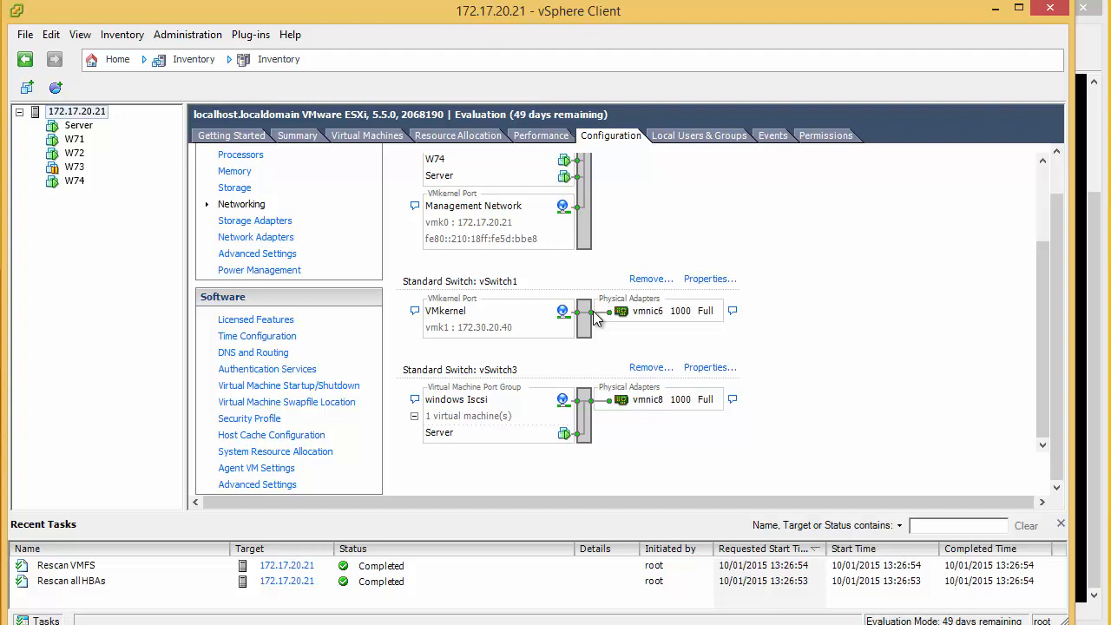
mouse_move(661, 113)
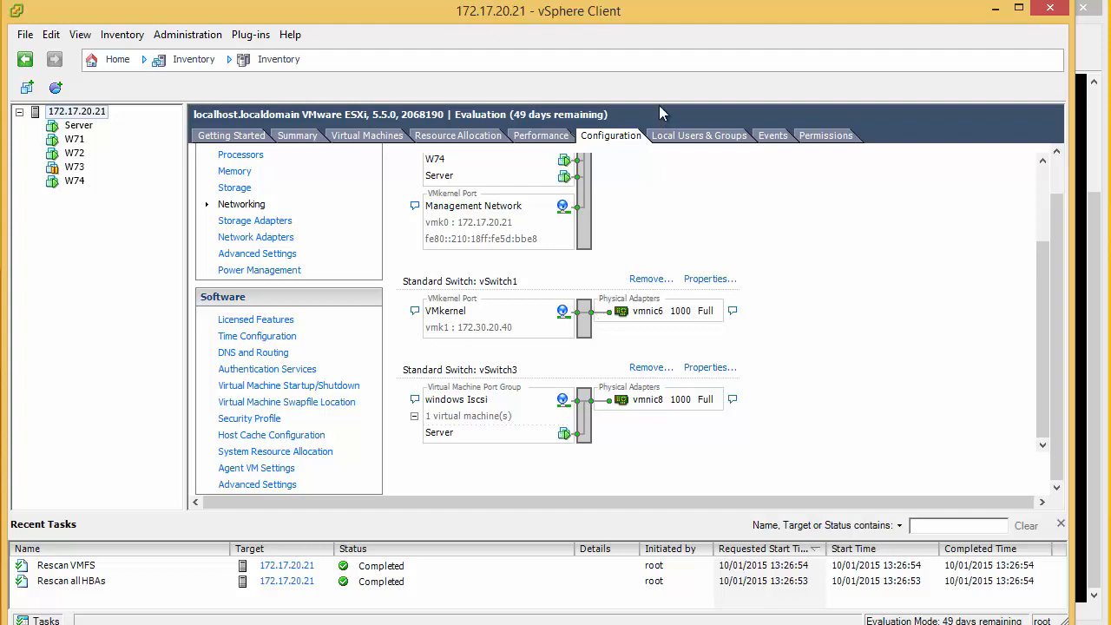
- Add vmnic7 to vSwitch1 as a second active adapter alongside vmnic6
left_click(710, 278)
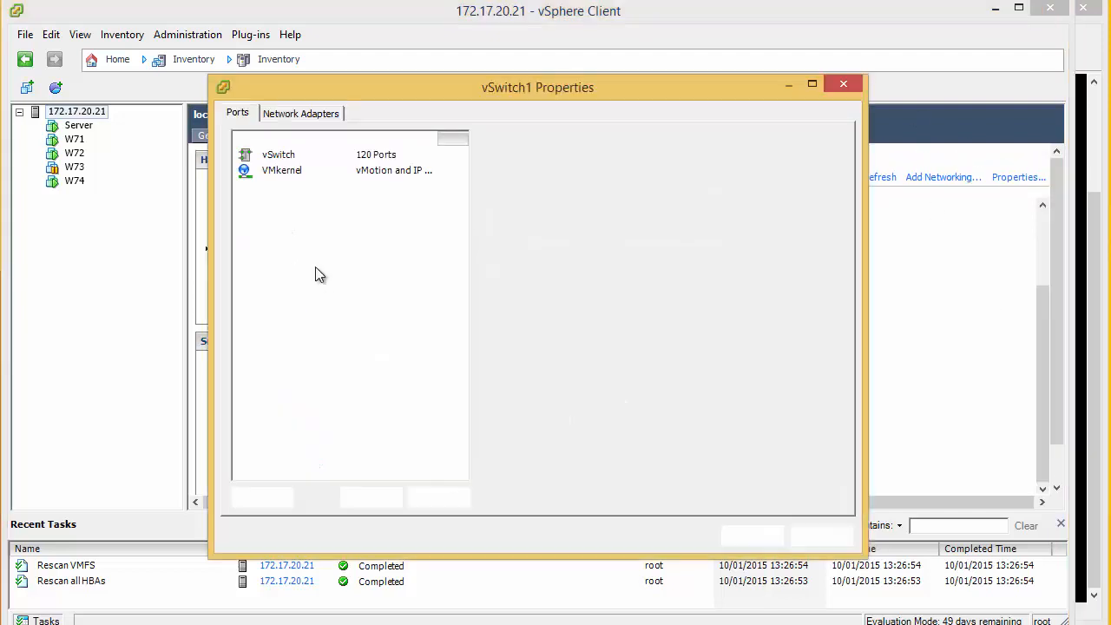
left_click(300, 113)
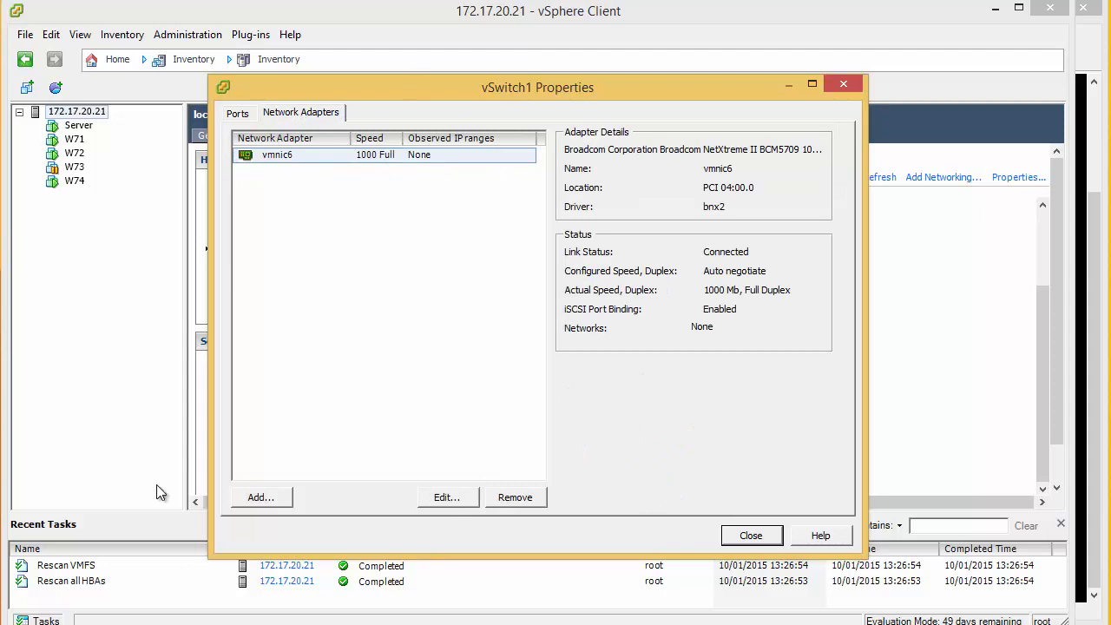
left_click(261, 496)
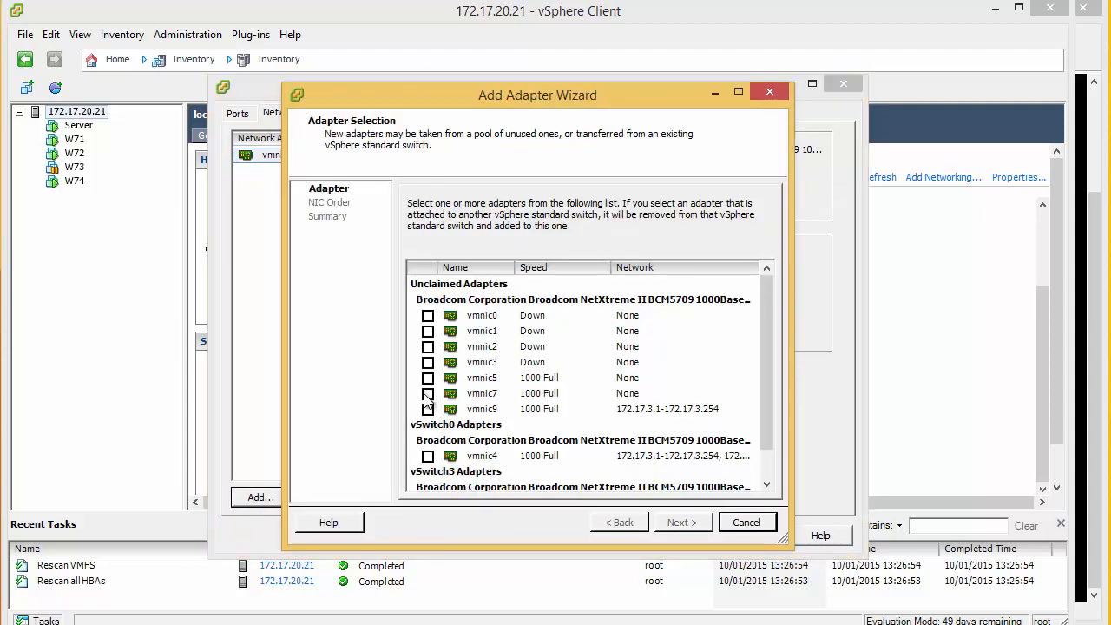
left_click(684, 522)
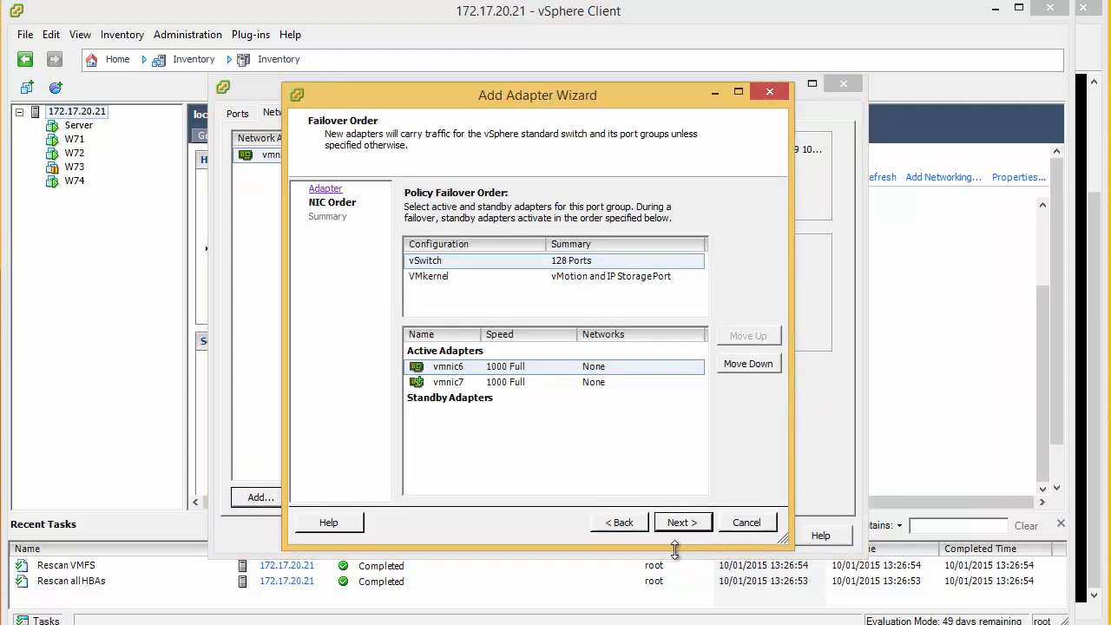
left_click(683, 521)
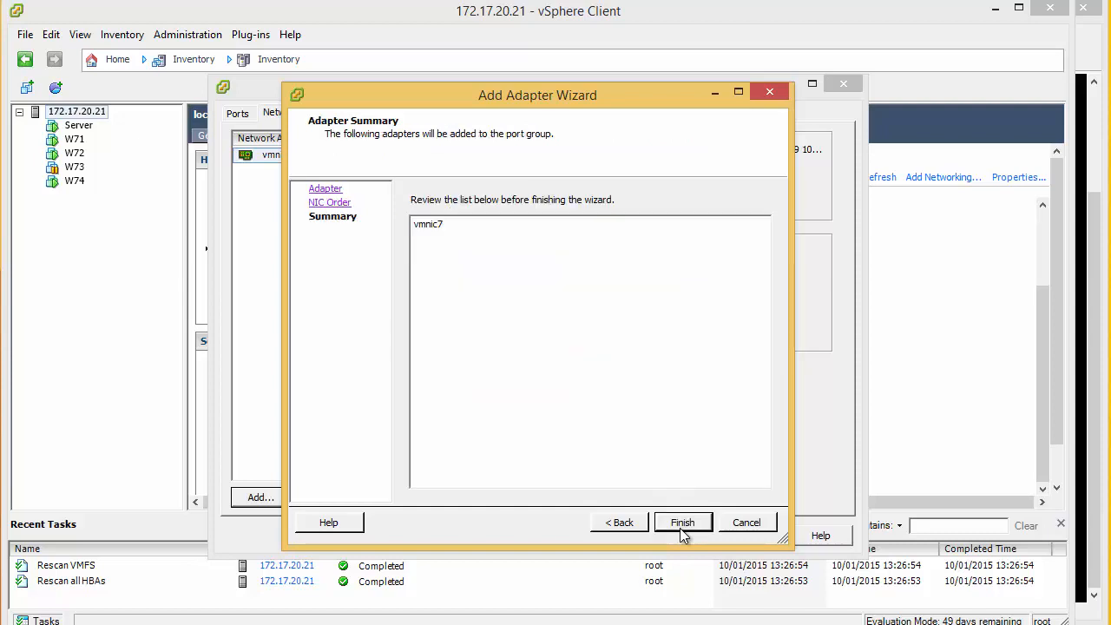
left_click(682, 521)
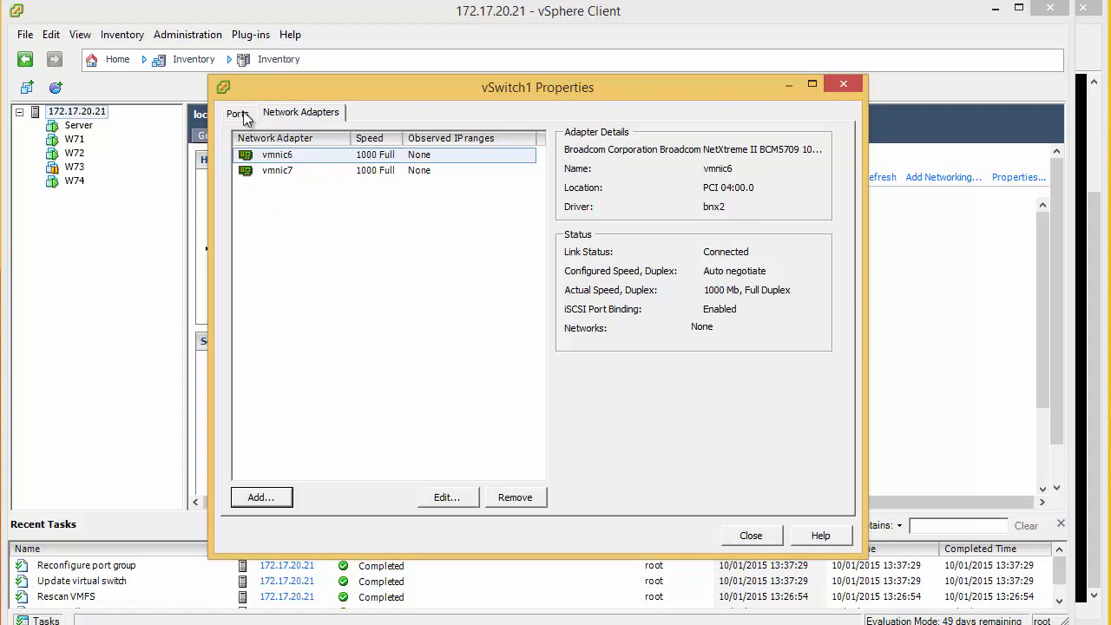
- Inspect the VMkernel port's iSCSI port binding warning and dismiss it
left_click(237, 113)
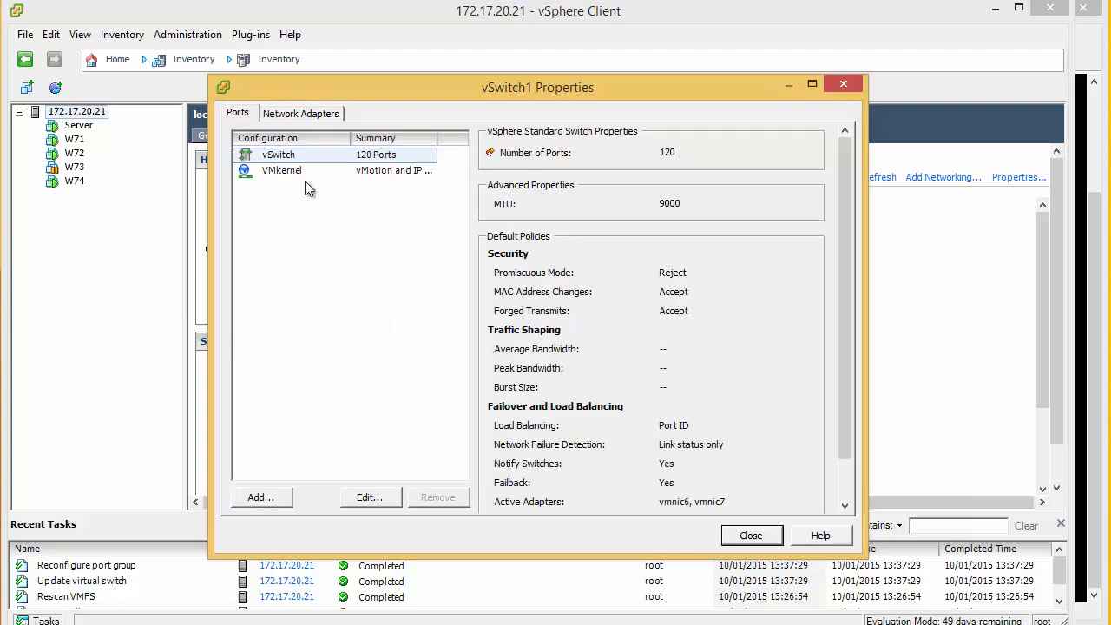
left_click(282, 170)
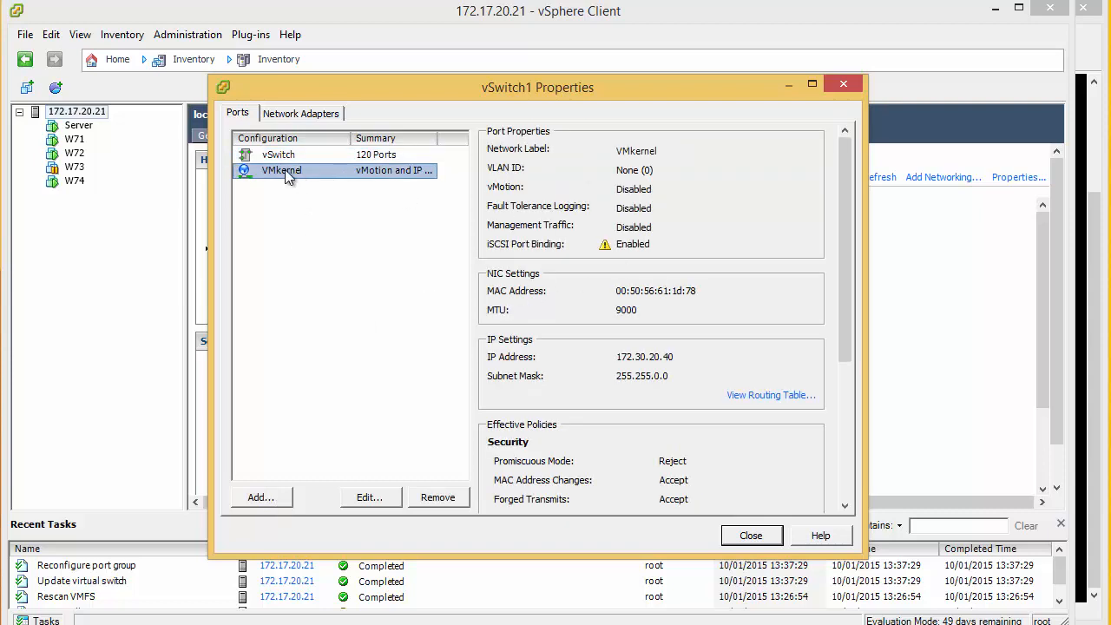
mouse_move(605, 247)
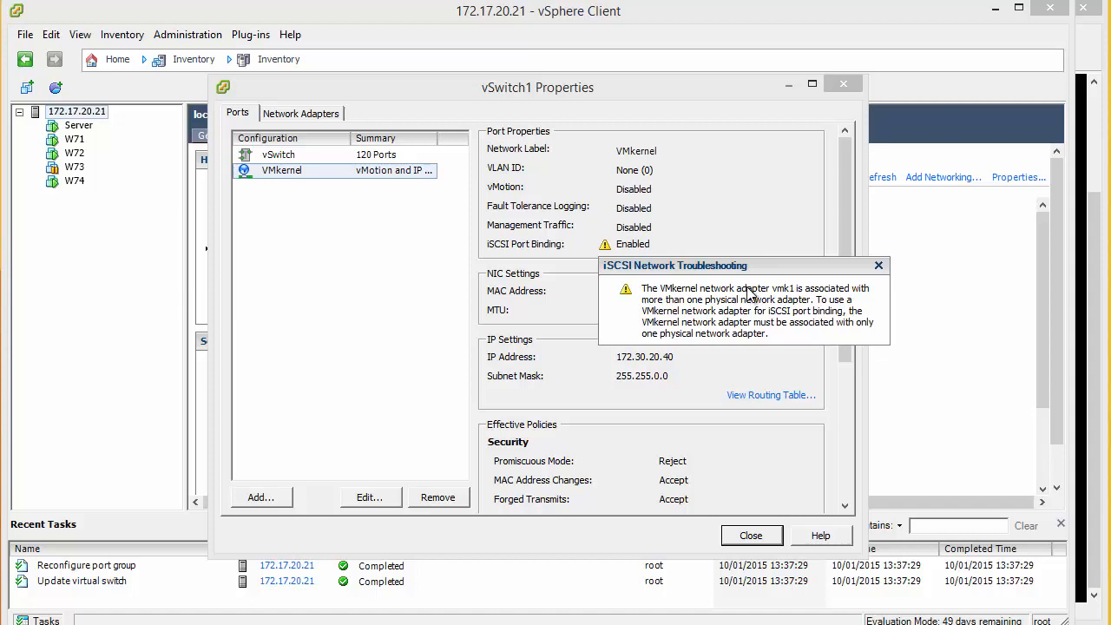
left_click(879, 265)
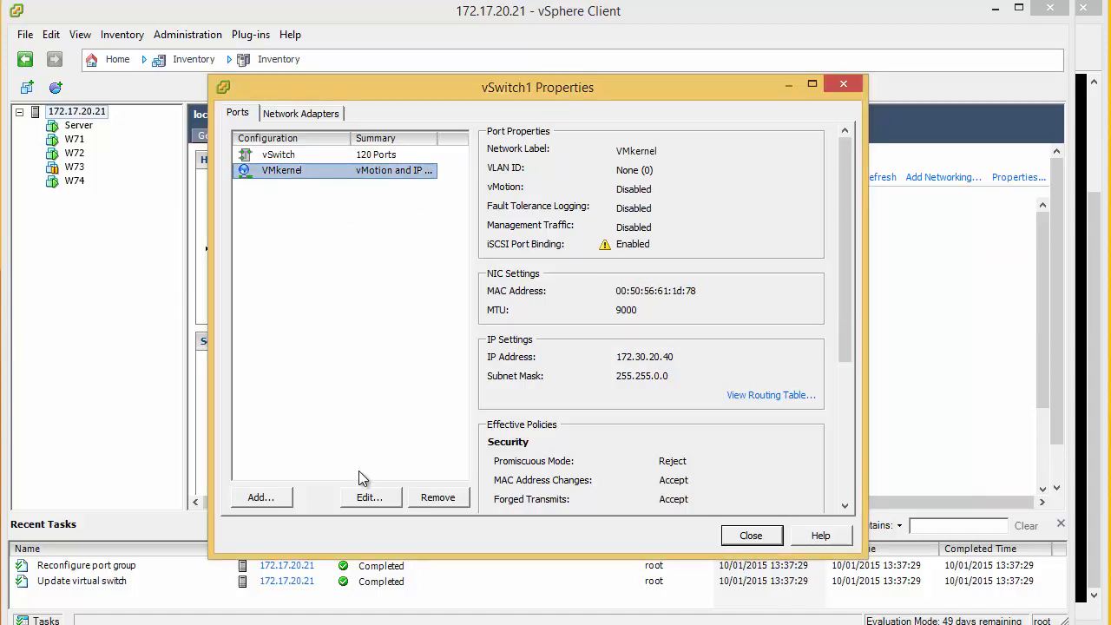
- Override the VMkernel failover order to keep vmnic6 active and vmnic7 unused, confirming the iSCSI warning
left_click(370, 497)
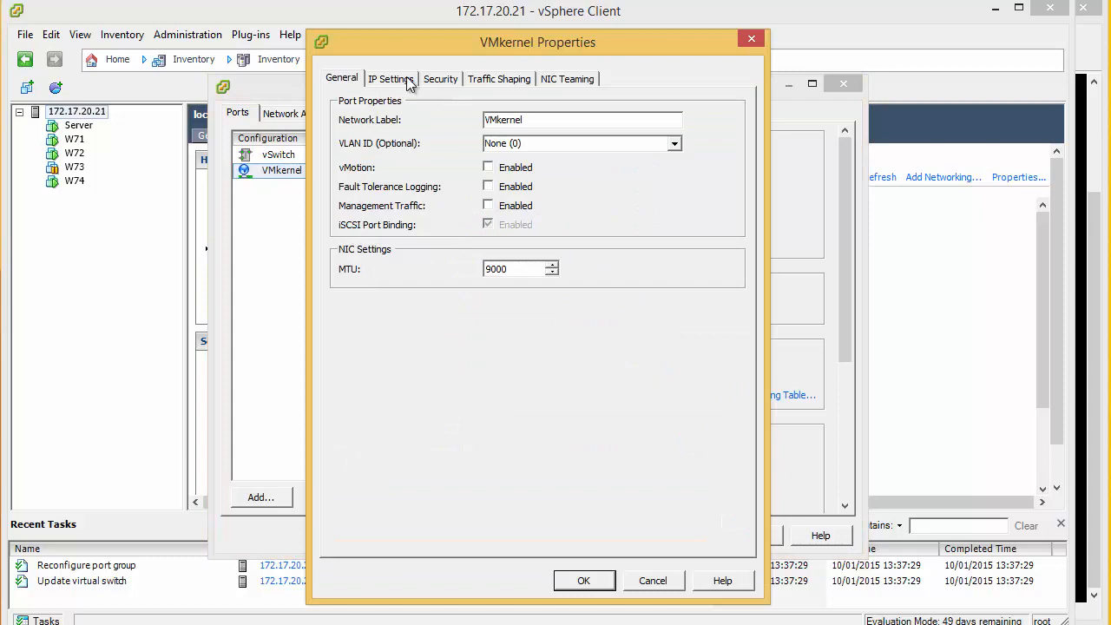
left_click(390, 78)
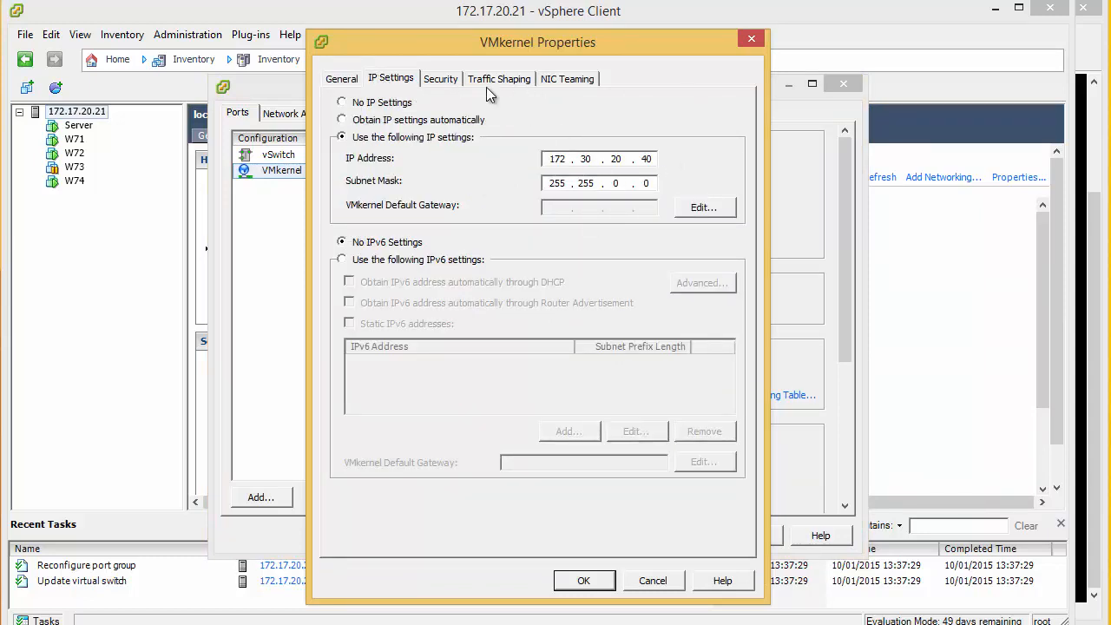
left_click(569, 78)
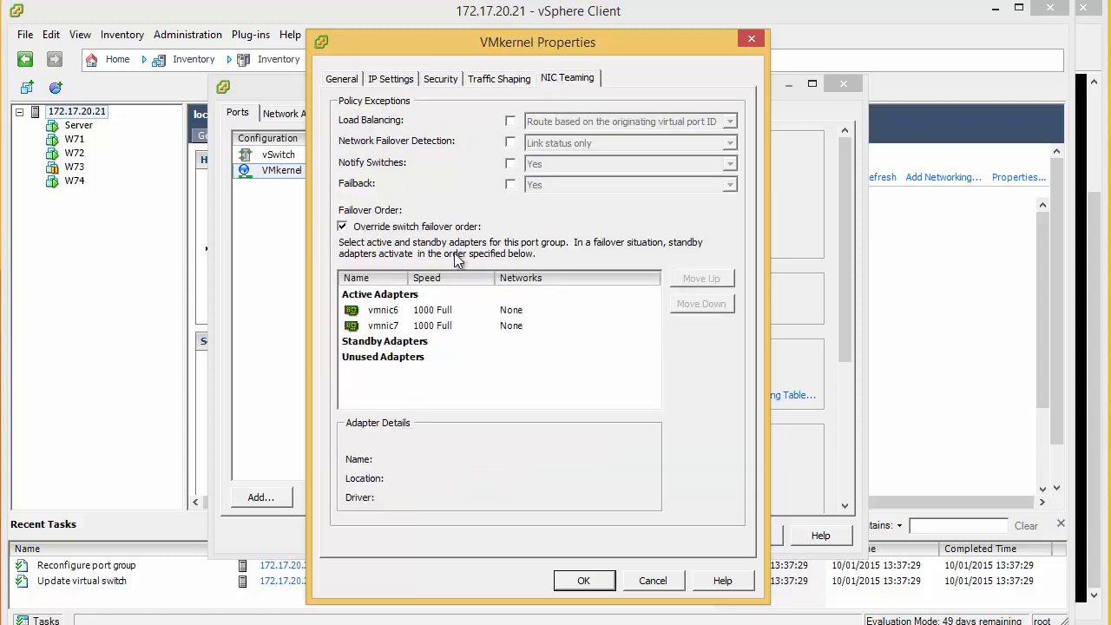
mouse_move(434, 340)
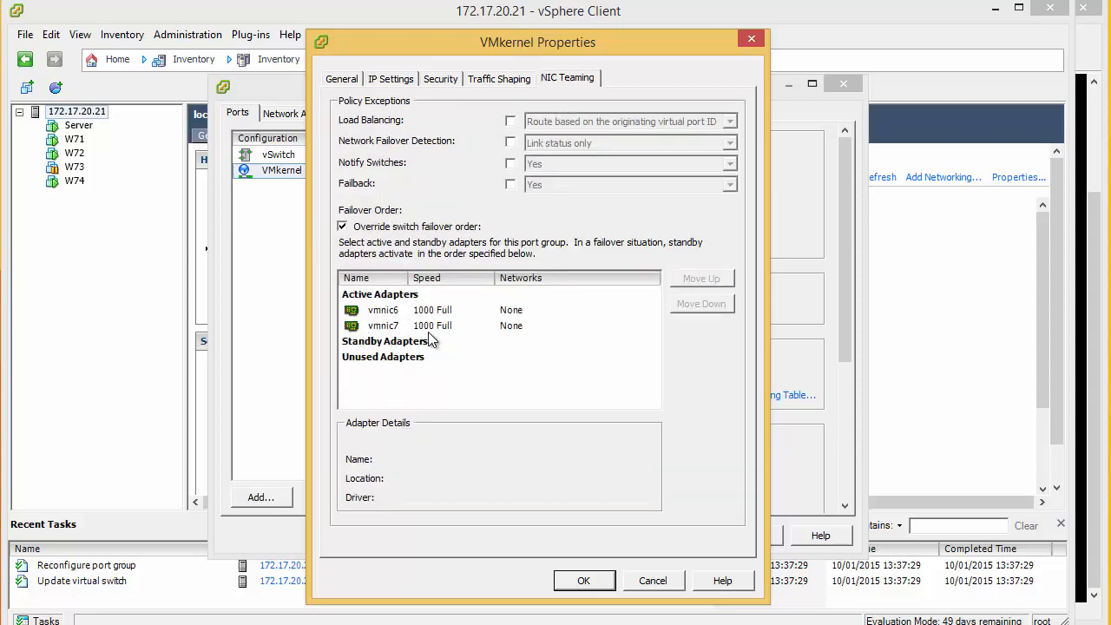
mouse_move(352, 250)
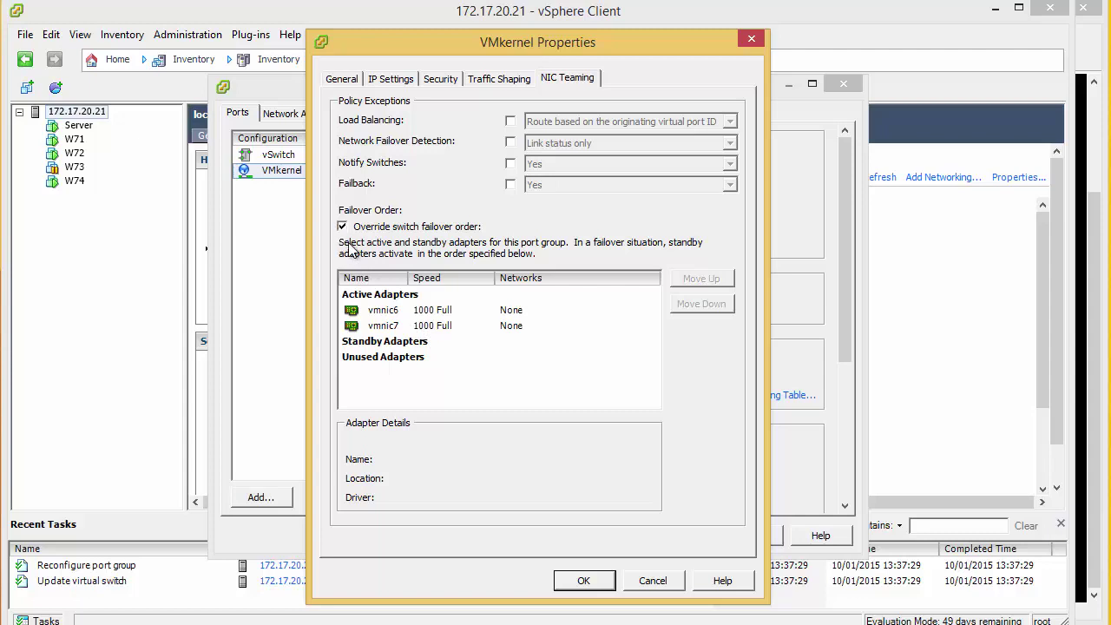
left_click(342, 226)
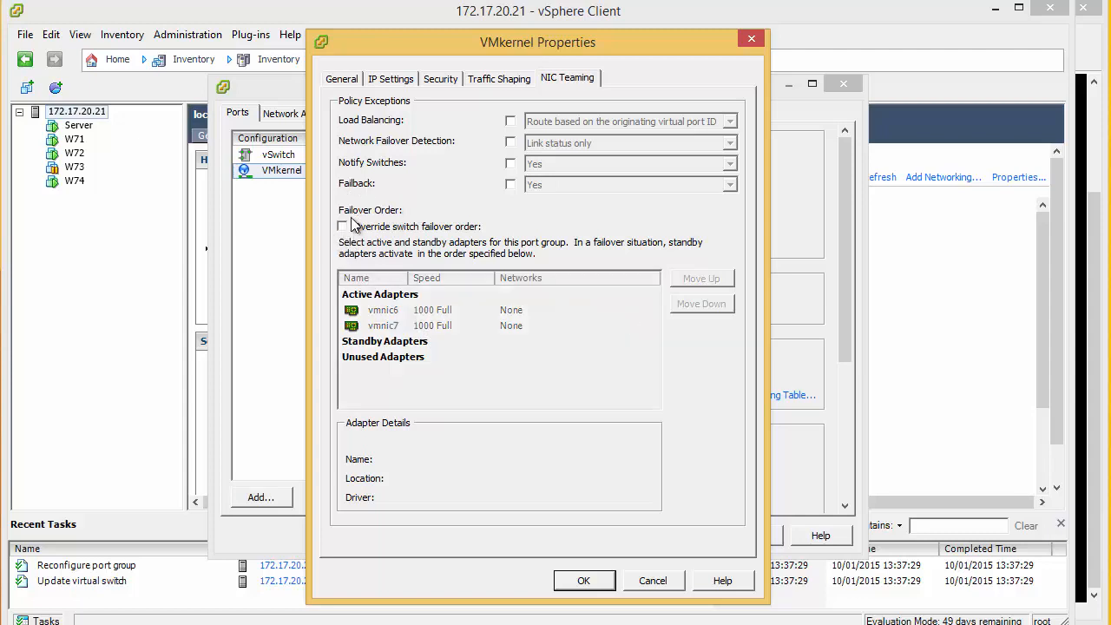
left_click(343, 226)
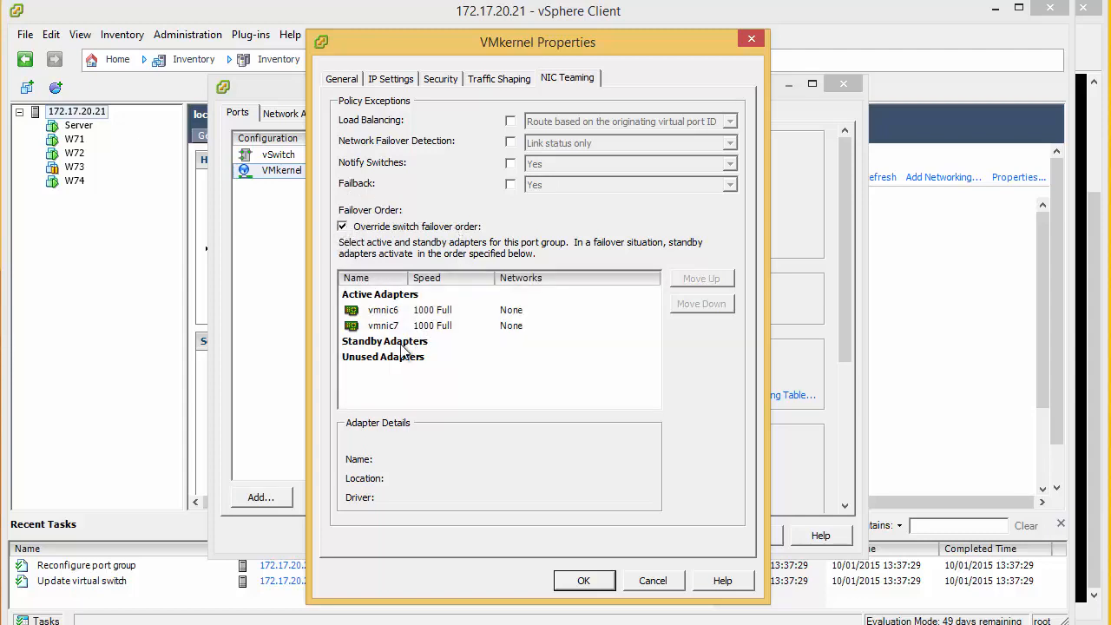
left_click(383, 326)
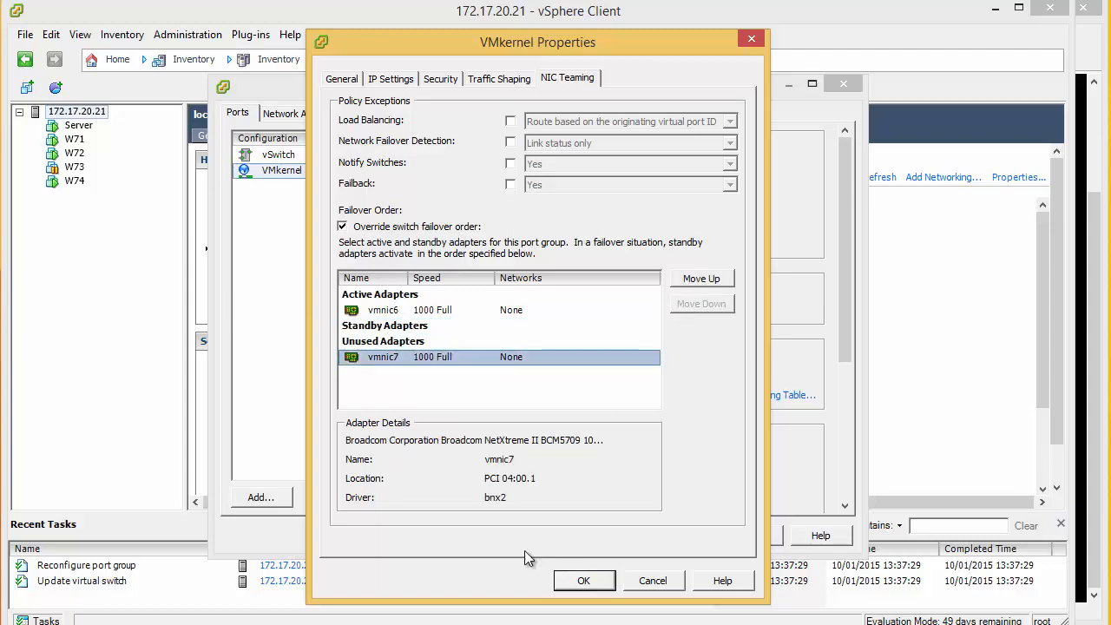
left_click(583, 580)
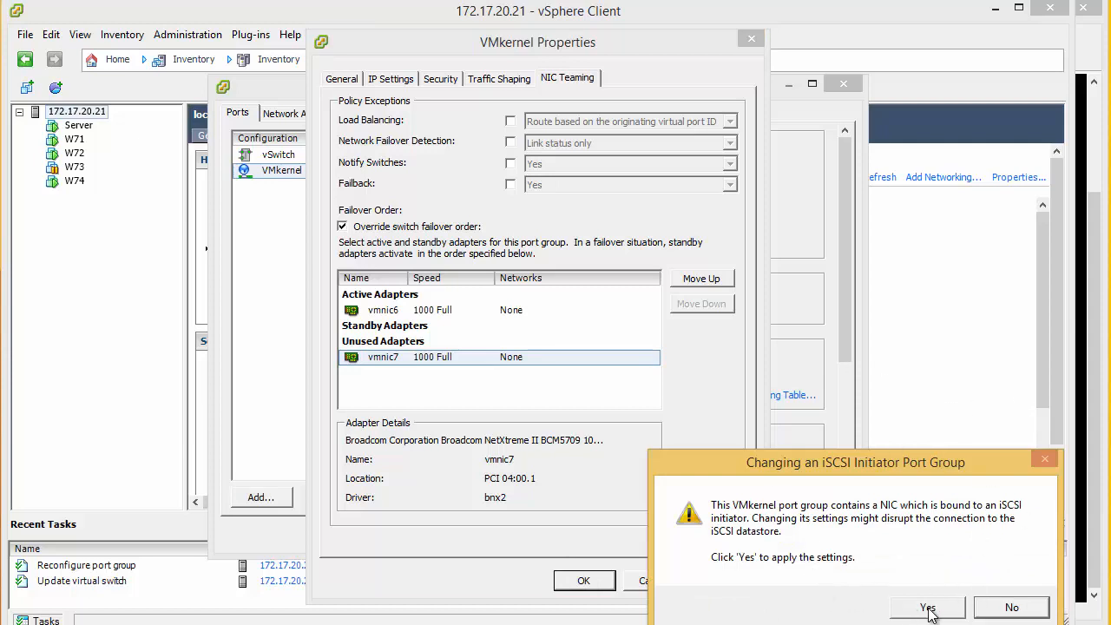
left_click(926, 607)
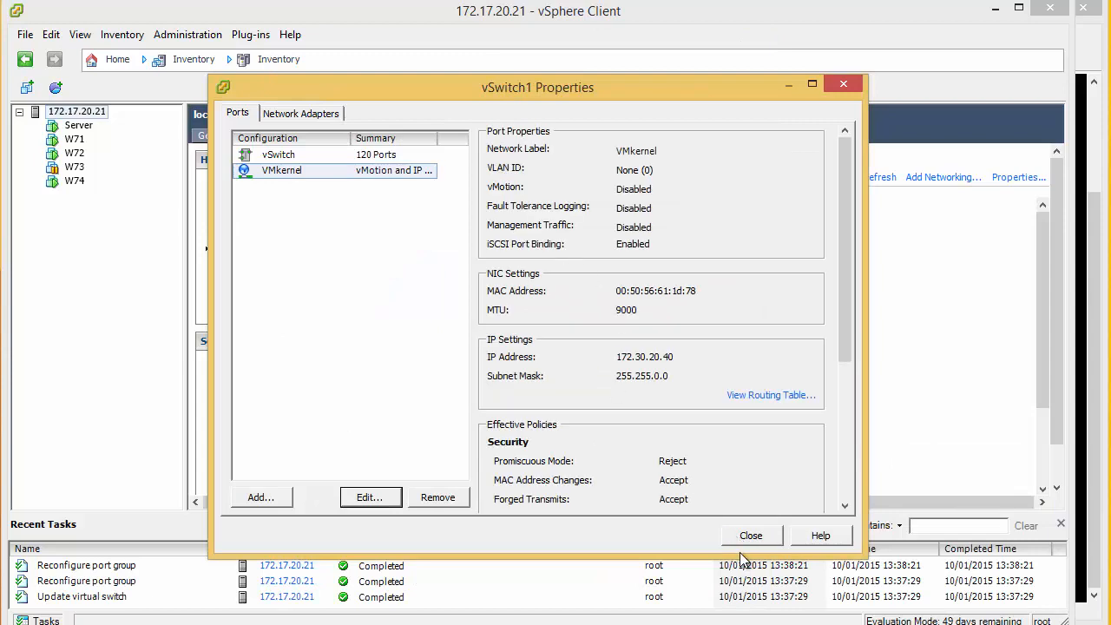
- Return to the Server VM's IOmeter results, still about 470 IOPS and 120 MBPS
left_click(751, 534)
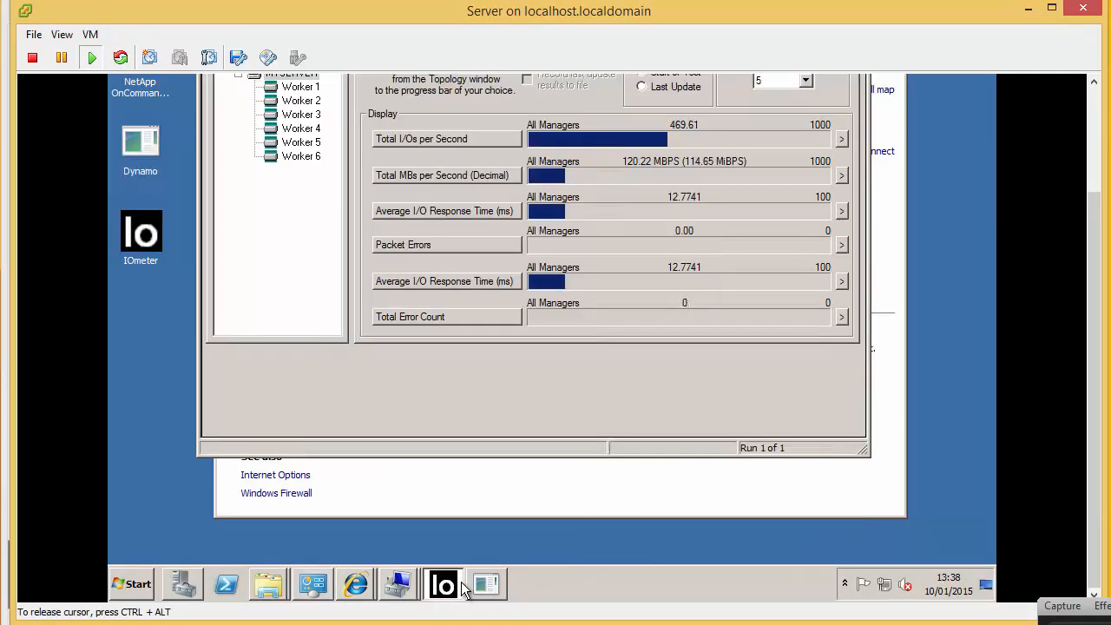
left_click(443, 583)
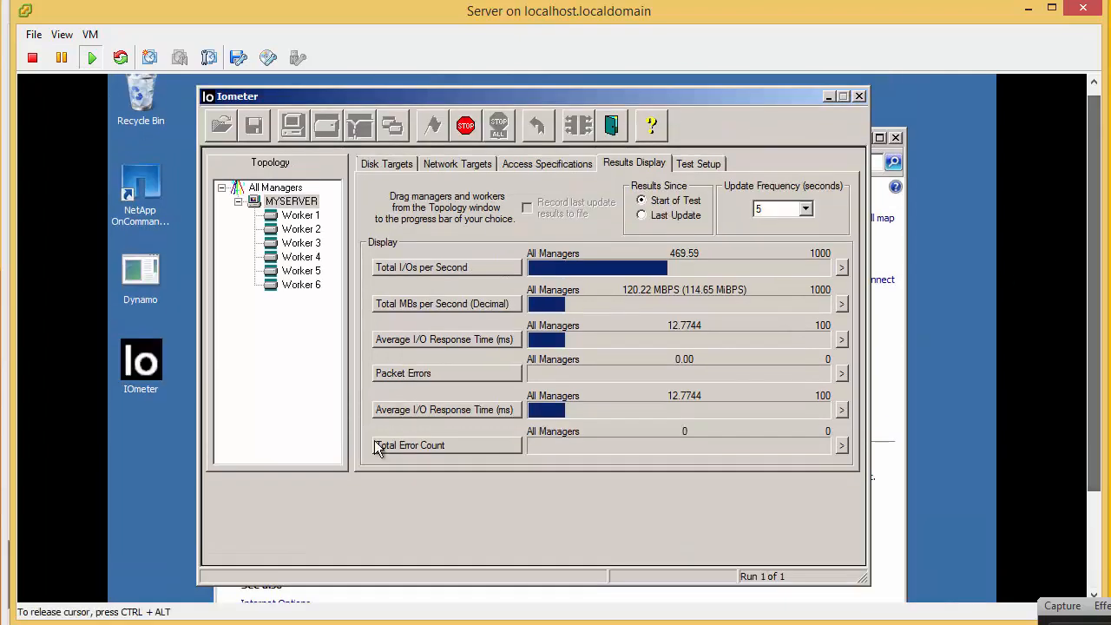
mouse_move(641, 304)
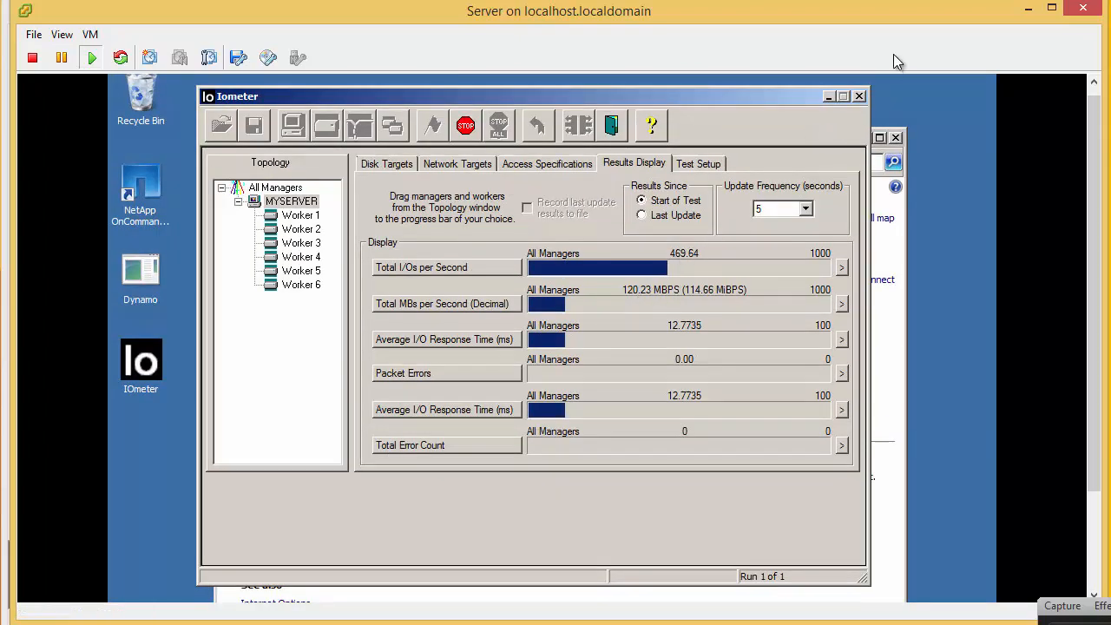
mouse_move(1029, 13)
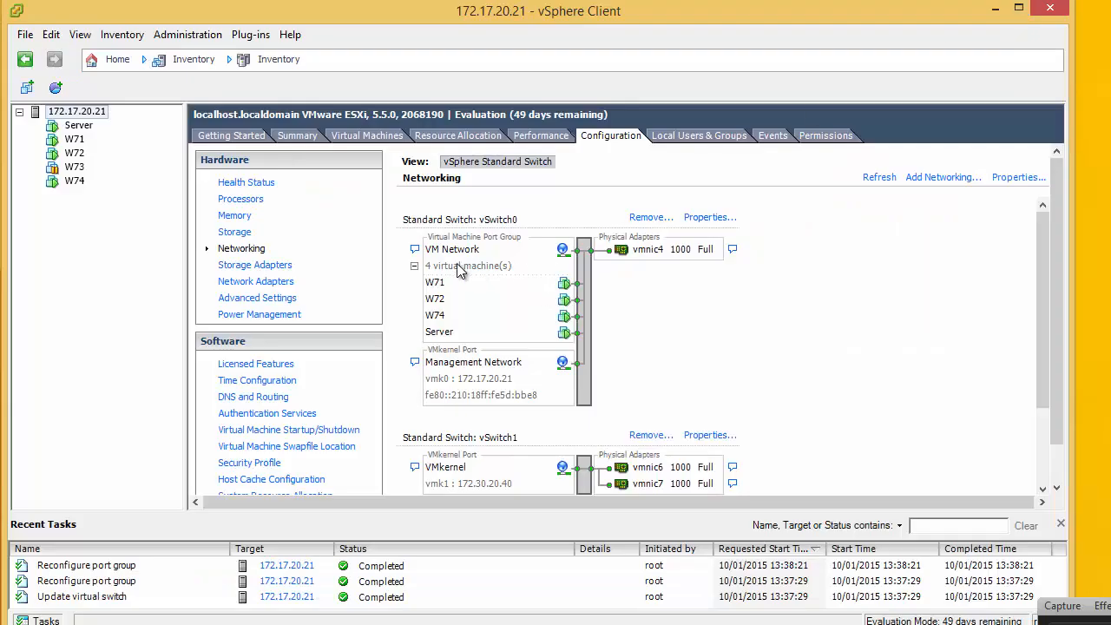
- Begin adding a new VMkernel connection to vSwitch1
scroll("down", 3)
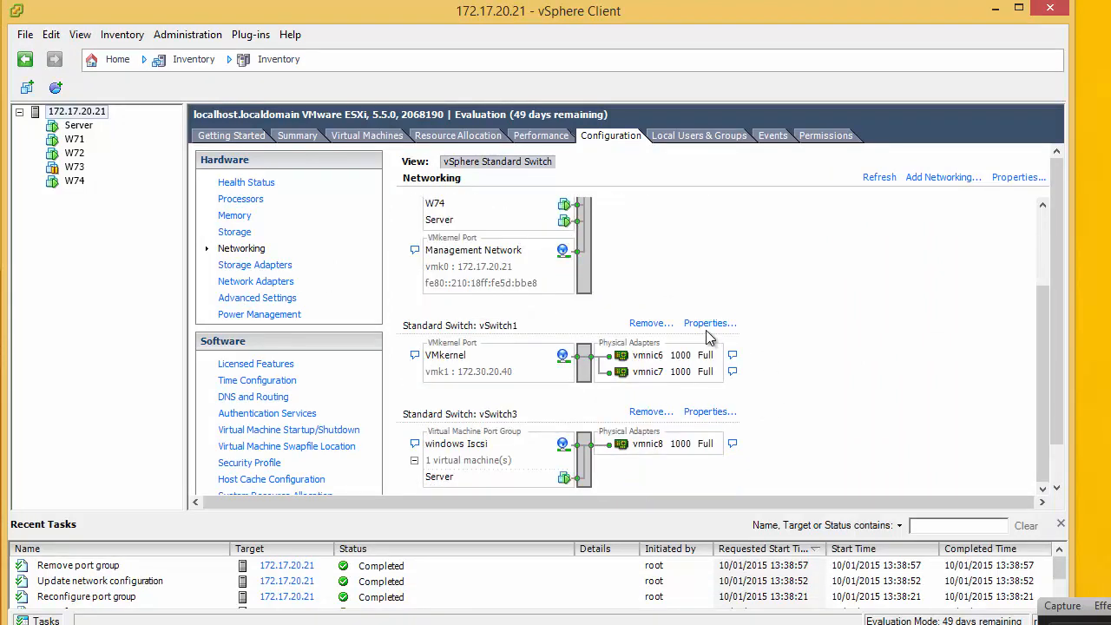
left_click(709, 323)
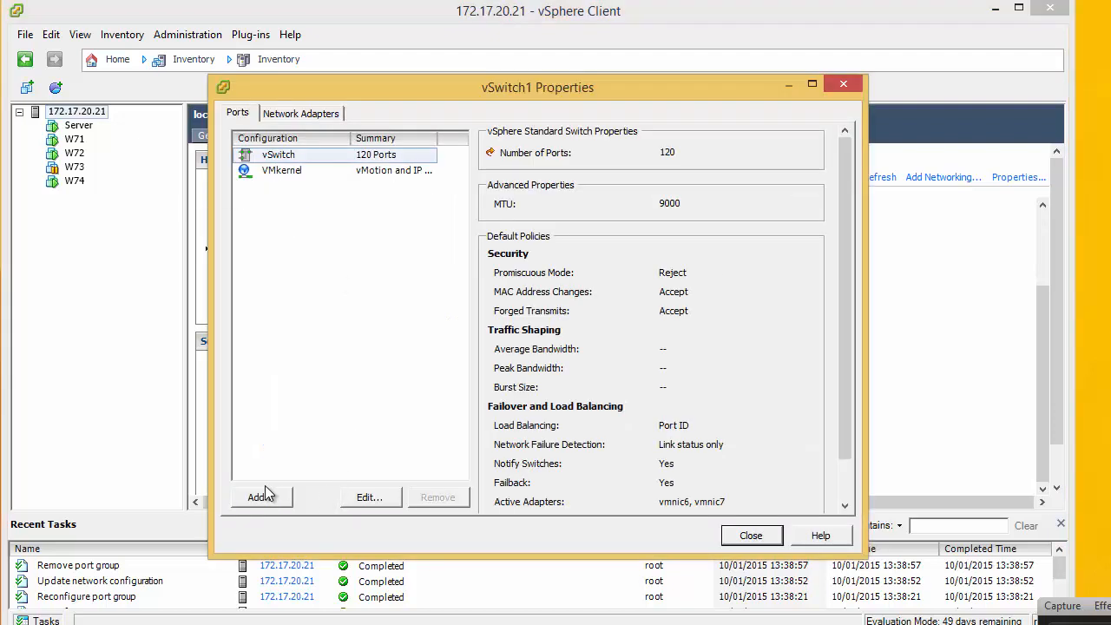
left_click(260, 496)
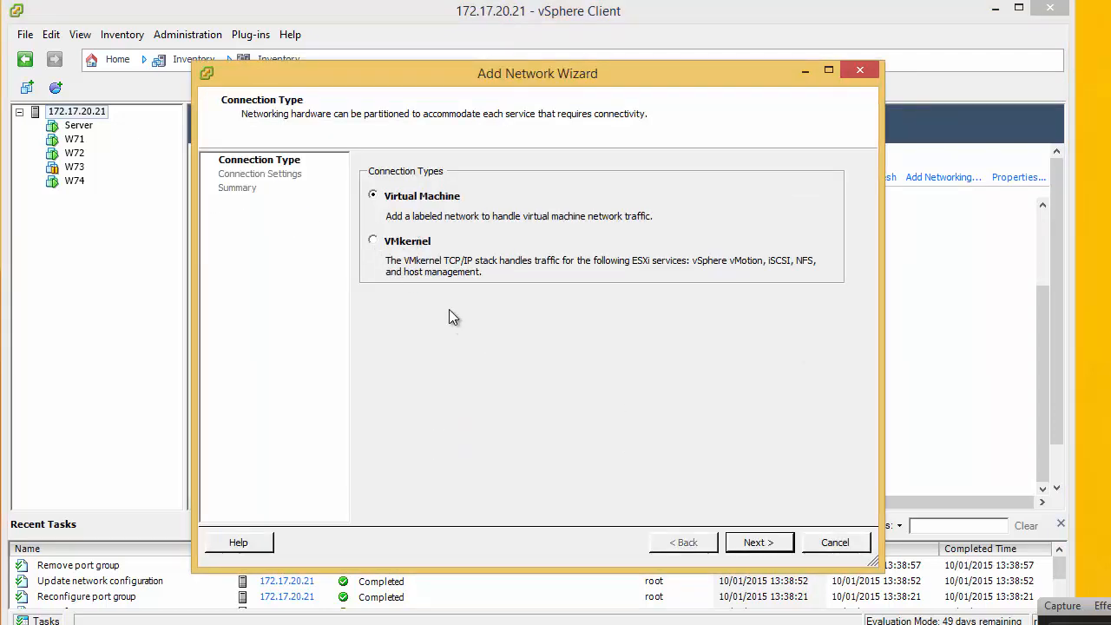
left_click(759, 542)
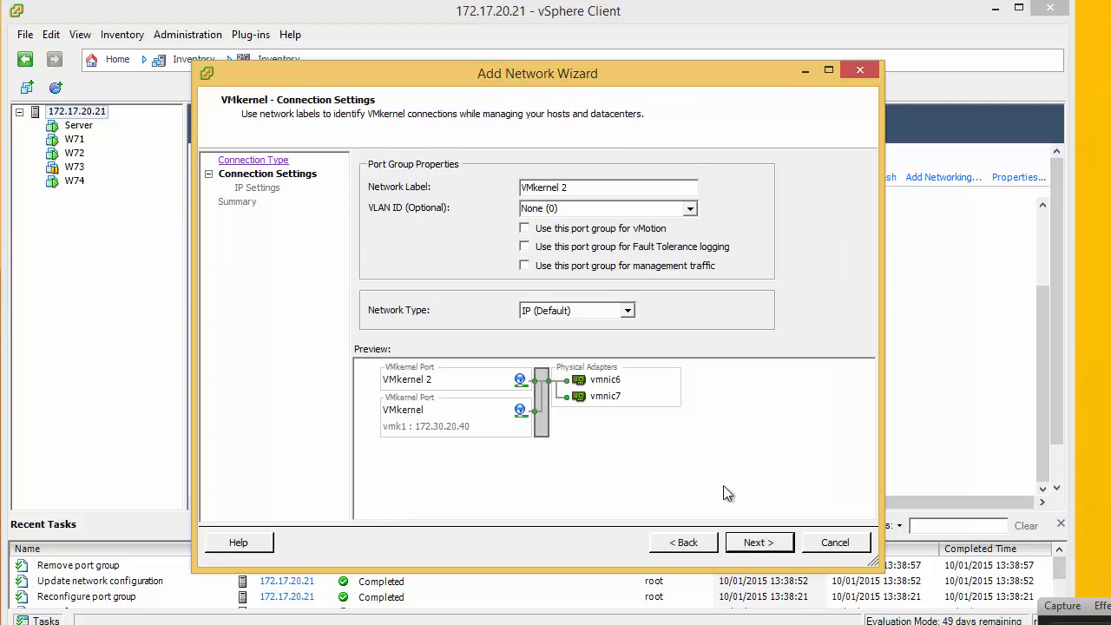
mouse_move(681, 306)
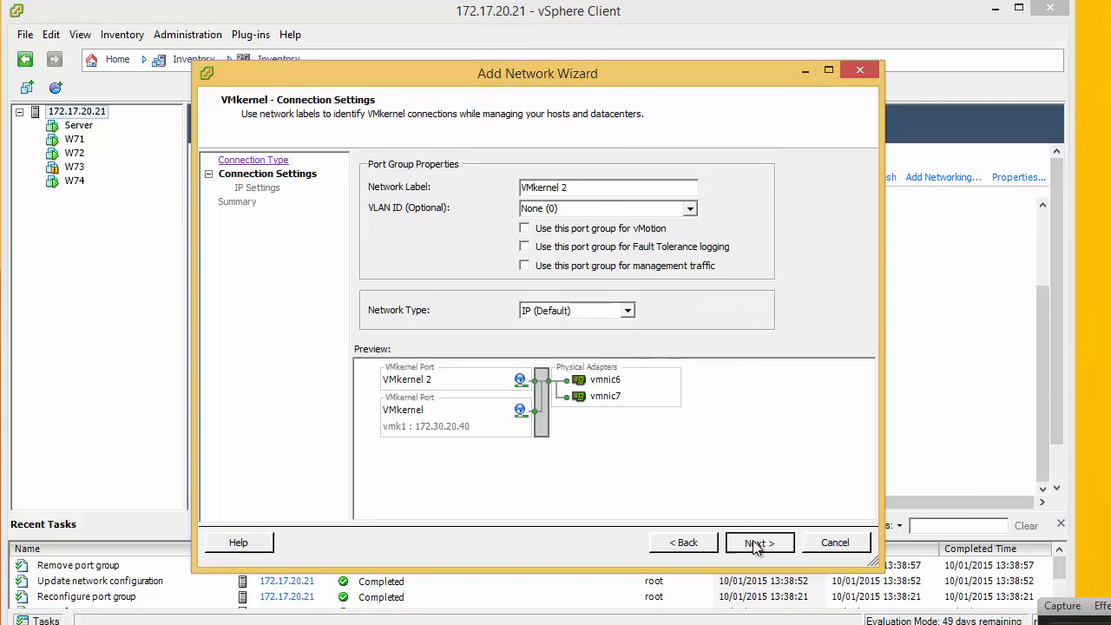
left_click(758, 542)
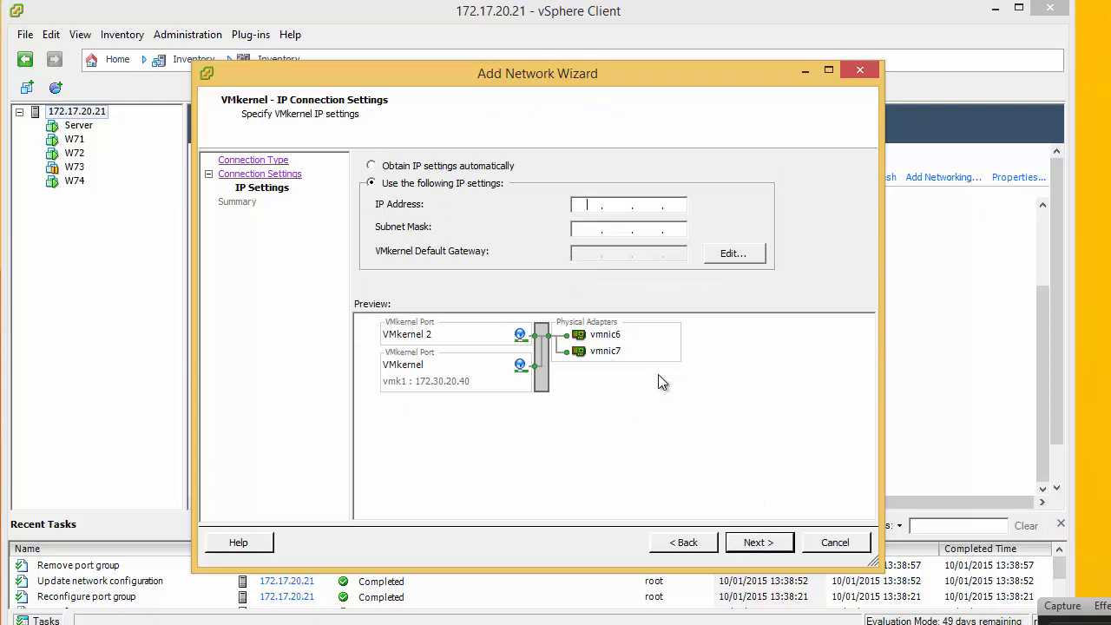
- Create VMkernel 2 with IP 172.30.20.42 and mask 255.255.0.0, acknowledging the gateway warning
type("172 . . .")
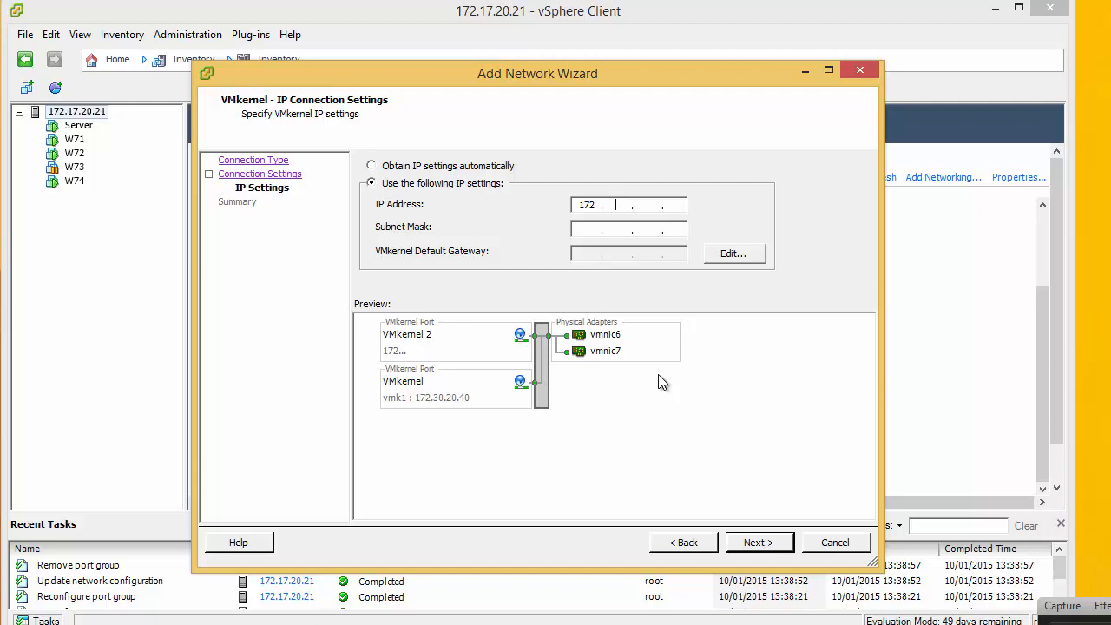
type("30")
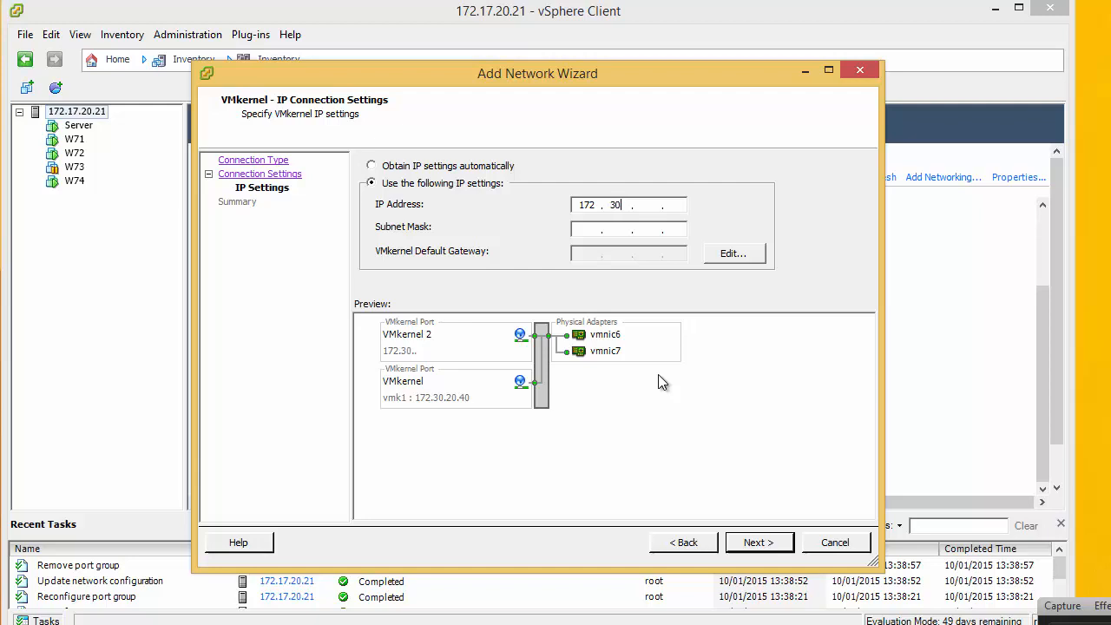
type("20")
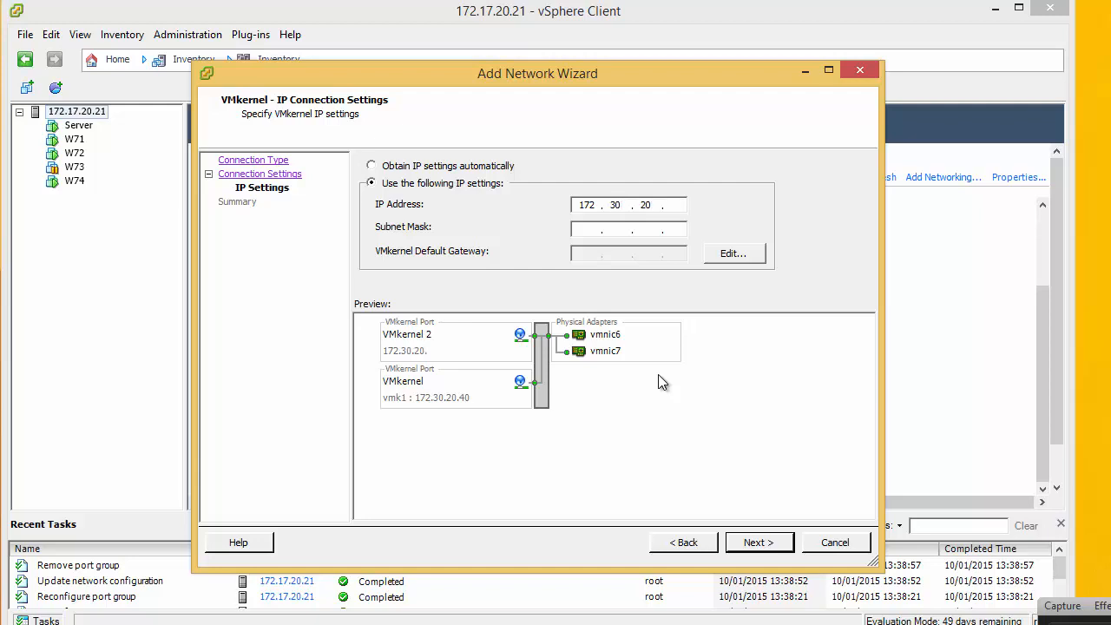
type("4")
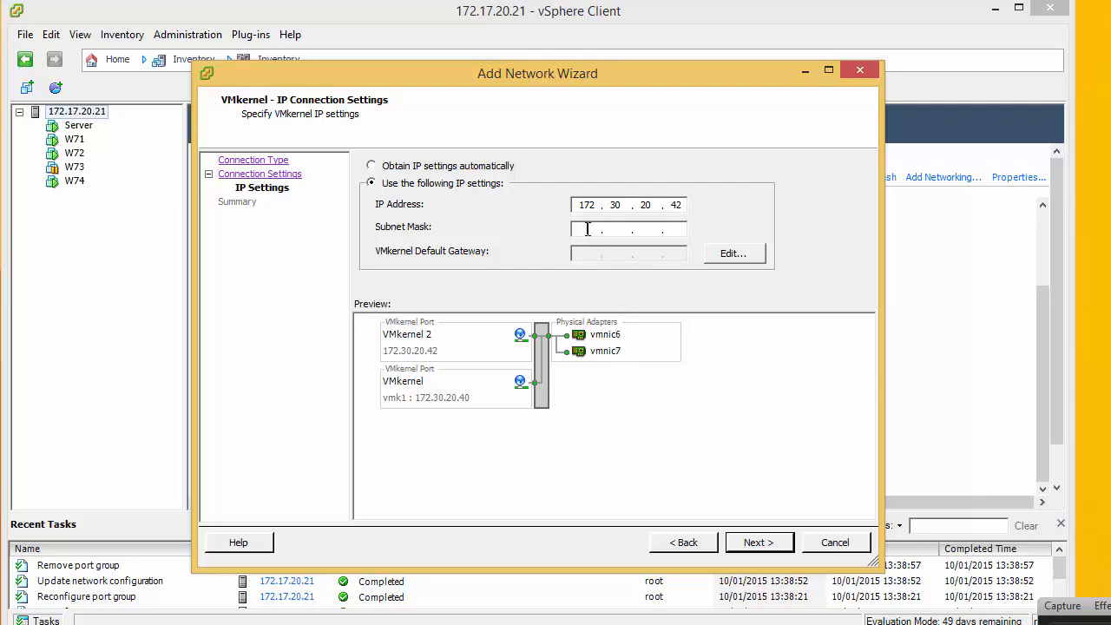
type("255.255")
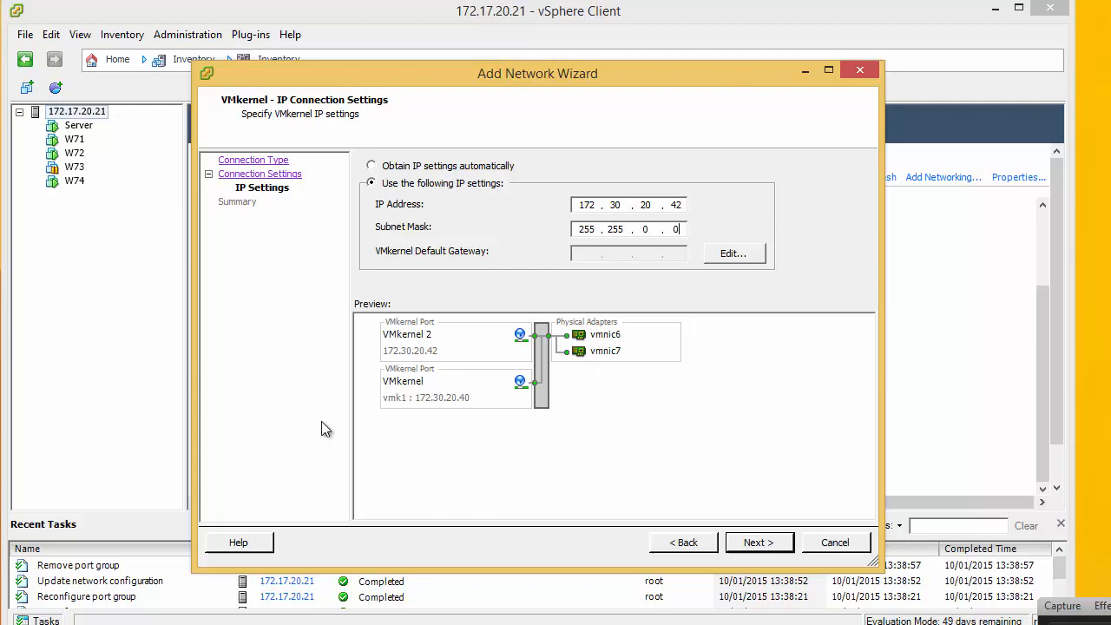
left_click(758, 542)
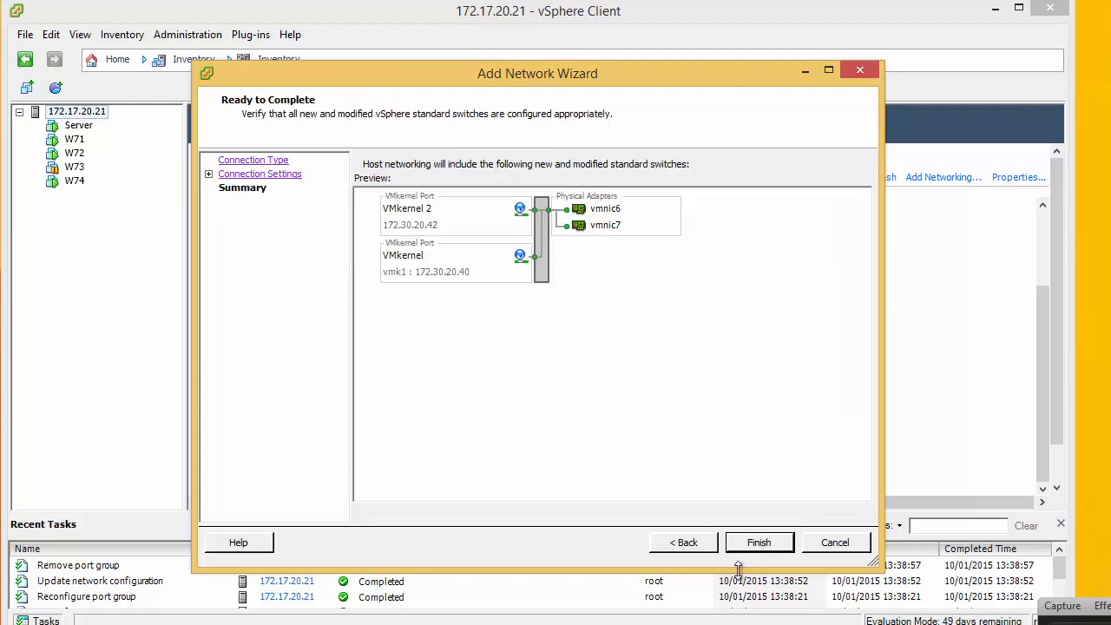
left_click(760, 542)
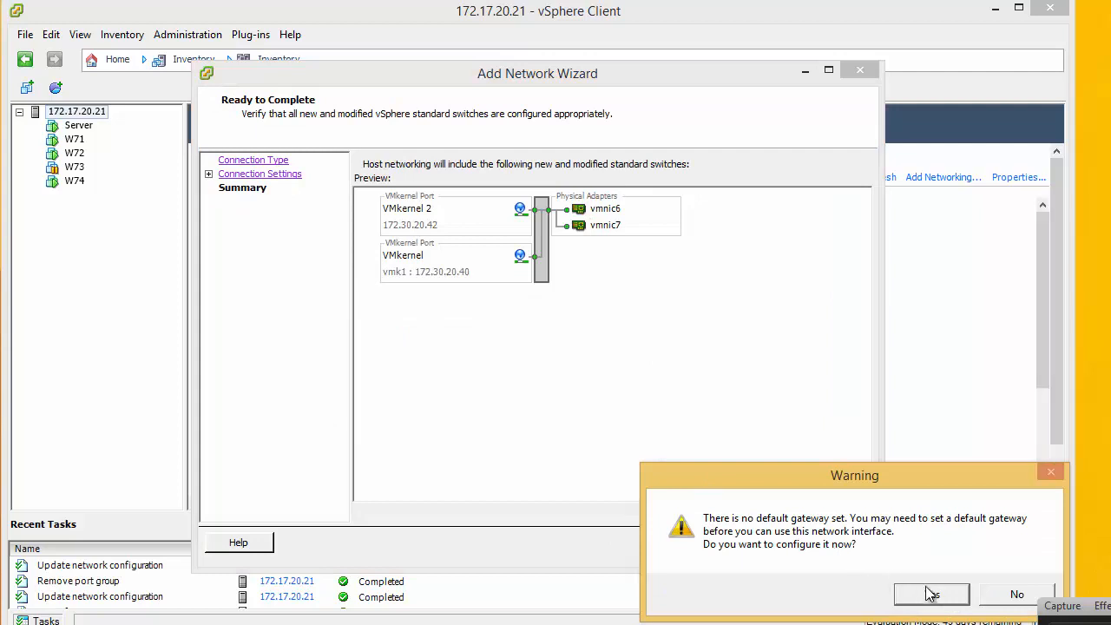
left_click(931, 594)
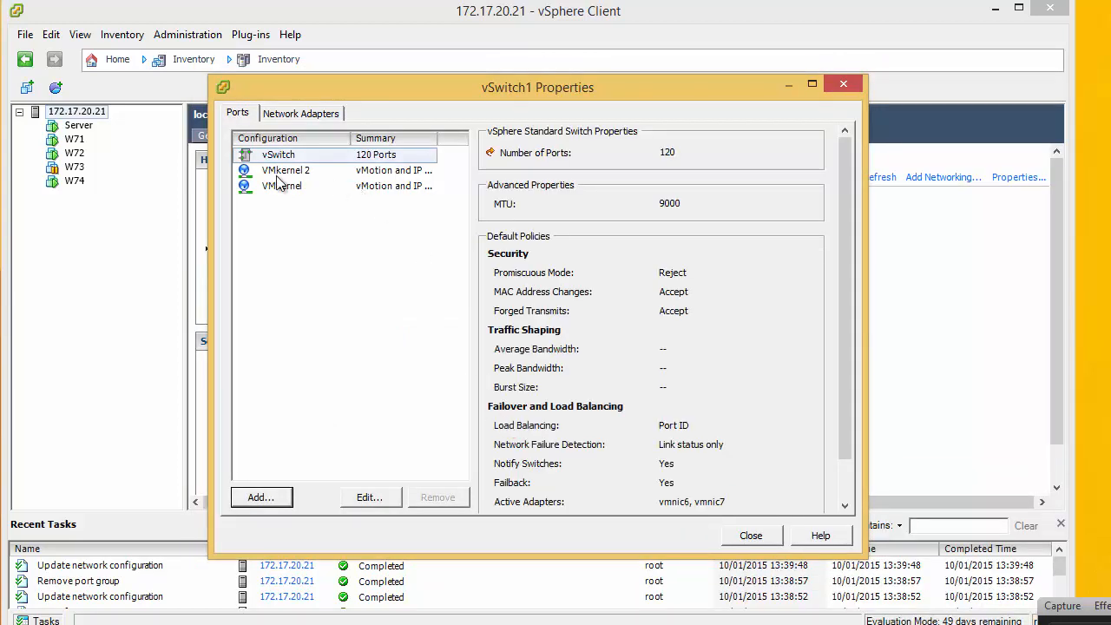
- Override VMkernel 2's failover order so vmnic7 is active and vmnic6 unused
left_click(281, 186)
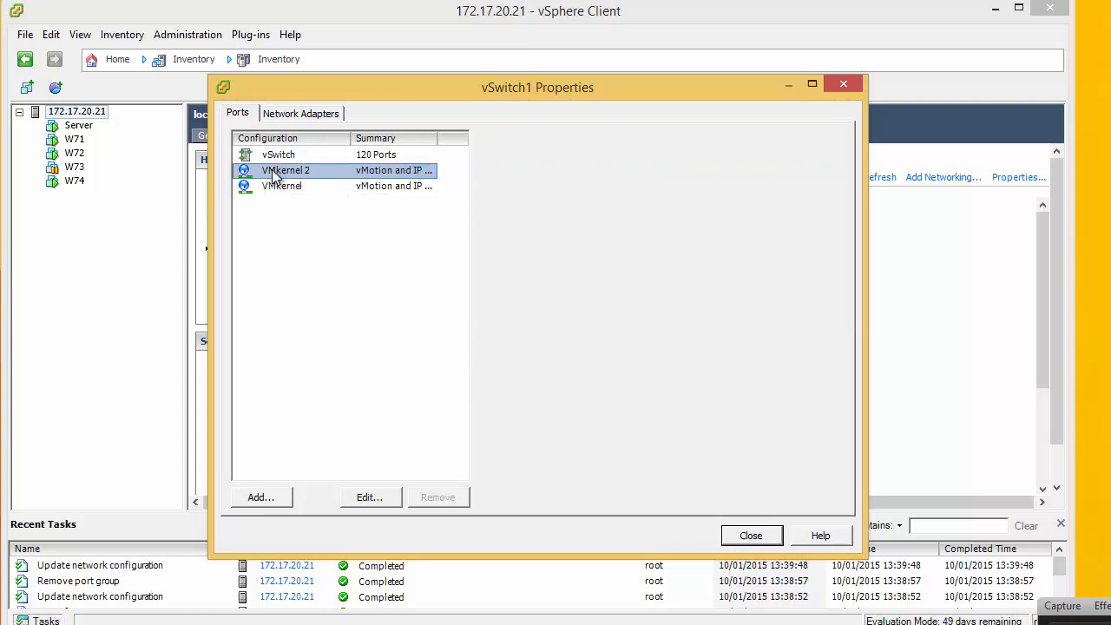
left_click(285, 171)
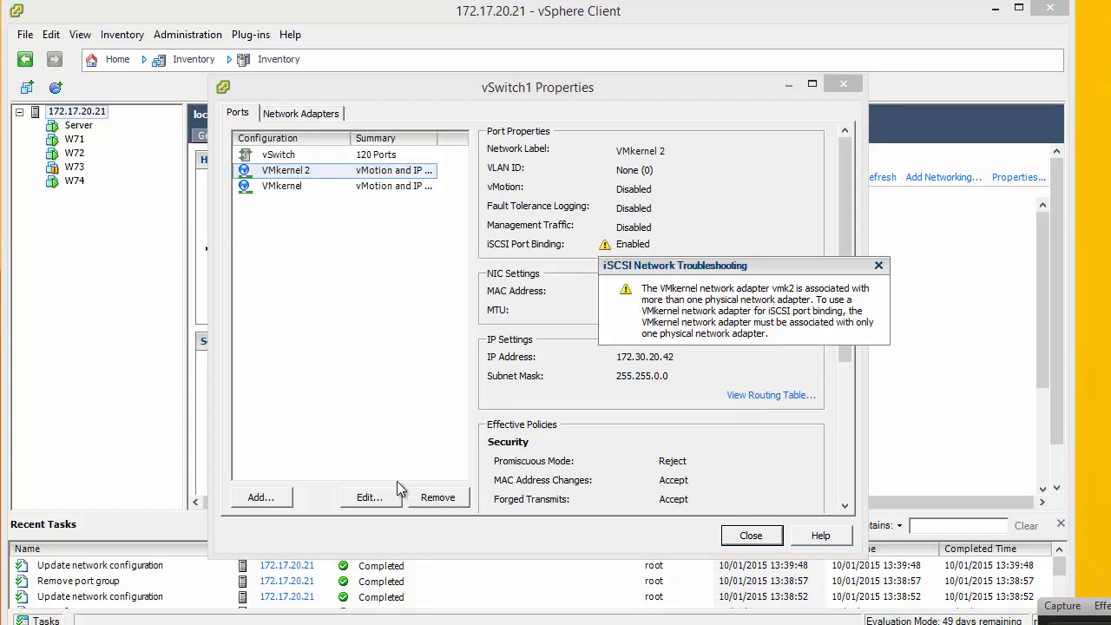
left_click(879, 265)
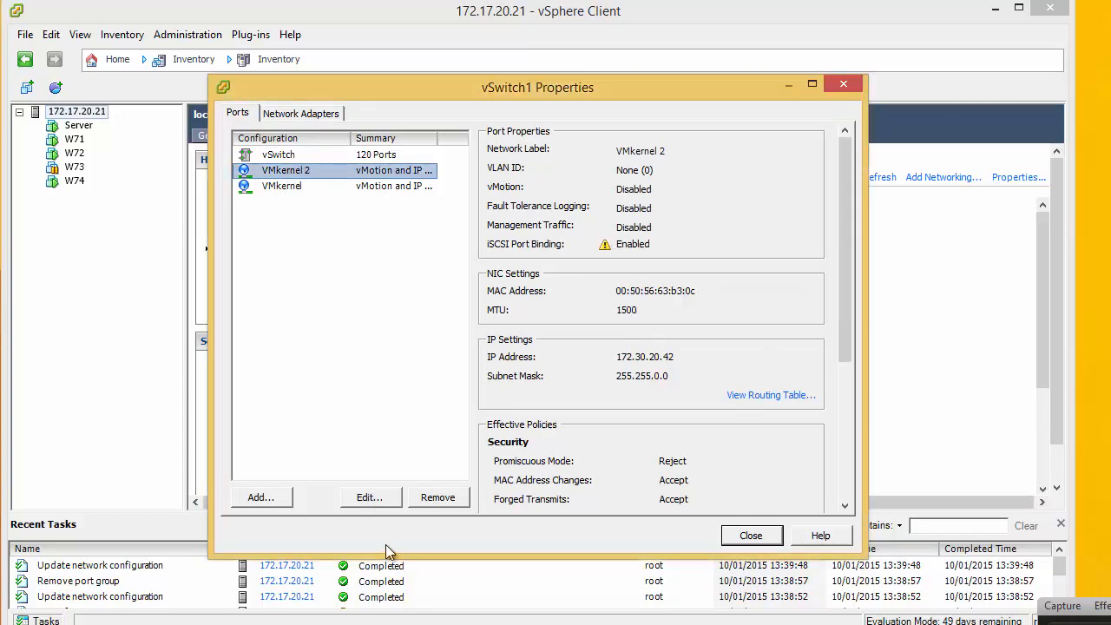
left_click(370, 497)
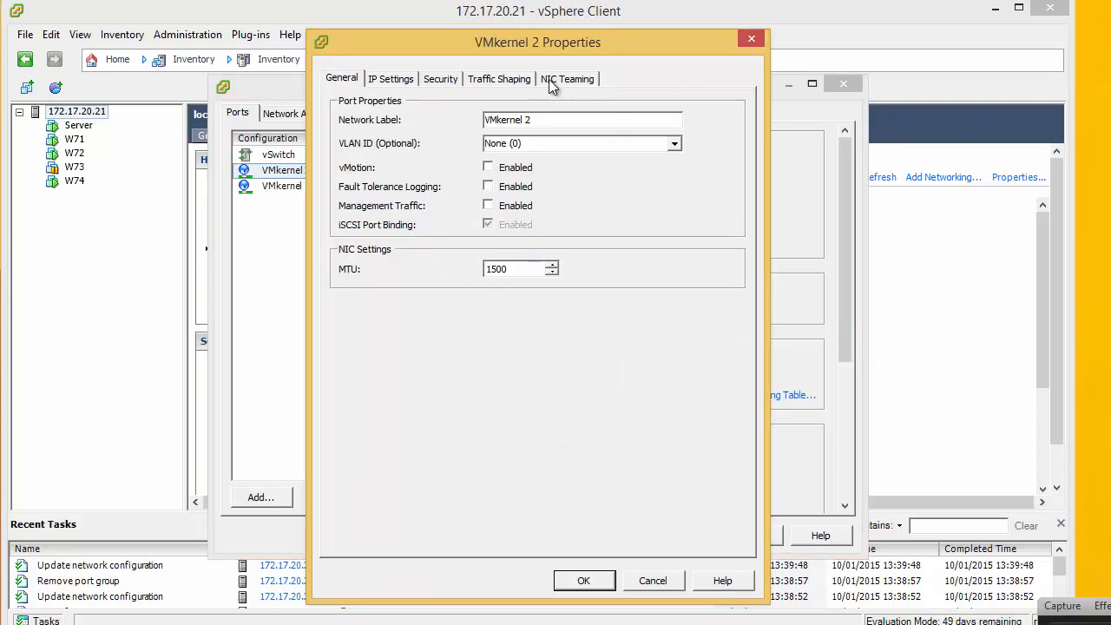
left_click(569, 78)
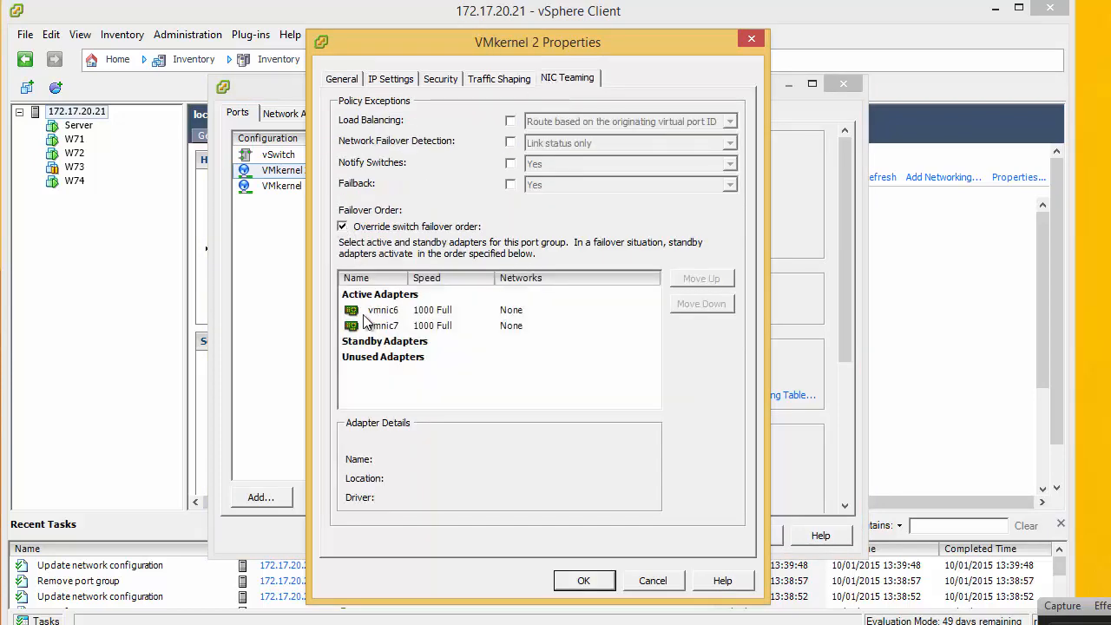
left_click(383, 310)
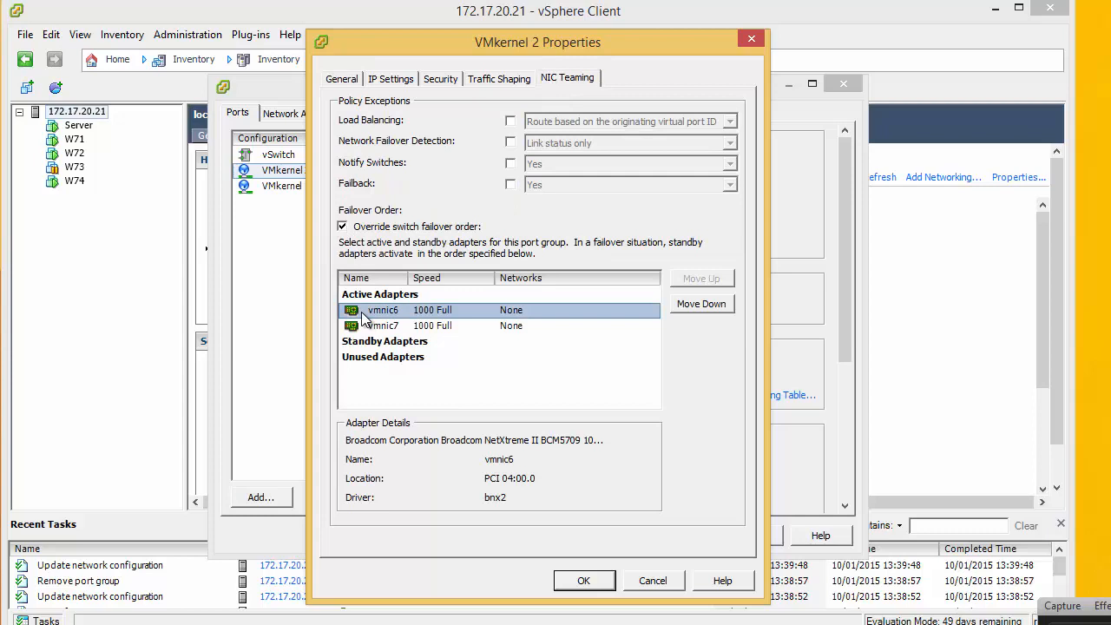
left_click(702, 304)
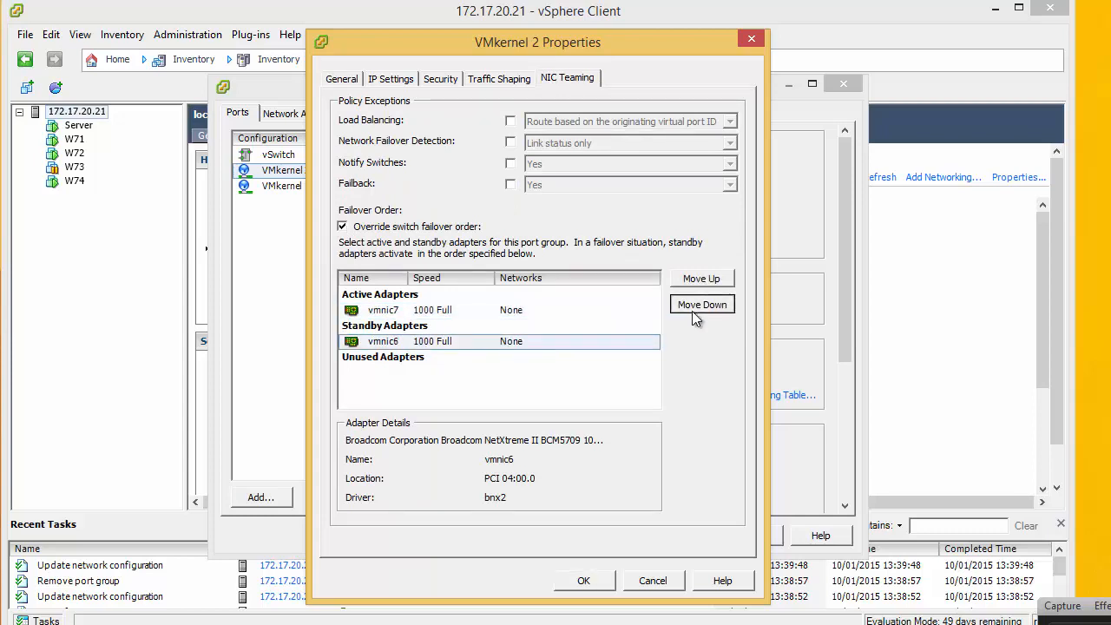
left_click(702, 303)
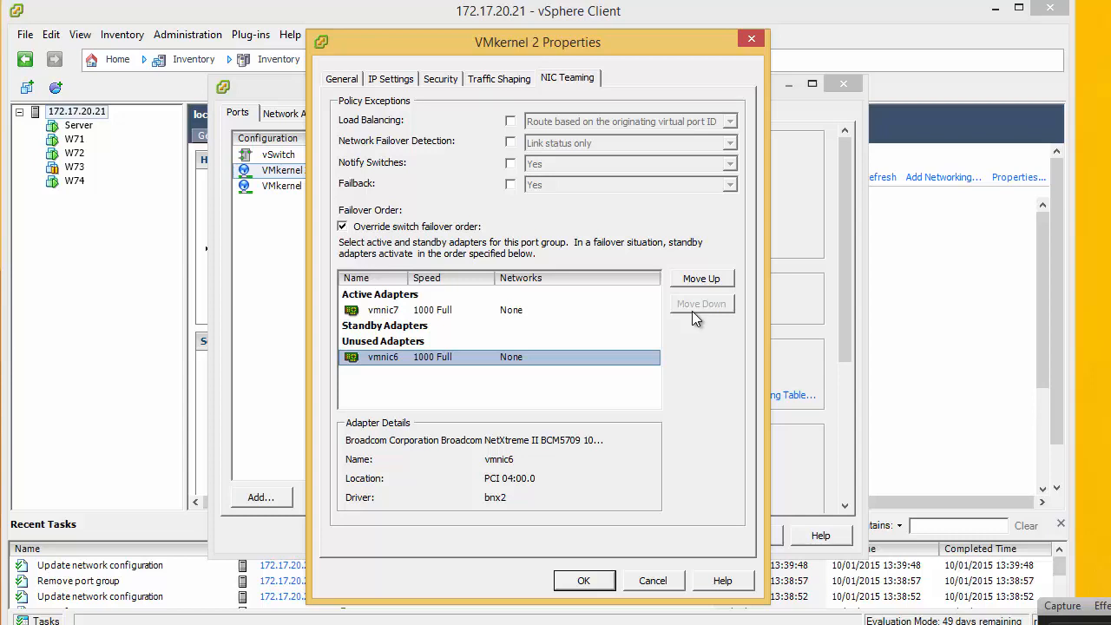
left_click(584, 581)
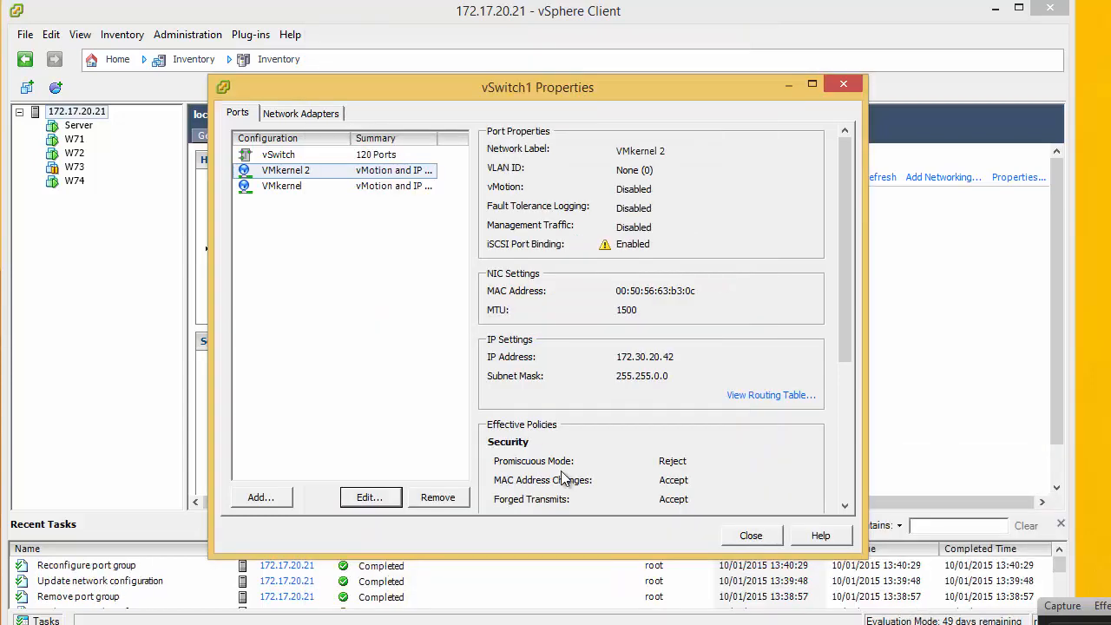
- Review the other VMkernel port and the physical adapters, then close vSwitch1 properties
left_click(282, 186)
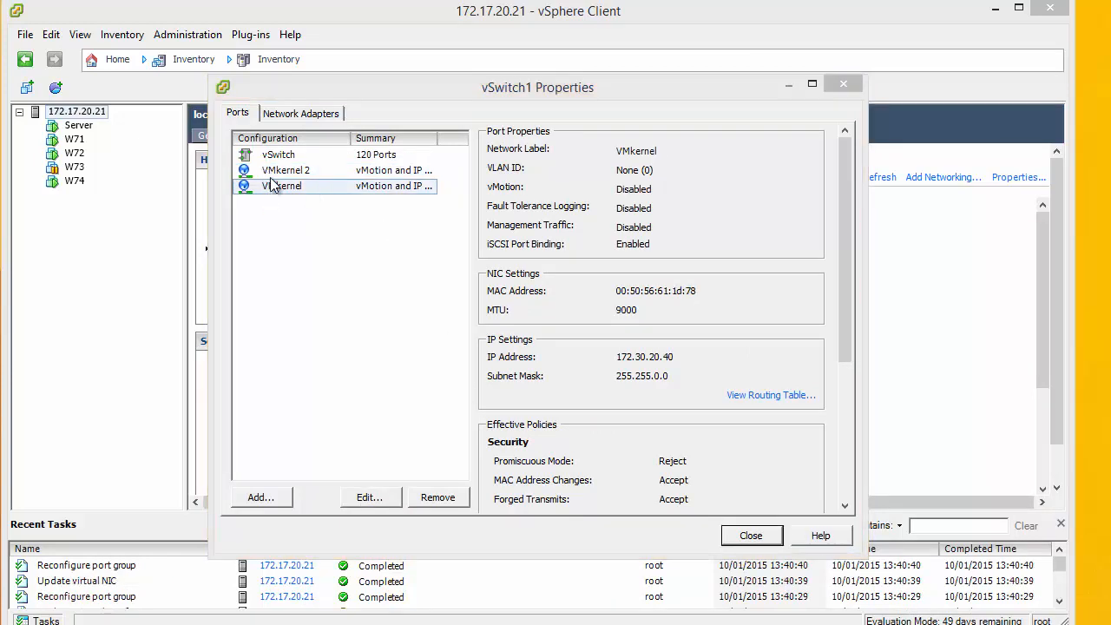
left_click(301, 112)
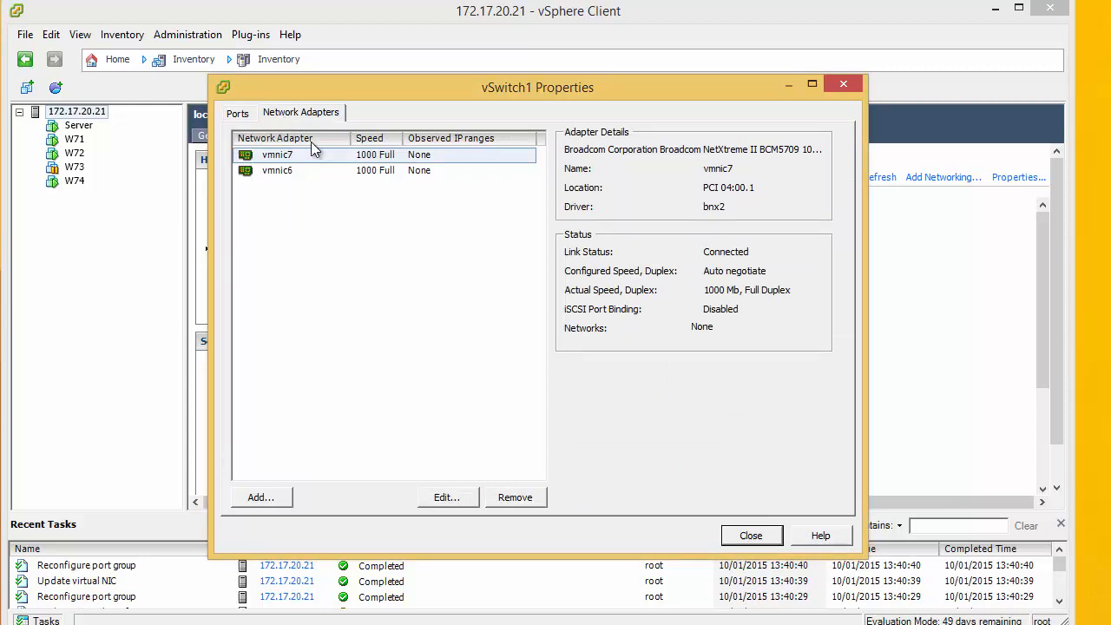
mouse_move(281, 166)
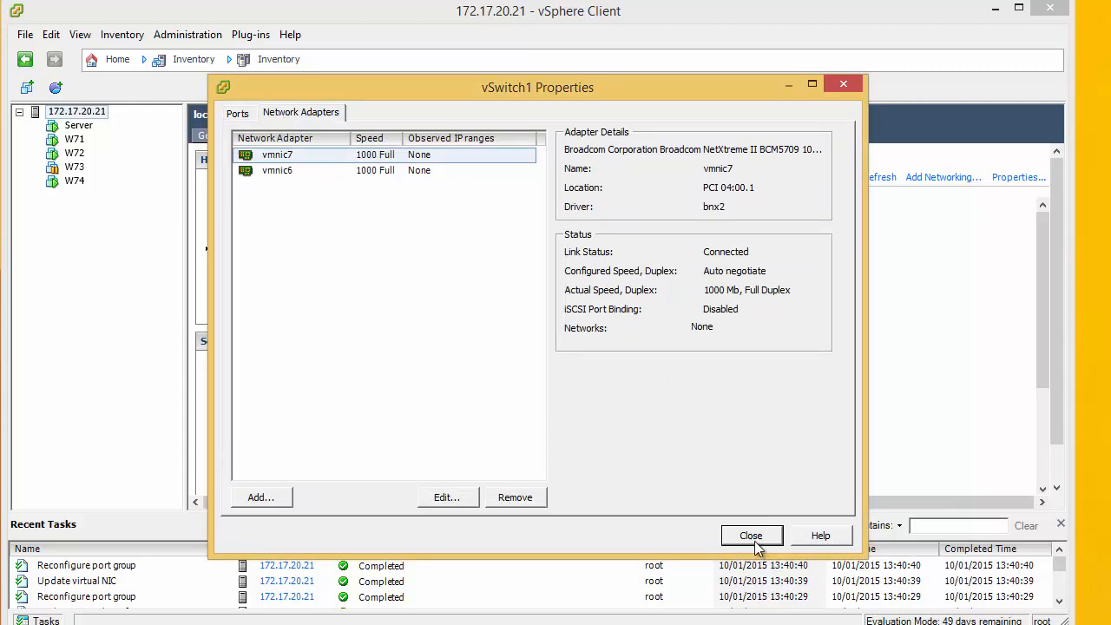
left_click(751, 535)
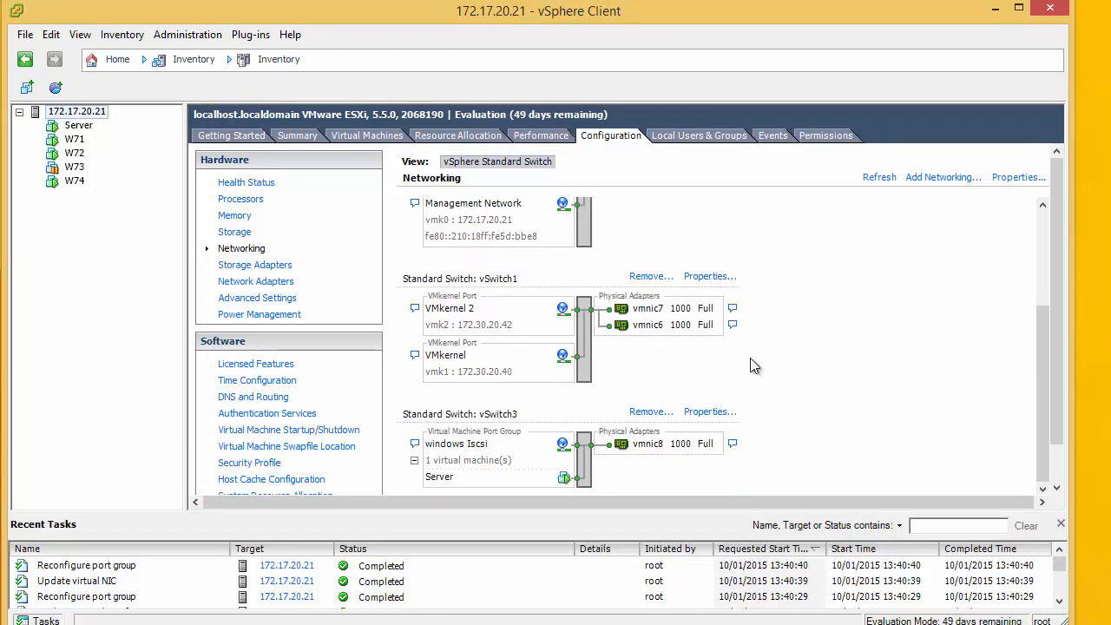
mouse_move(406, 414)
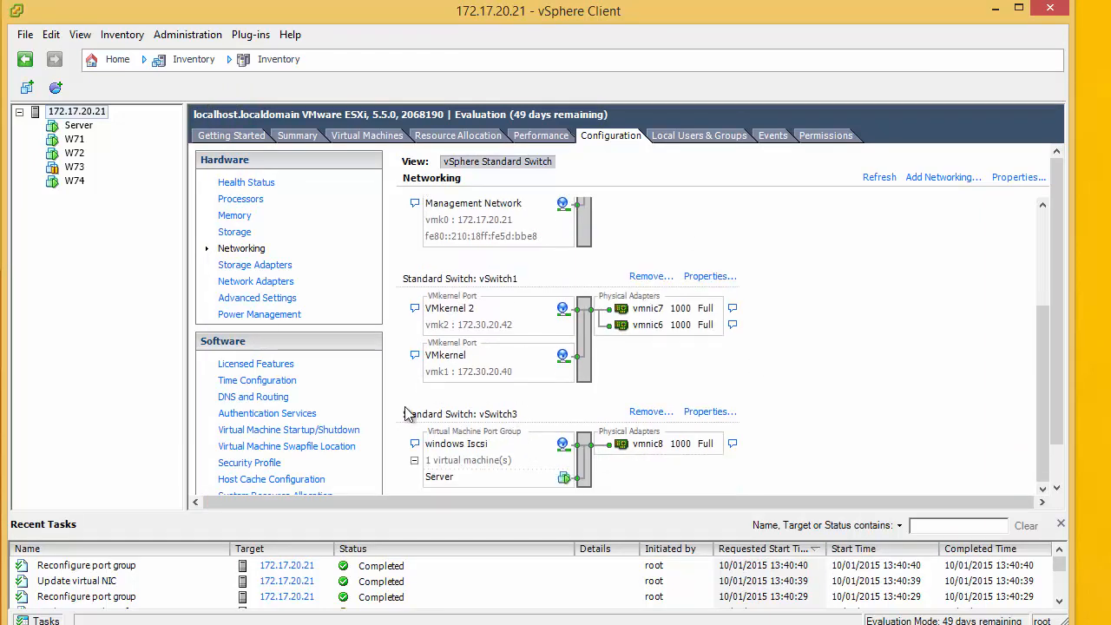
mouse_move(505, 332)
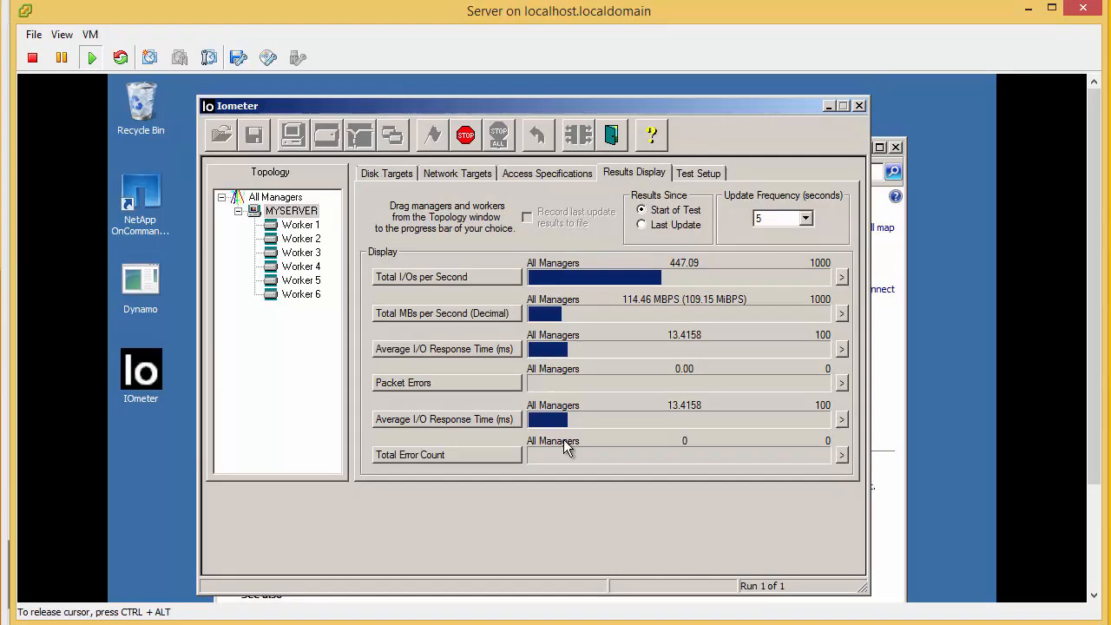
mouse_move(637, 313)
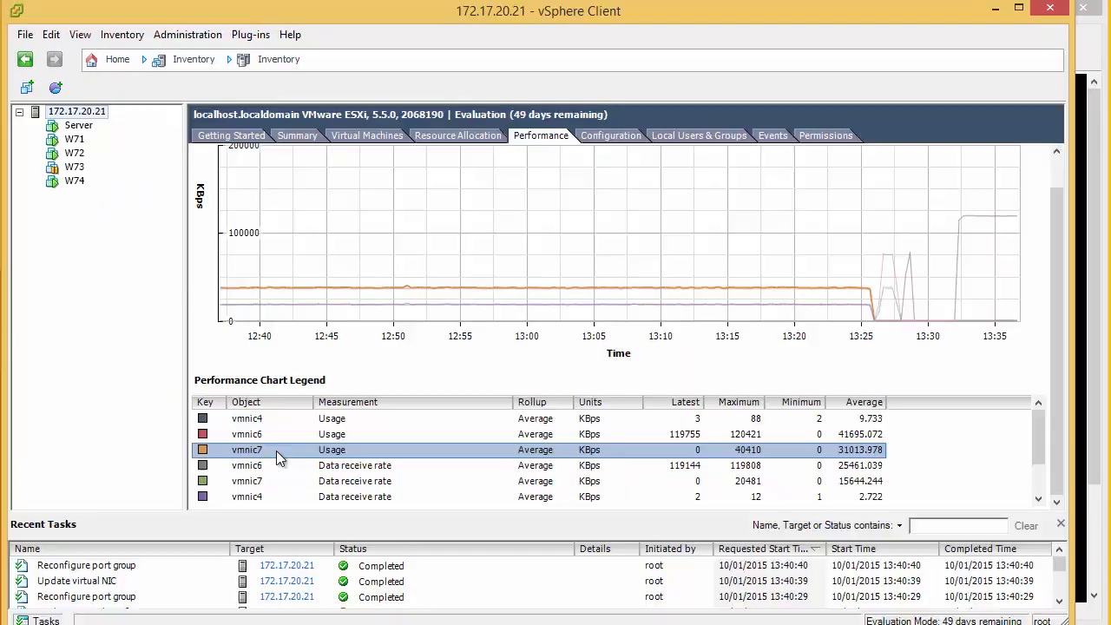
- Highlight vmnic6 and vmnic7 usage lines (~64–66 MBps each), then return to Networking
left_click(246, 434)
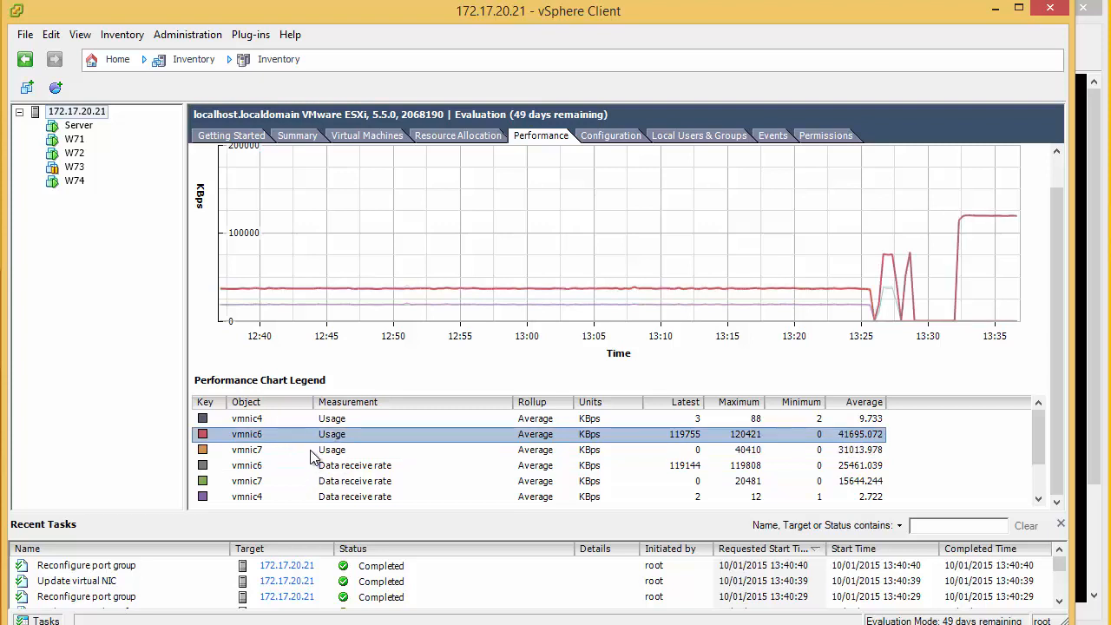
left_click(247, 450)
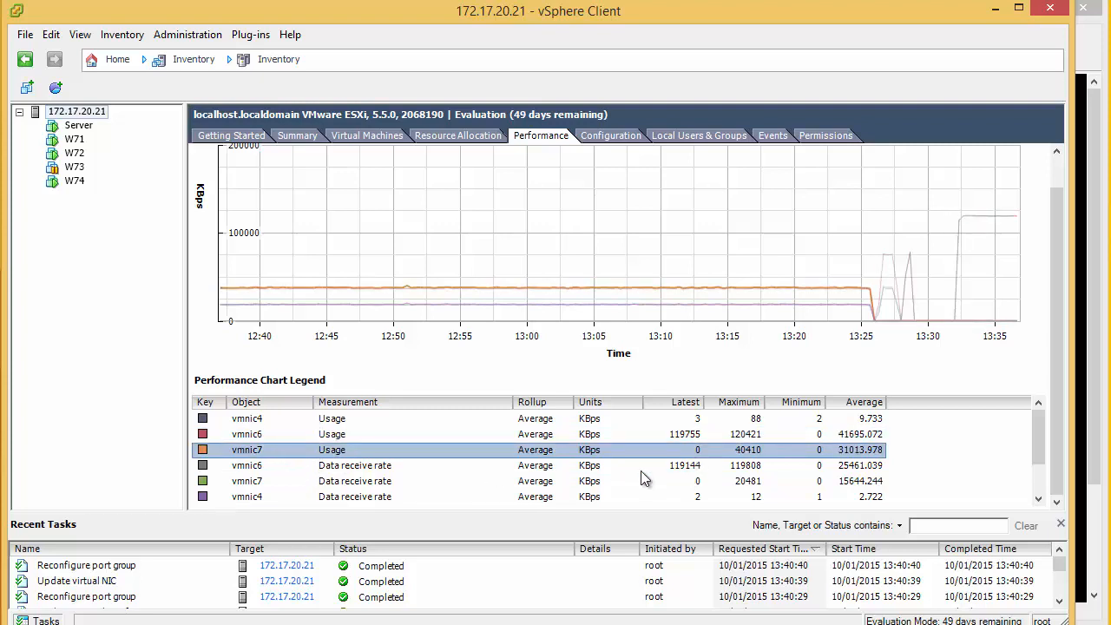
mouse_move(460, 438)
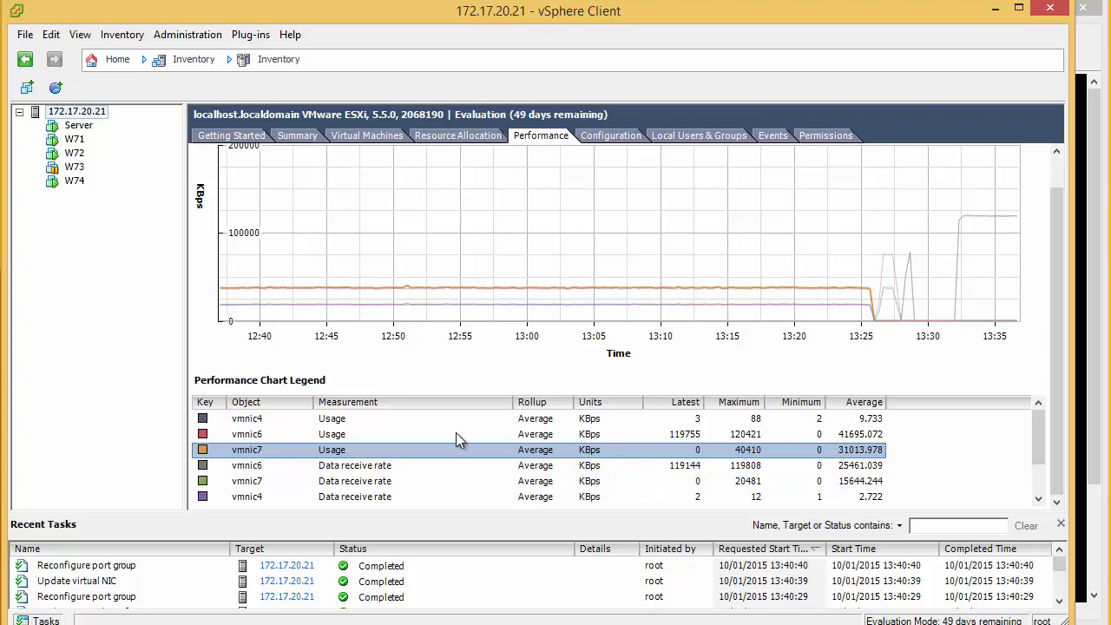
left_click(247, 434)
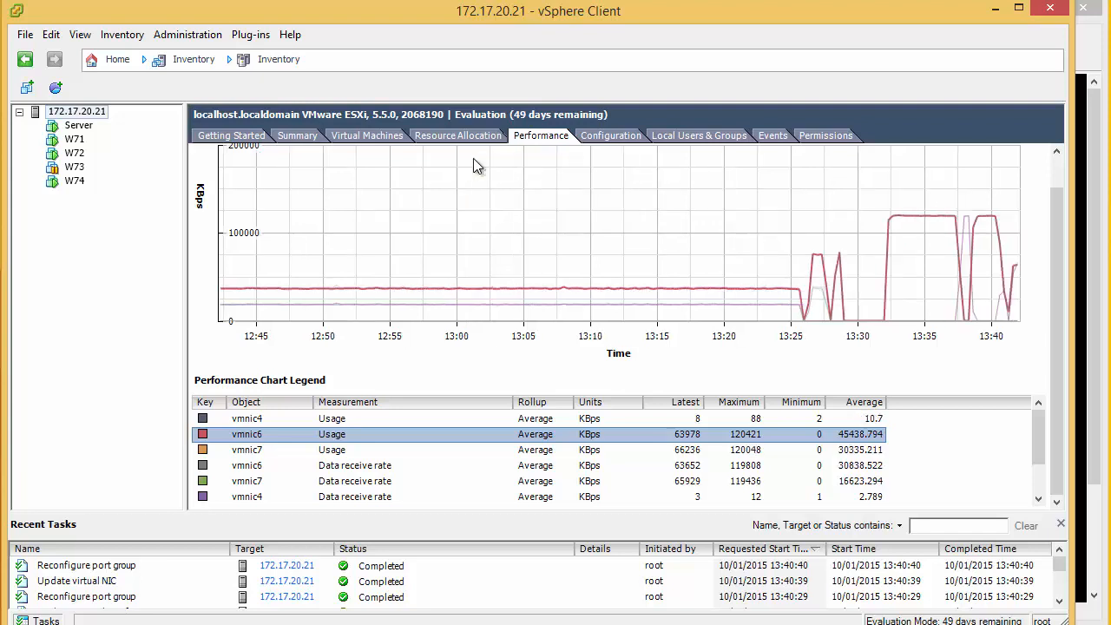
left_click(610, 136)
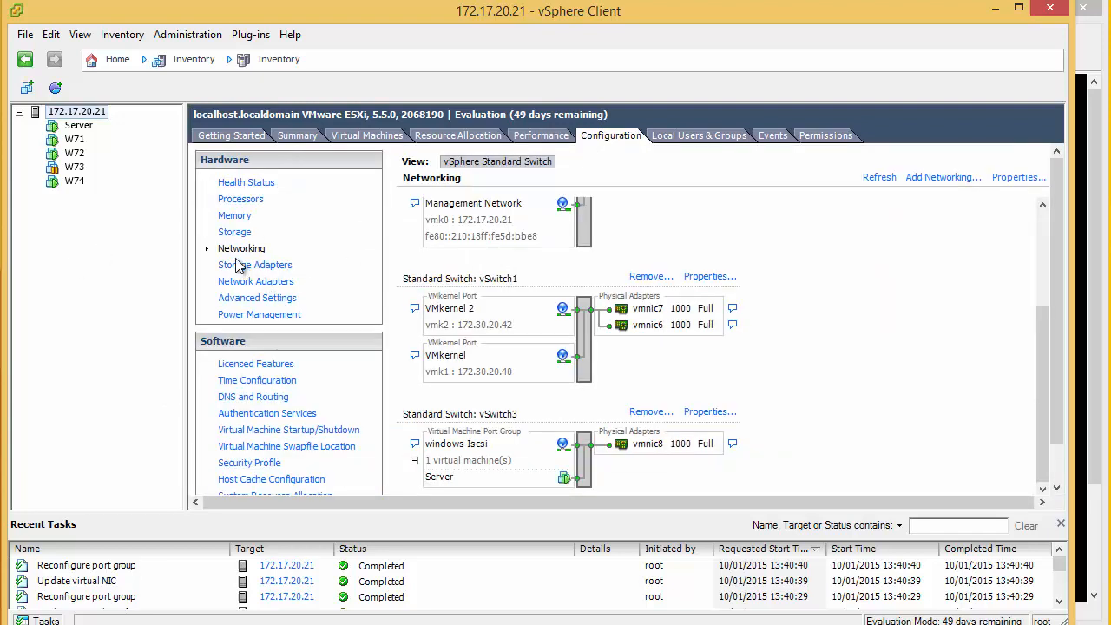
- List the host's datastores and select Test Lun
left_click(255, 264)
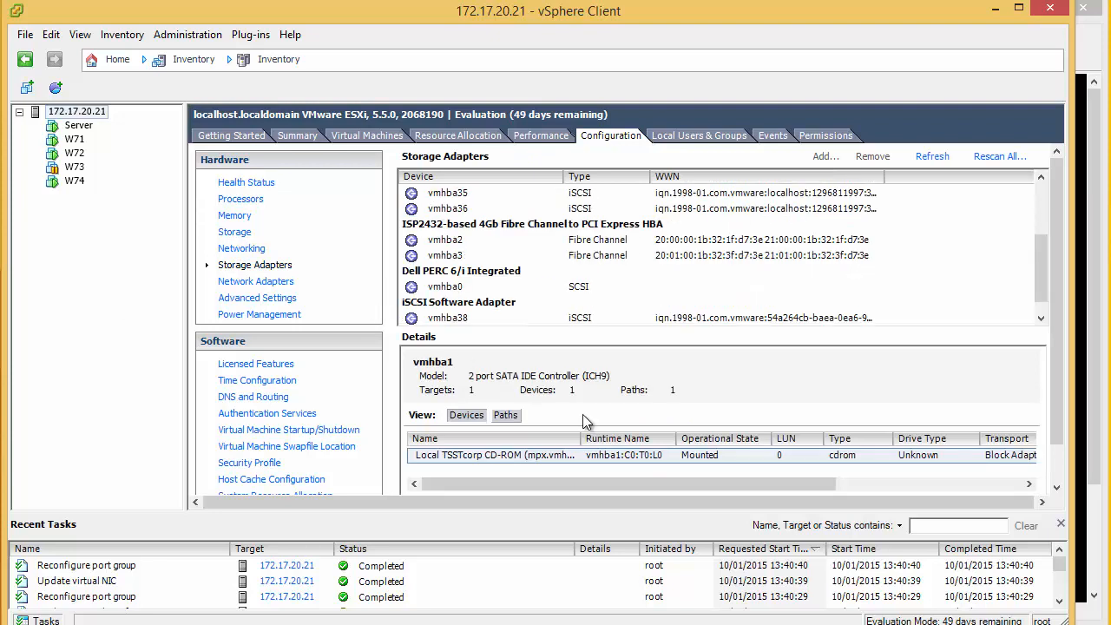
scroll("down", 3)
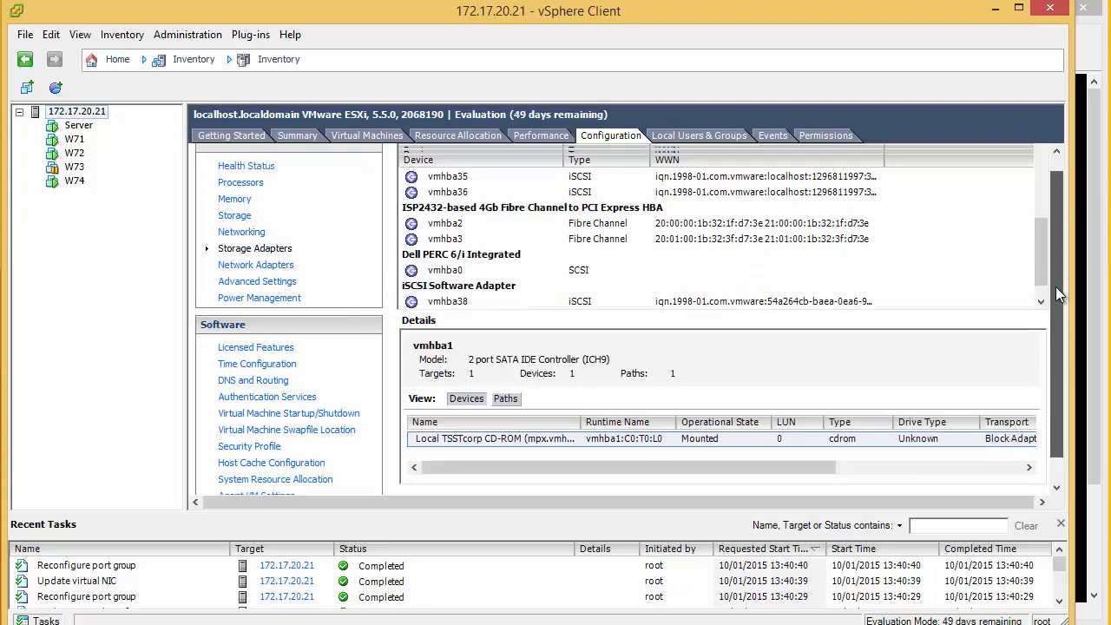
left_click(234, 231)
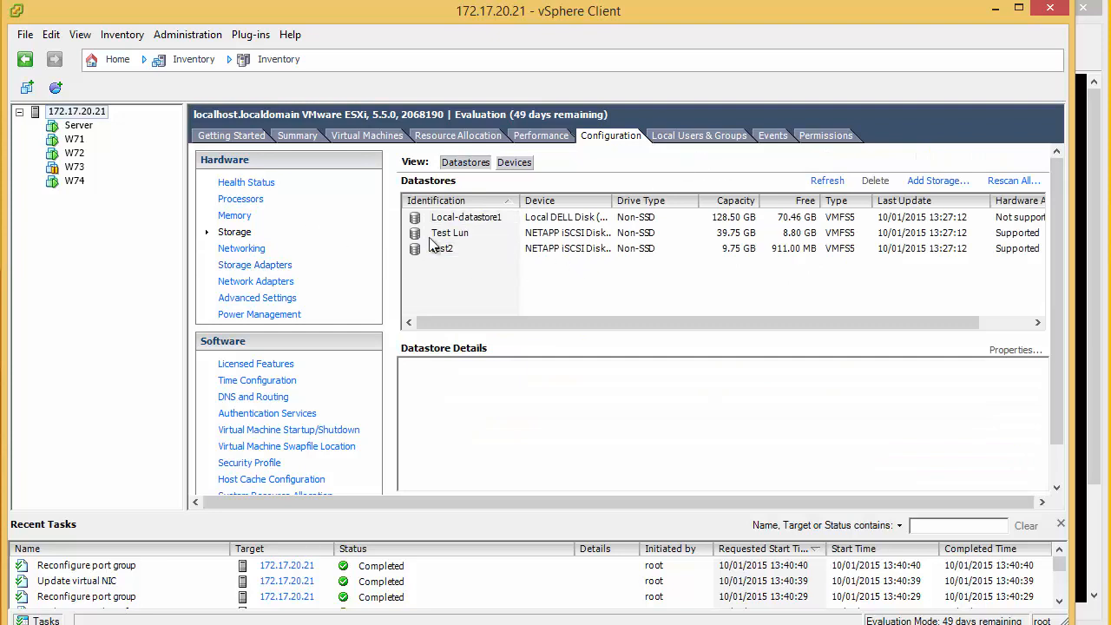
left_click(450, 232)
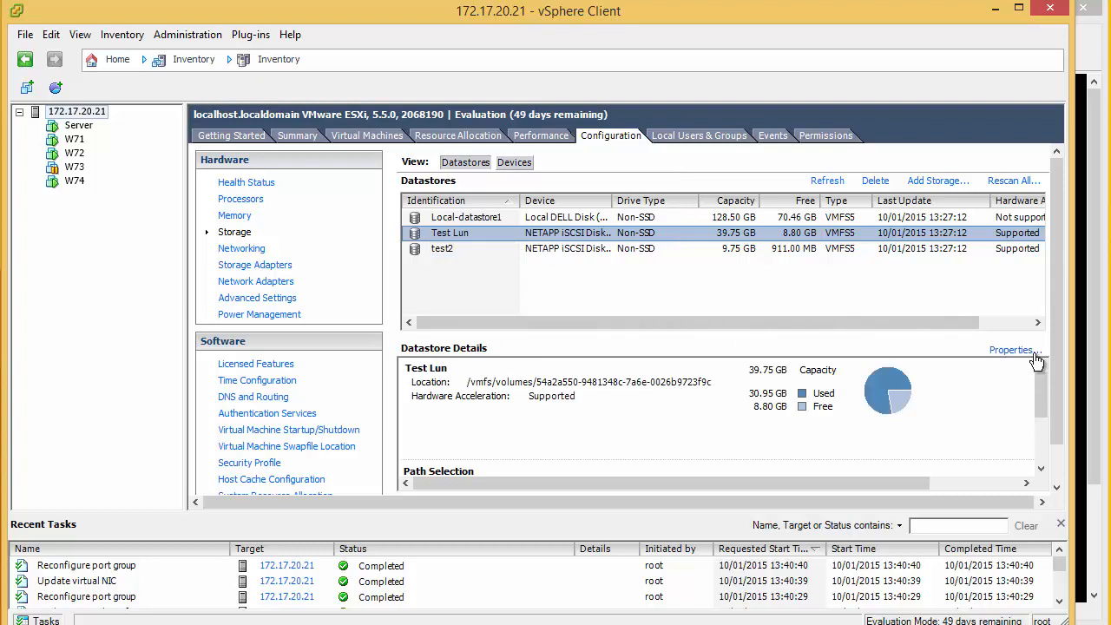
- Check Test Lun's iSCSI disk paths and keep Round Robin path selection
left_click(1011, 350)
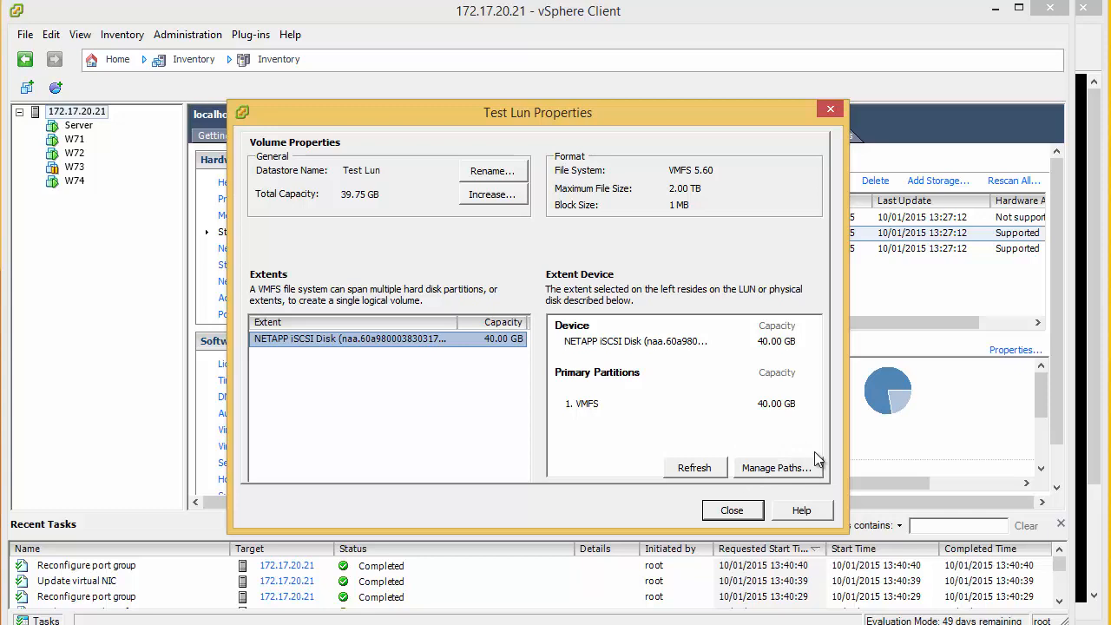
mouse_move(787, 468)
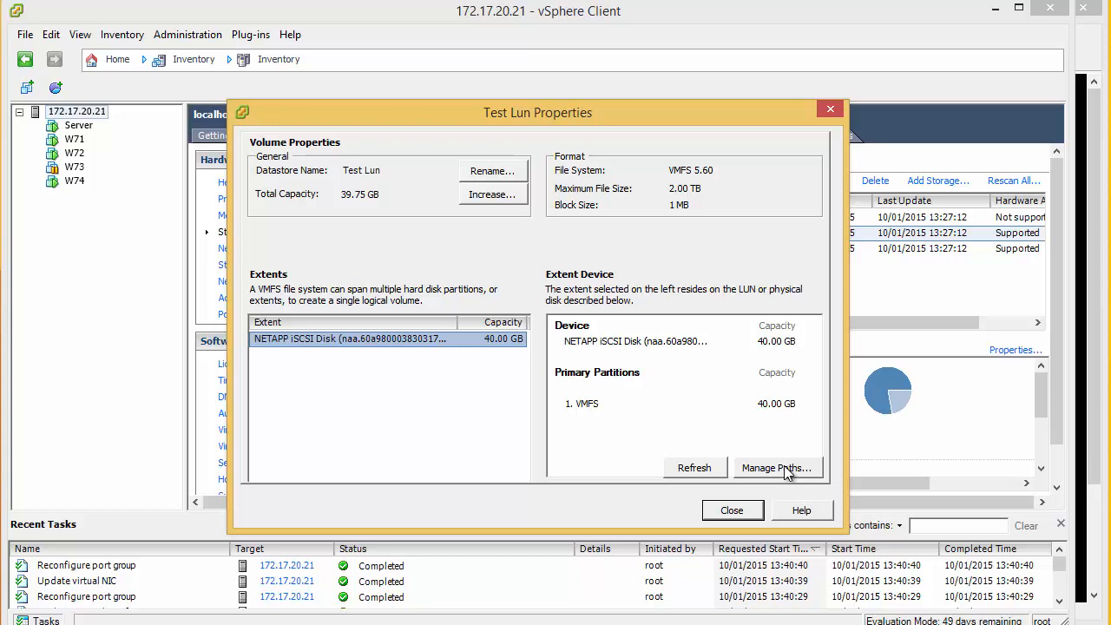
left_click(779, 468)
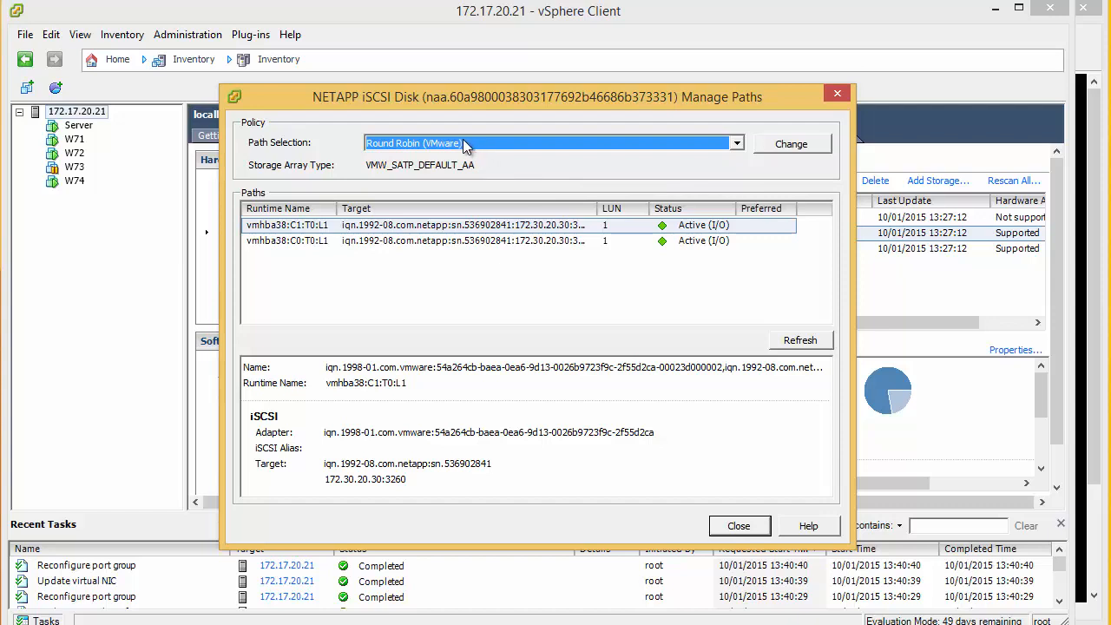
left_click(737, 143)
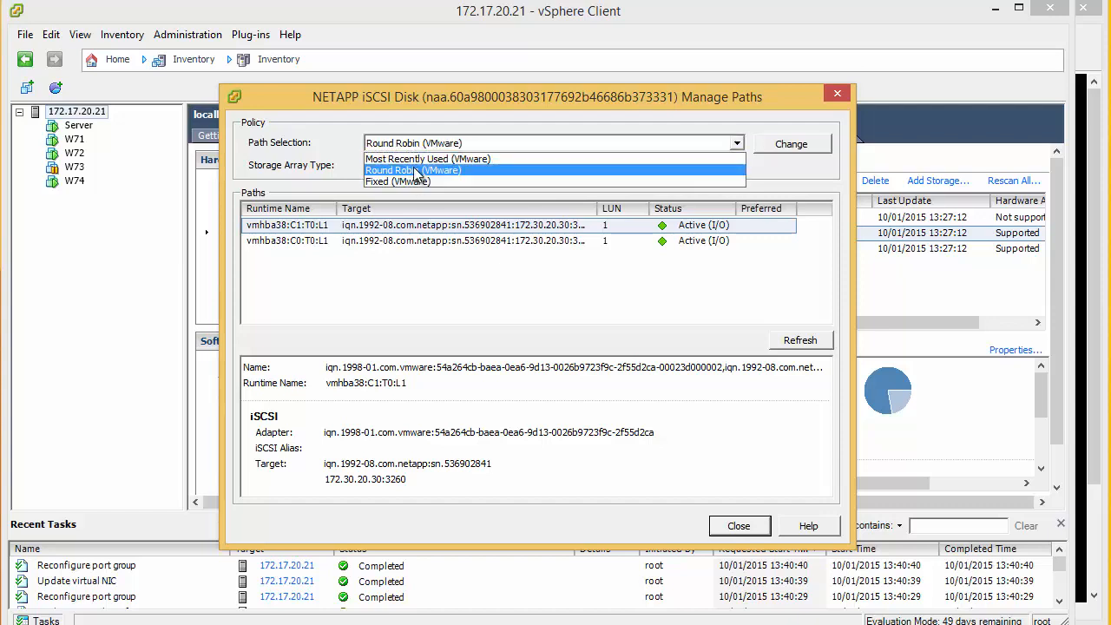
left_click(413, 170)
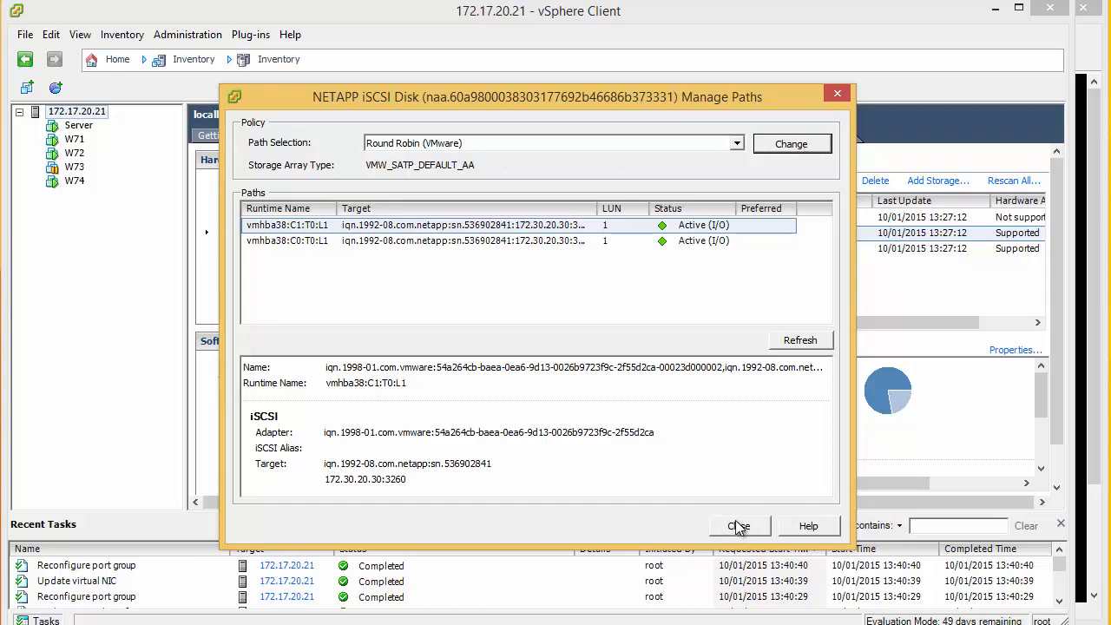
left_click(741, 525)
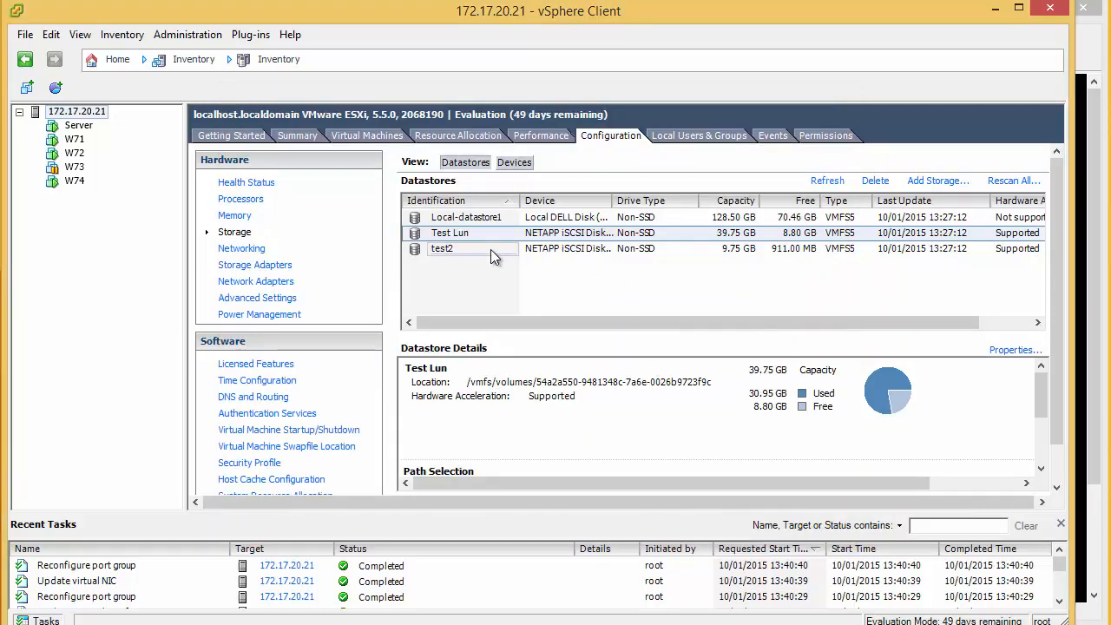
- Manage paths for test2's iSCSI disk, trying the Fixed and Most Recently Used policies
left_click(442, 250)
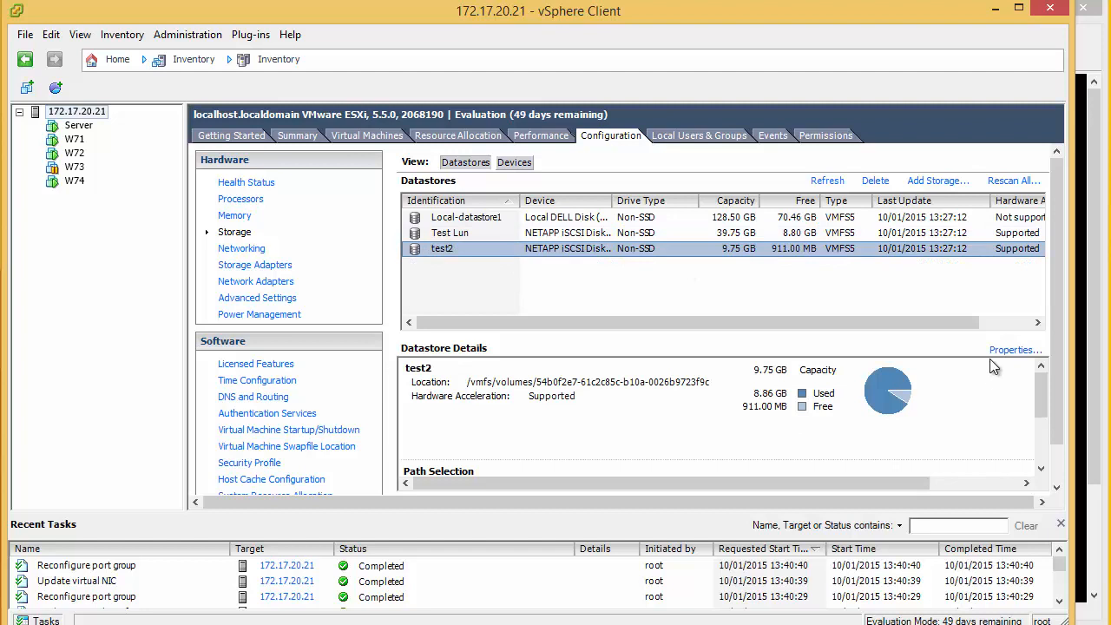
left_click(1015, 350)
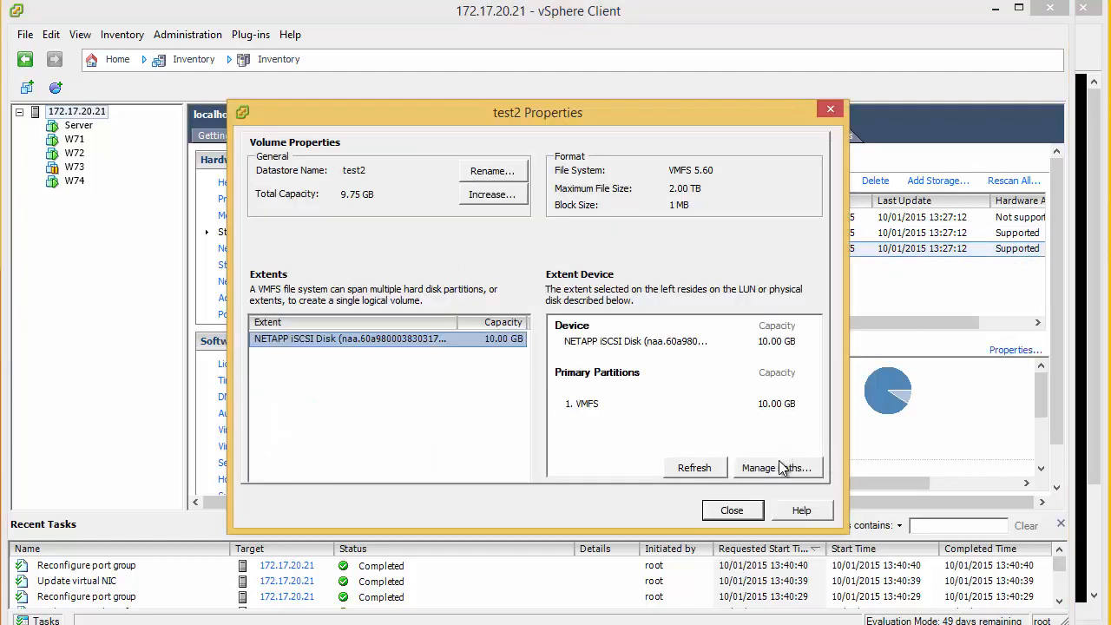
left_click(778, 468)
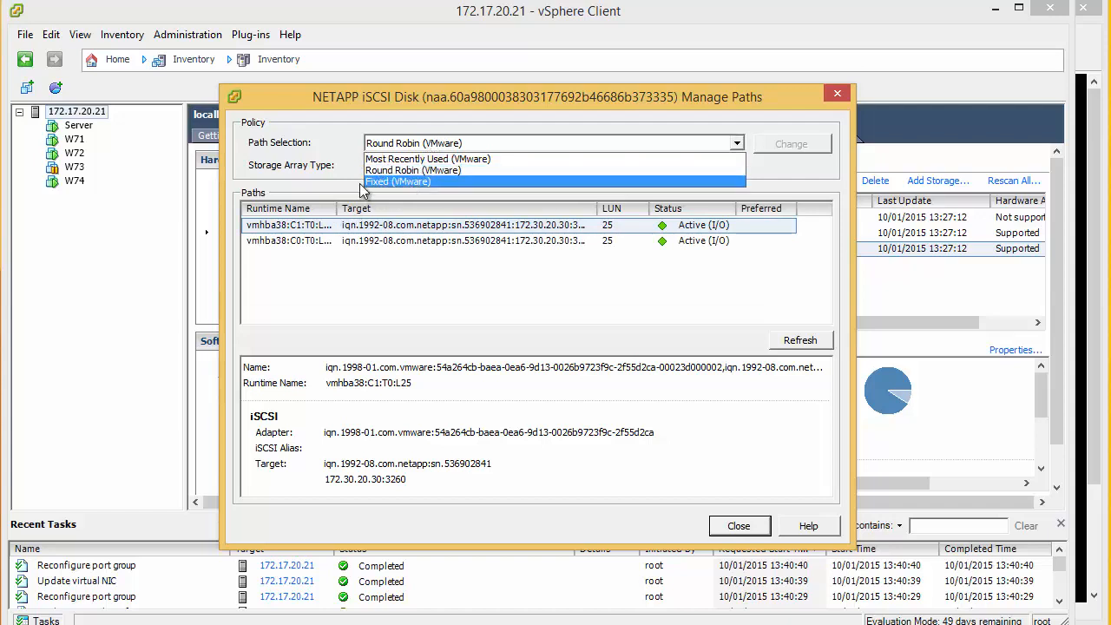
left_click(397, 182)
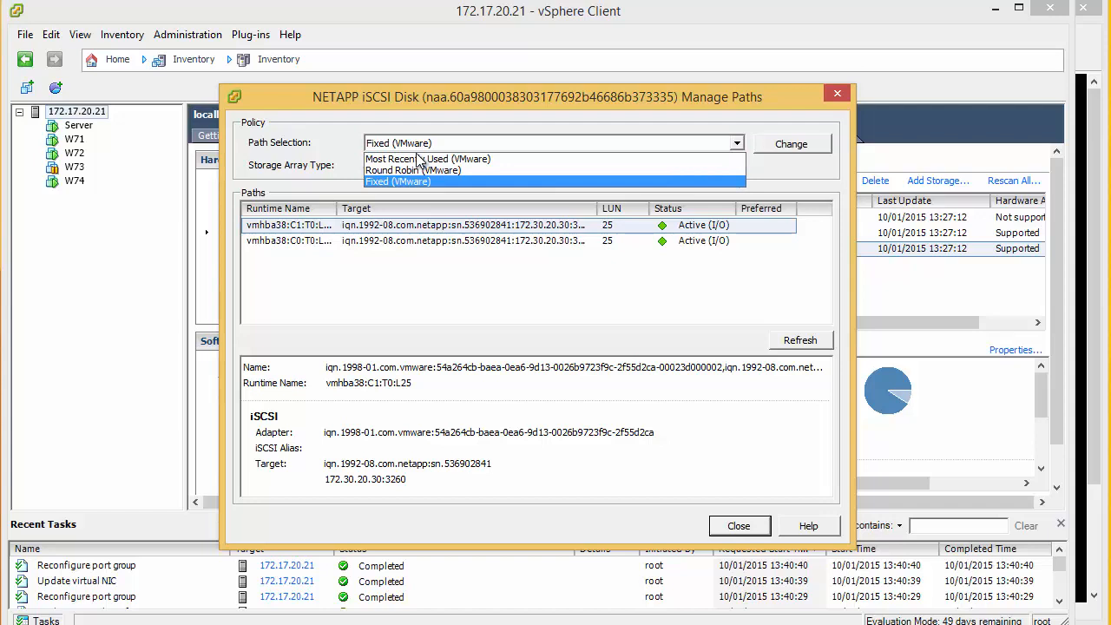
left_click(429, 159)
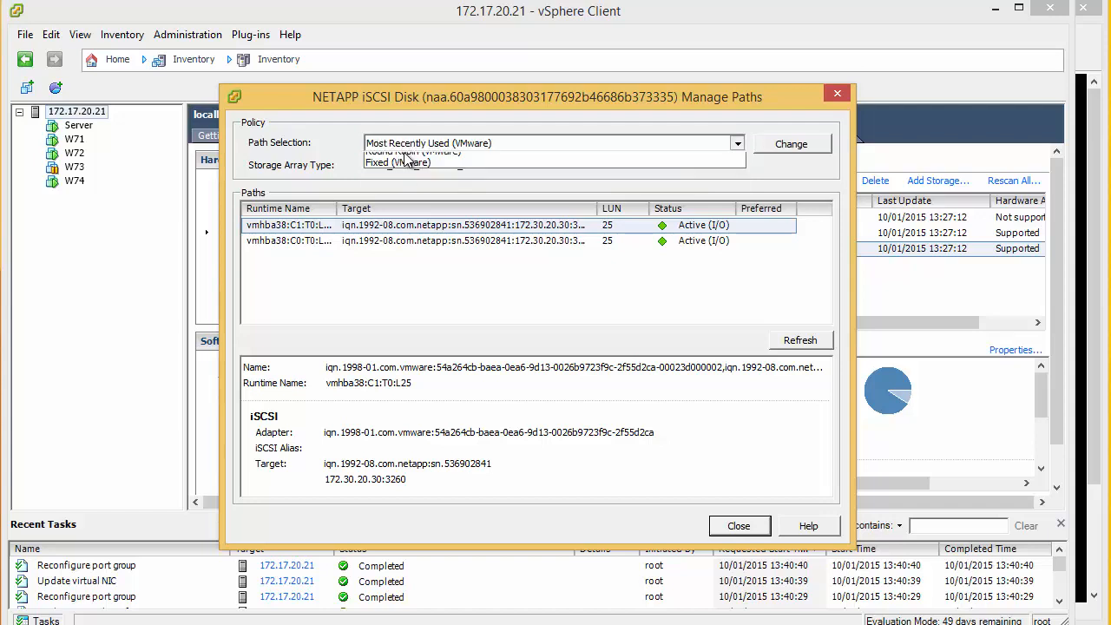
left_click(740, 525)
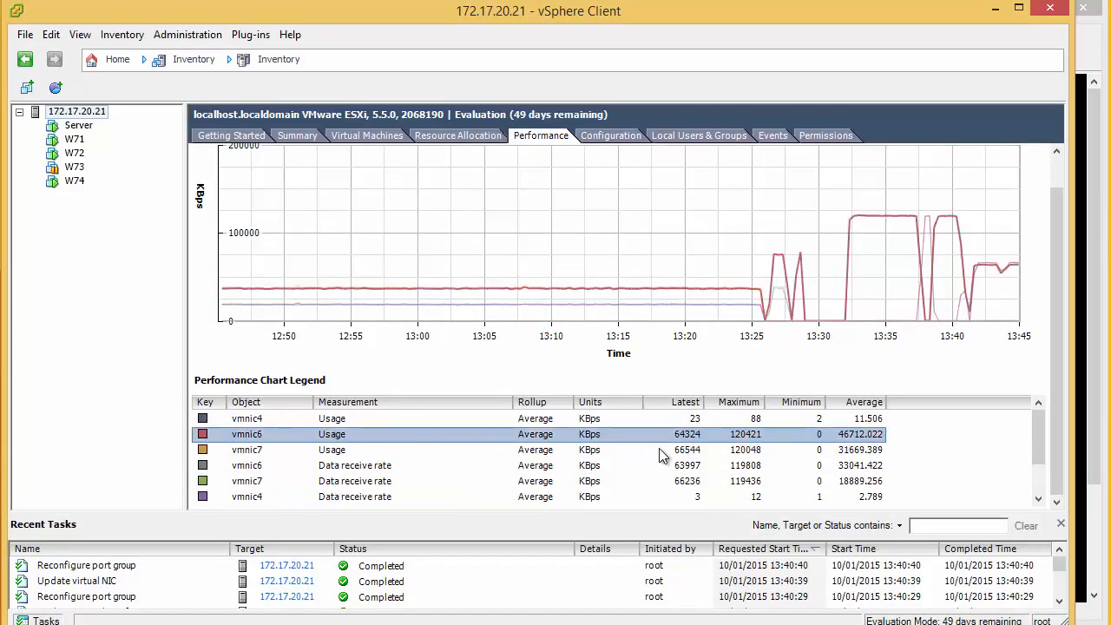
mouse_move(658, 441)
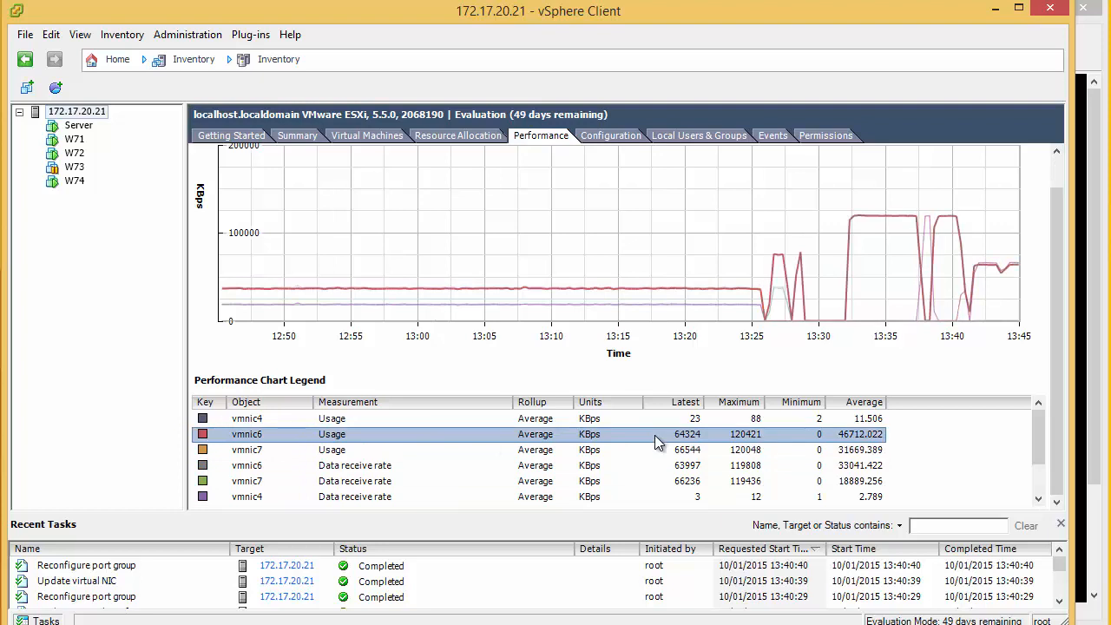
- Highlight the vmnic7 and vmnic6 usage lines, showing about 66,495 and 63,877 KBps
left_click(246, 449)
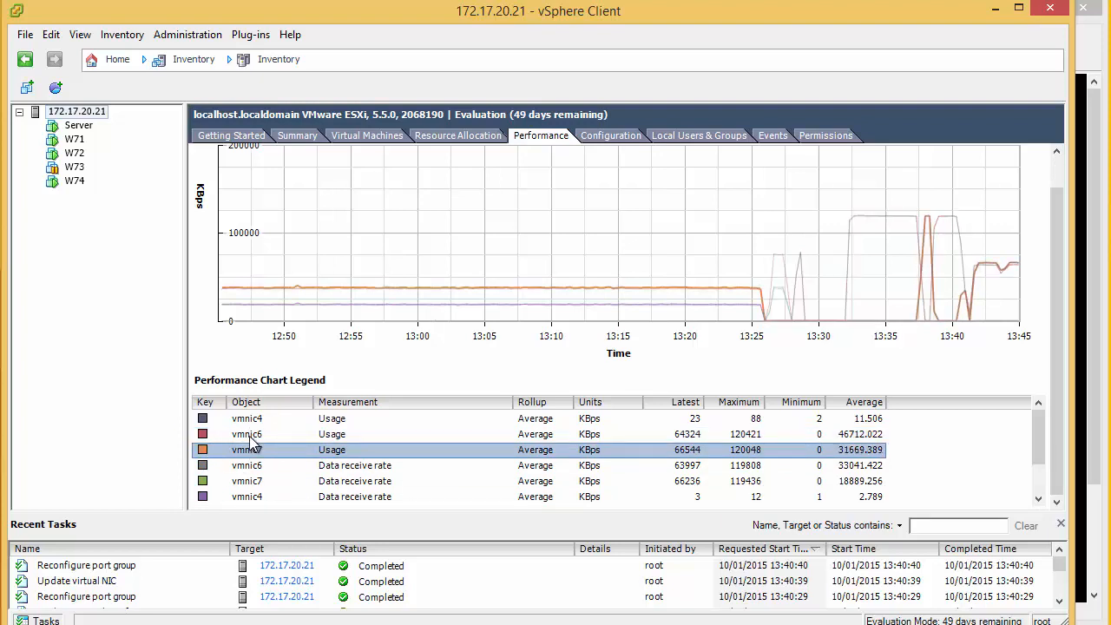
left_click(246, 434)
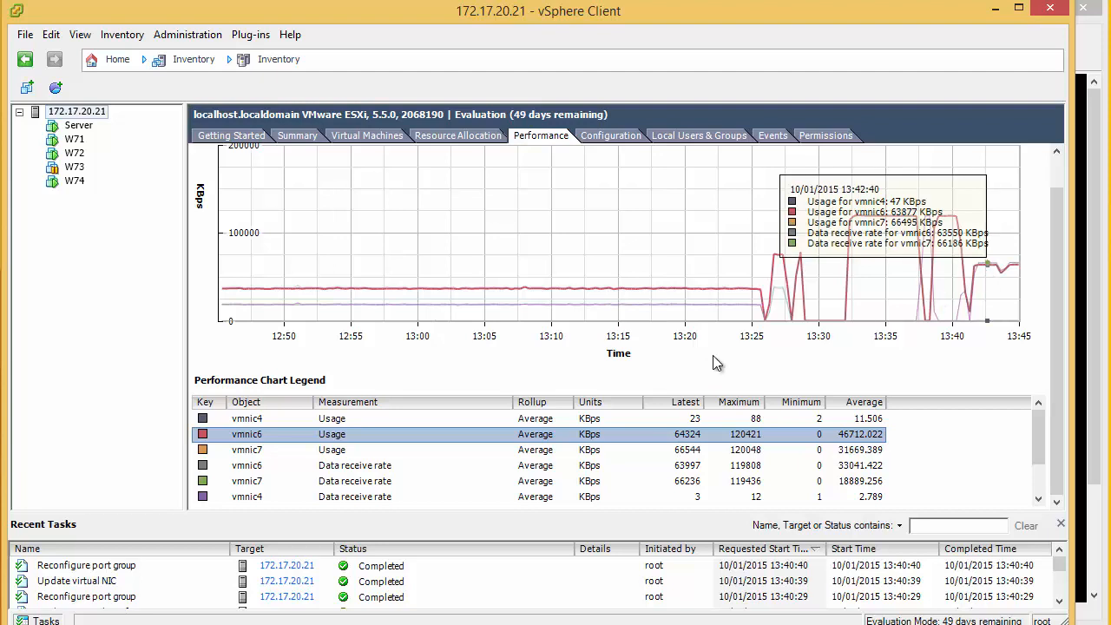
mouse_move(949, 221)
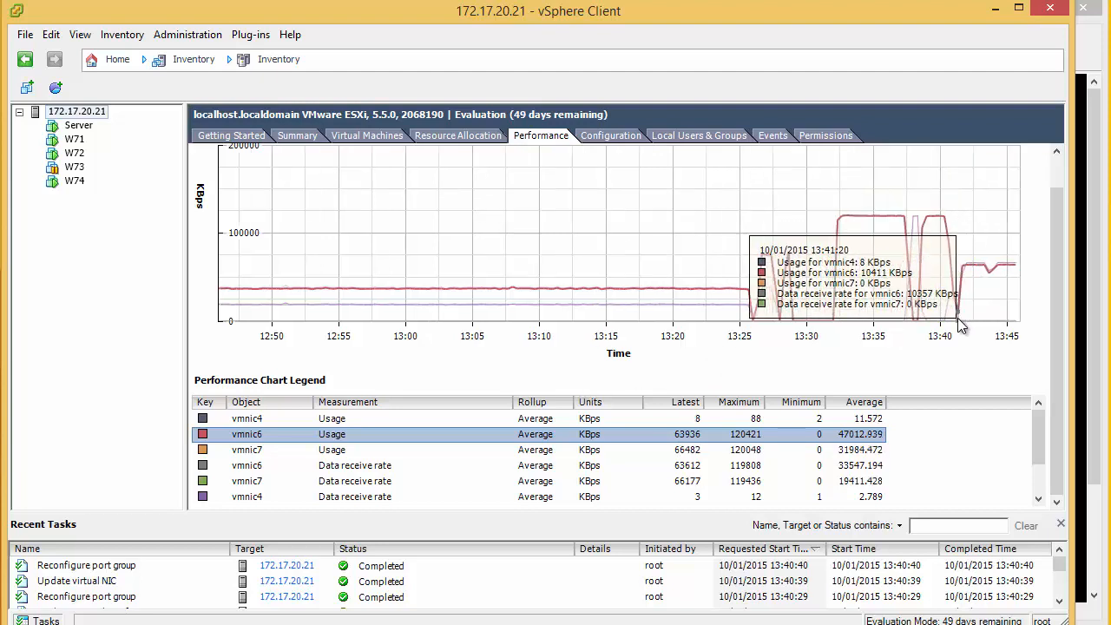
mouse_move(970, 274)
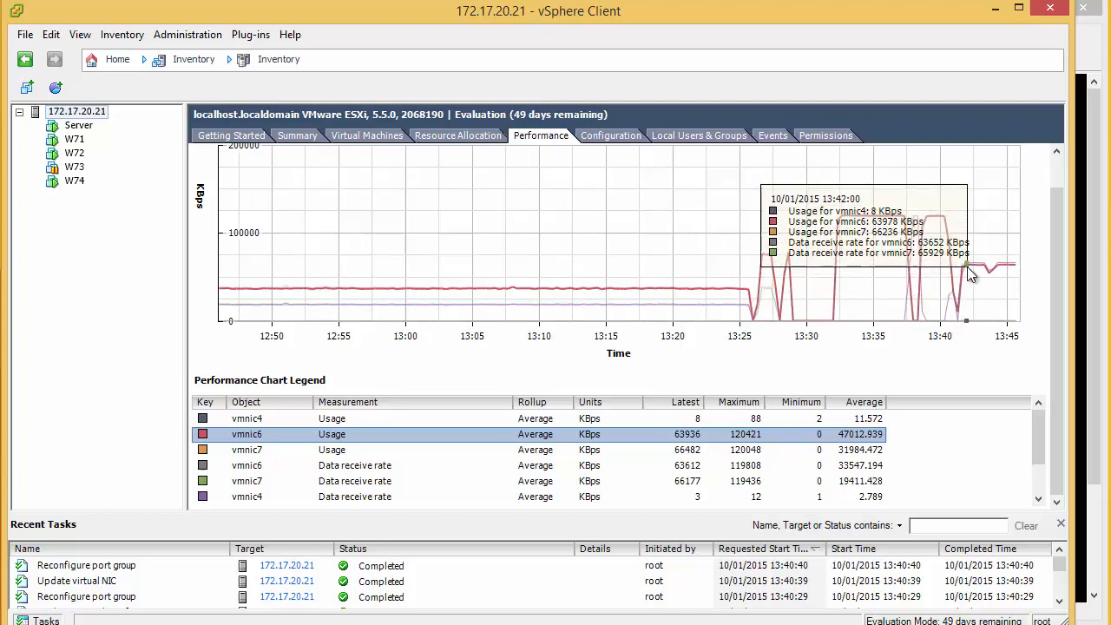
mouse_move(1011, 272)
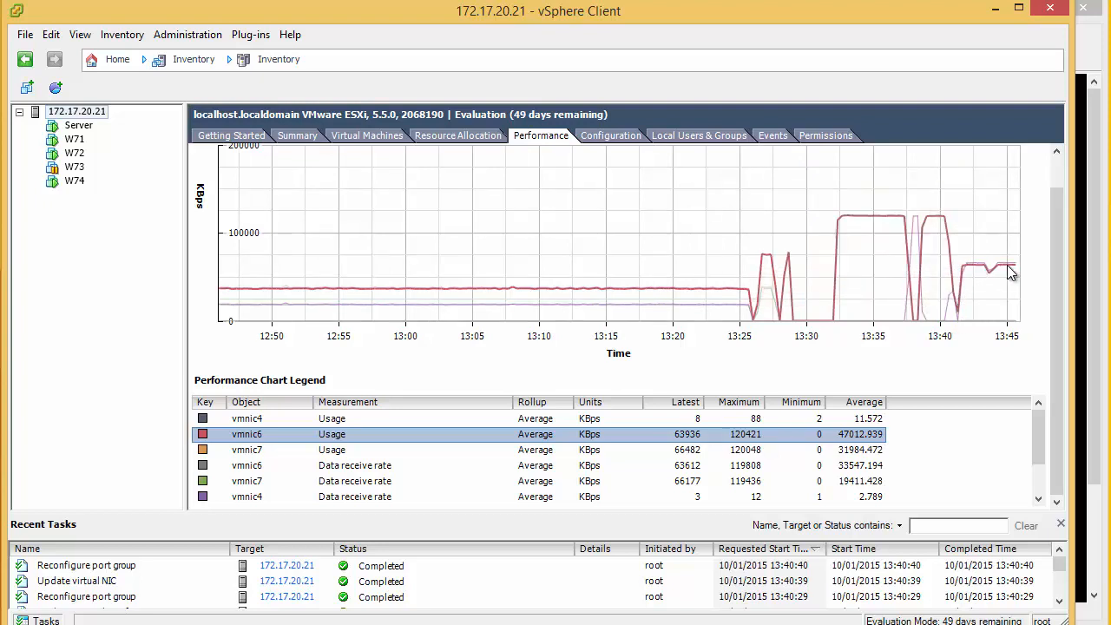
mouse_move(972, 267)
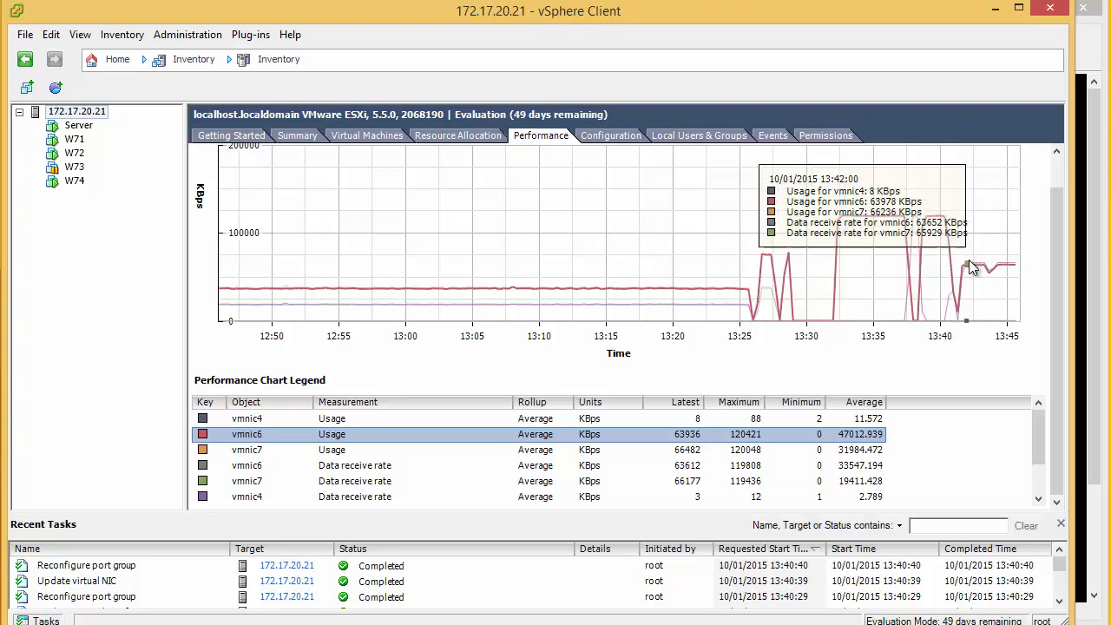
mouse_move(974, 280)
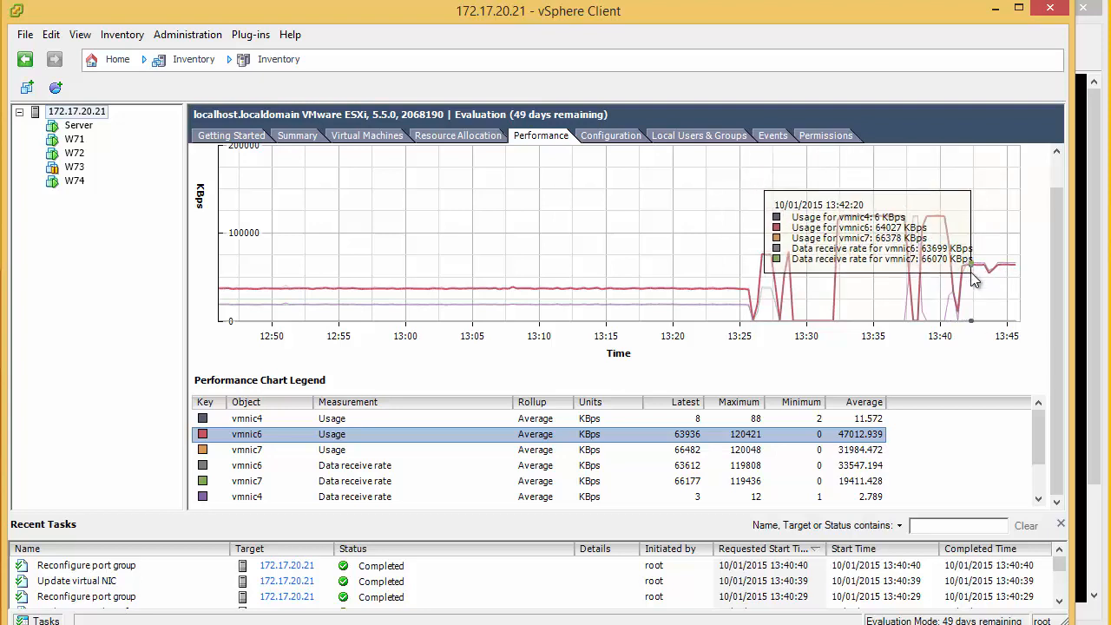
mouse_move(974, 280)
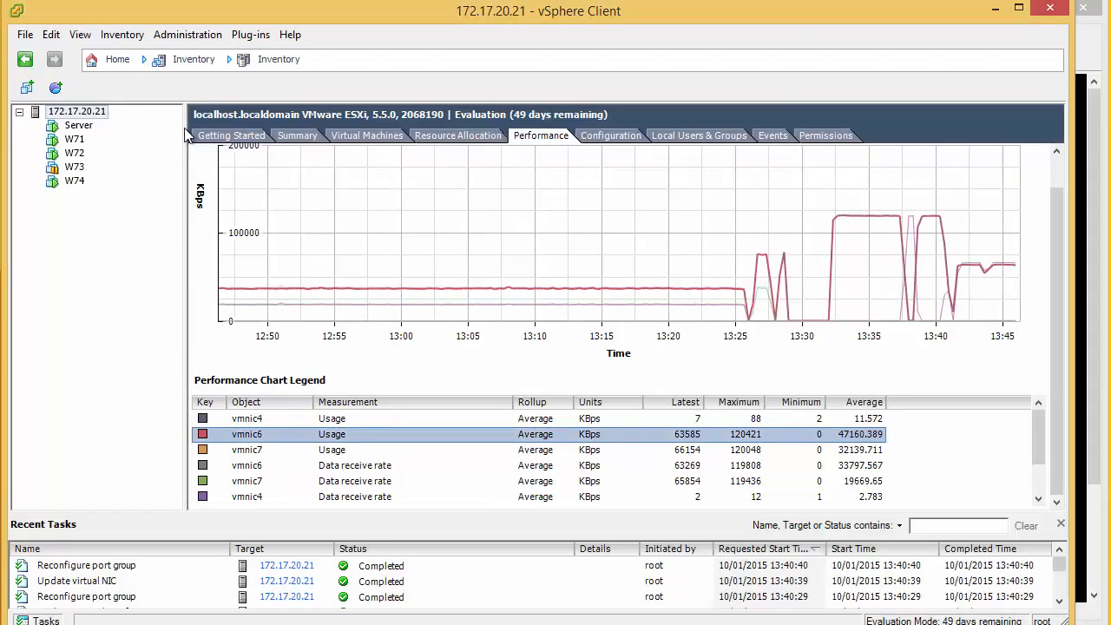
- Recheck Test Lun's paths: Round Robin with both paths Active (I/O), then close the dialogs
left_click(610, 134)
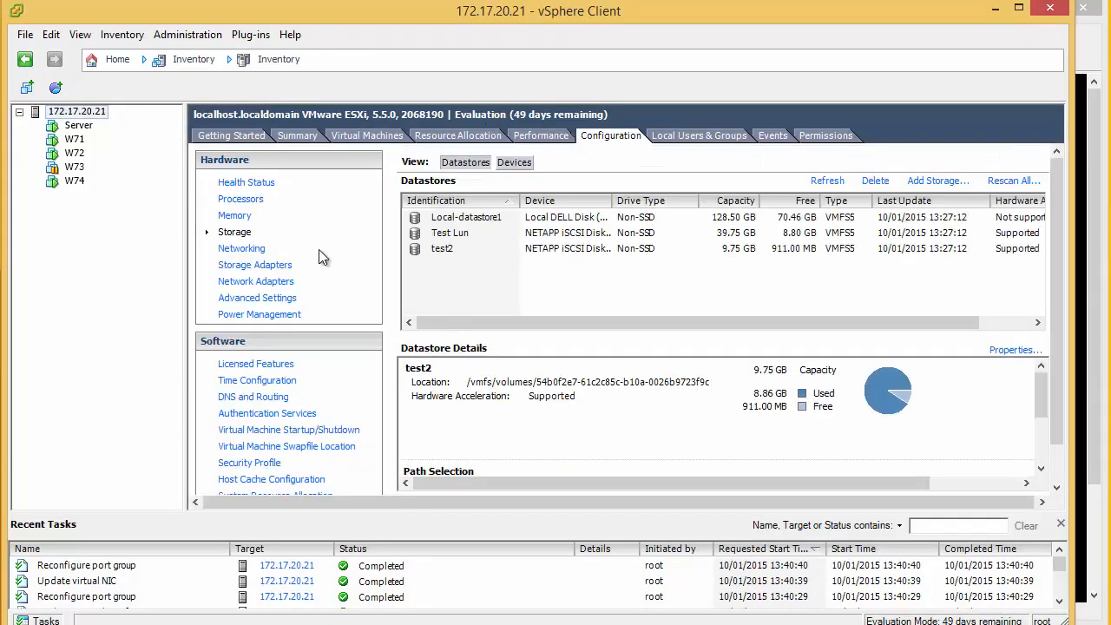
left_click(450, 233)
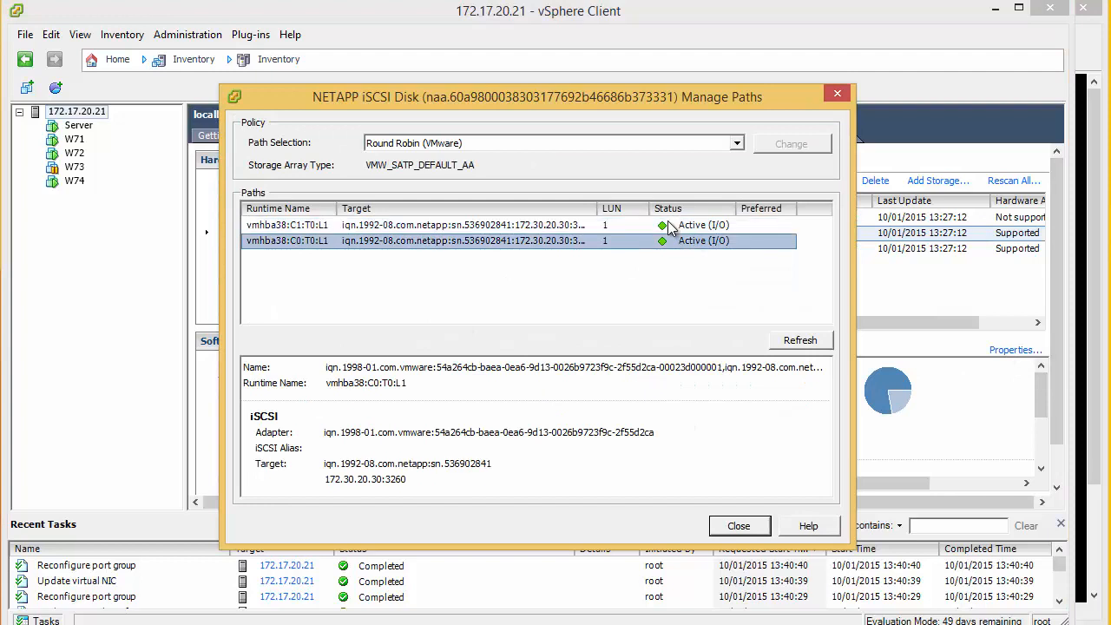
left_click(739, 526)
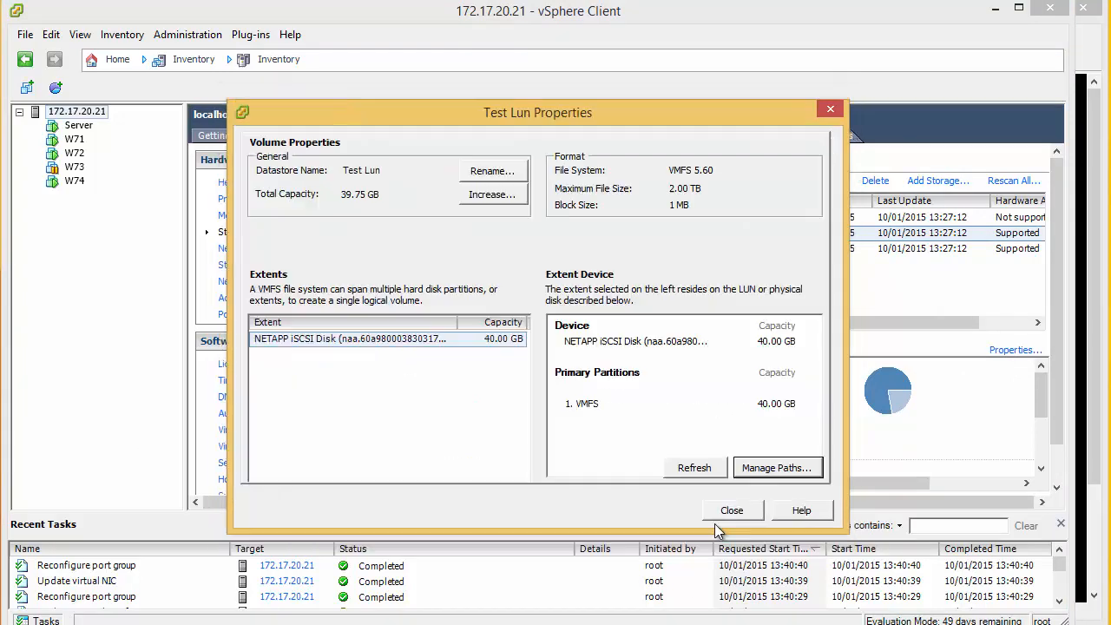
left_click(732, 510)
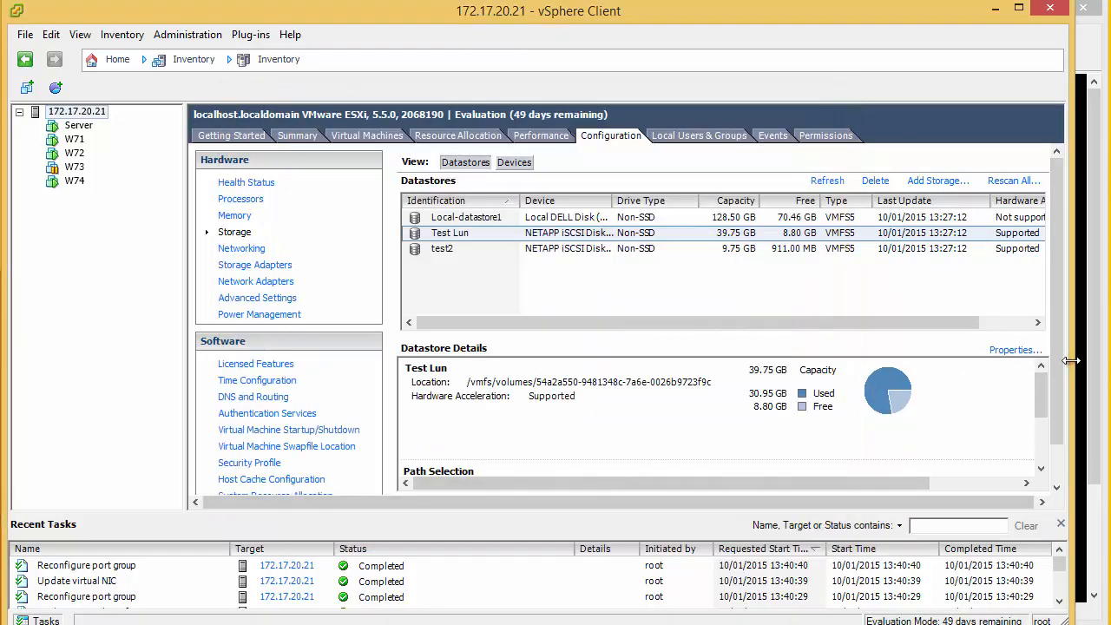
scroll("down", 3)
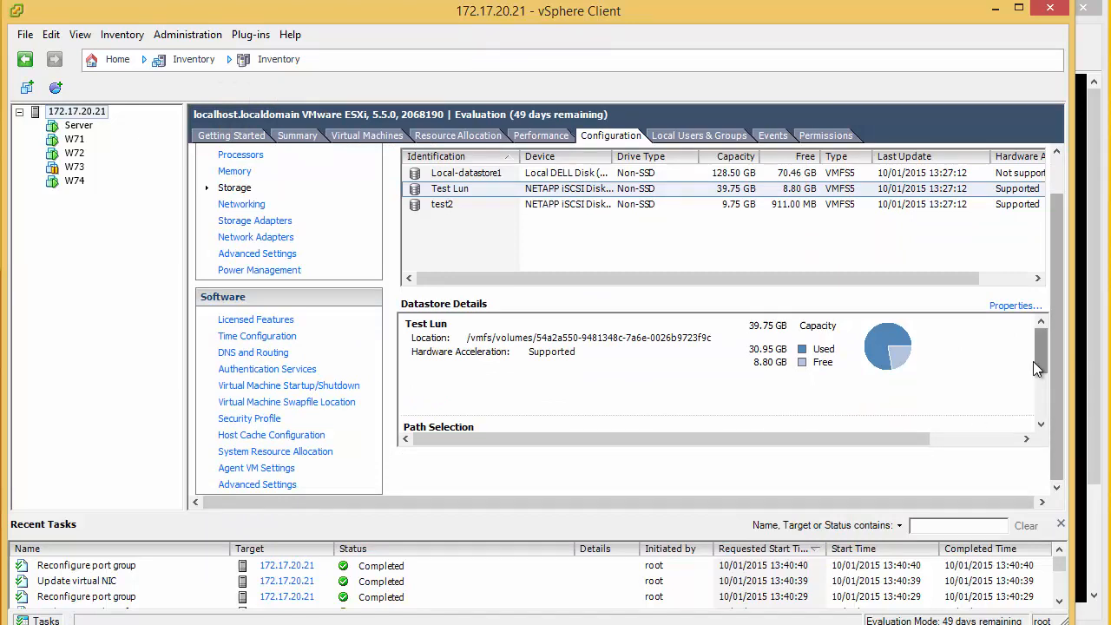
scroll("down", 3)
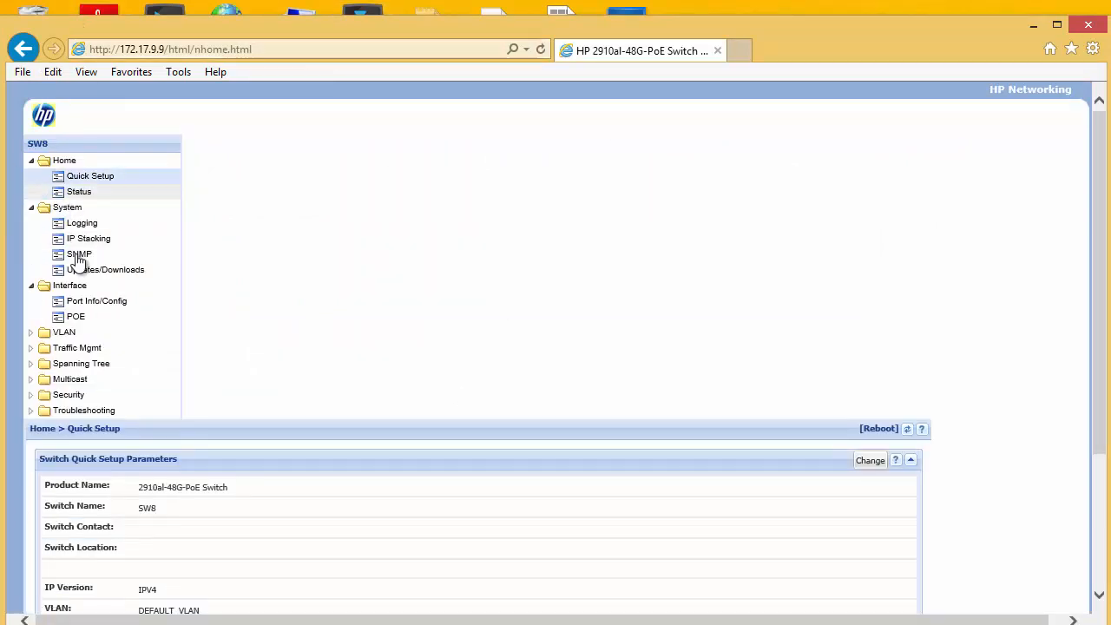
- Set switch port 13 (vmnic6) to disabled in Port Info/Config and save
left_click(96, 301)
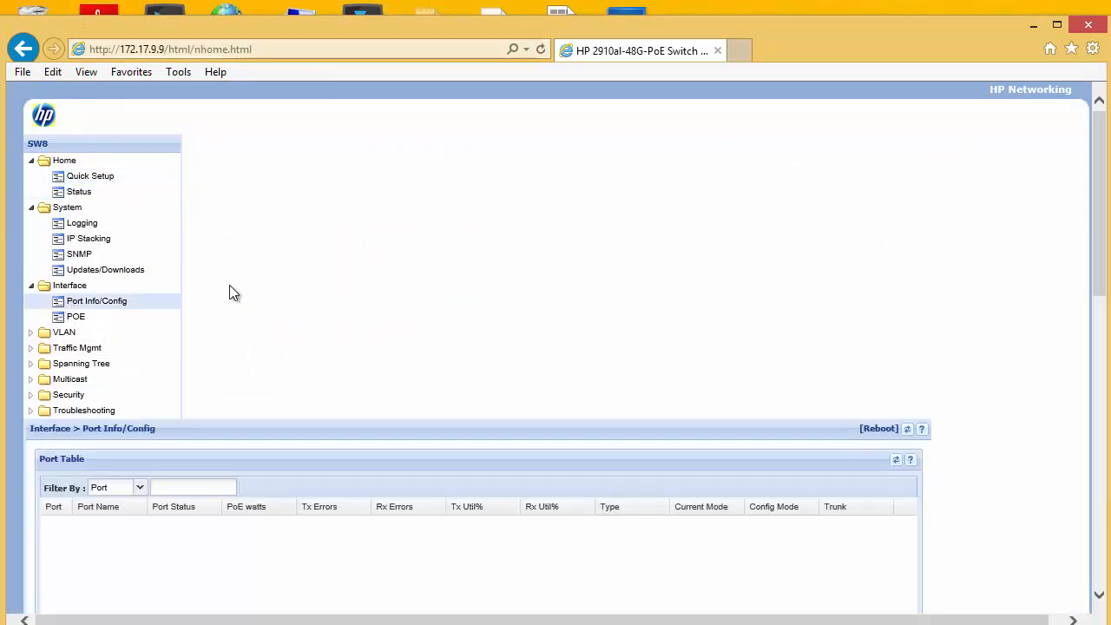
scroll("down", 3)
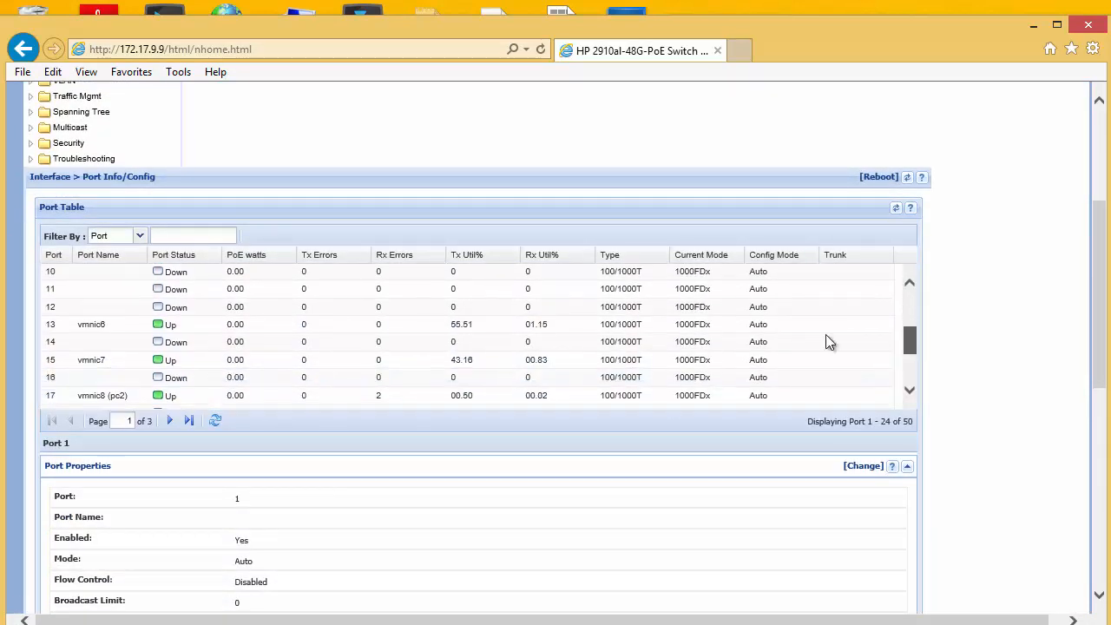
mouse_move(113, 364)
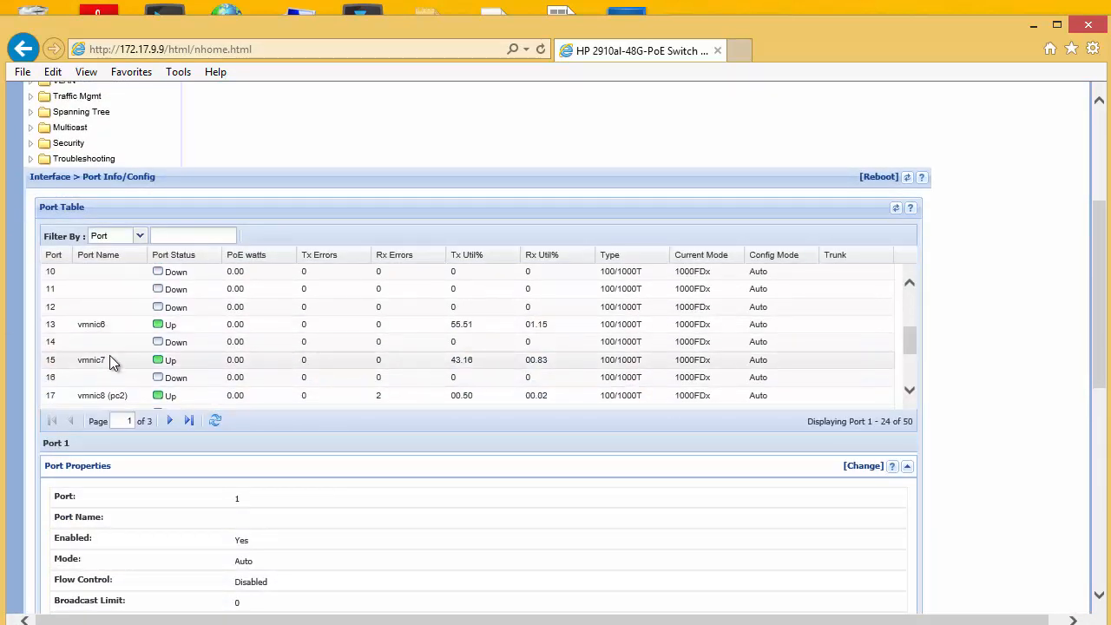
mouse_move(474, 351)
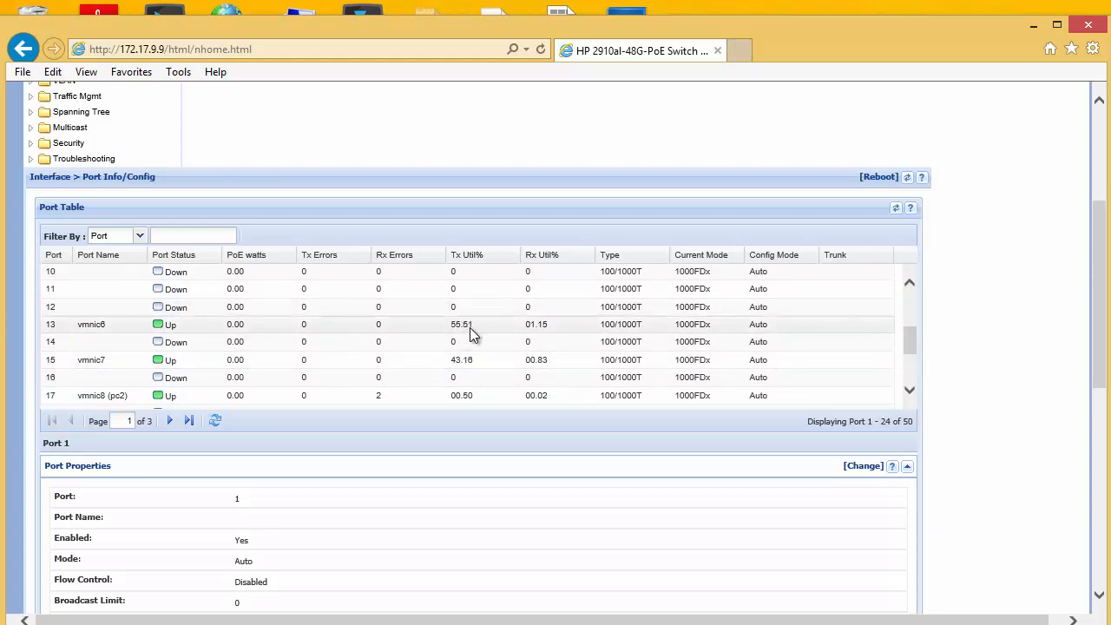
left_click(91, 360)
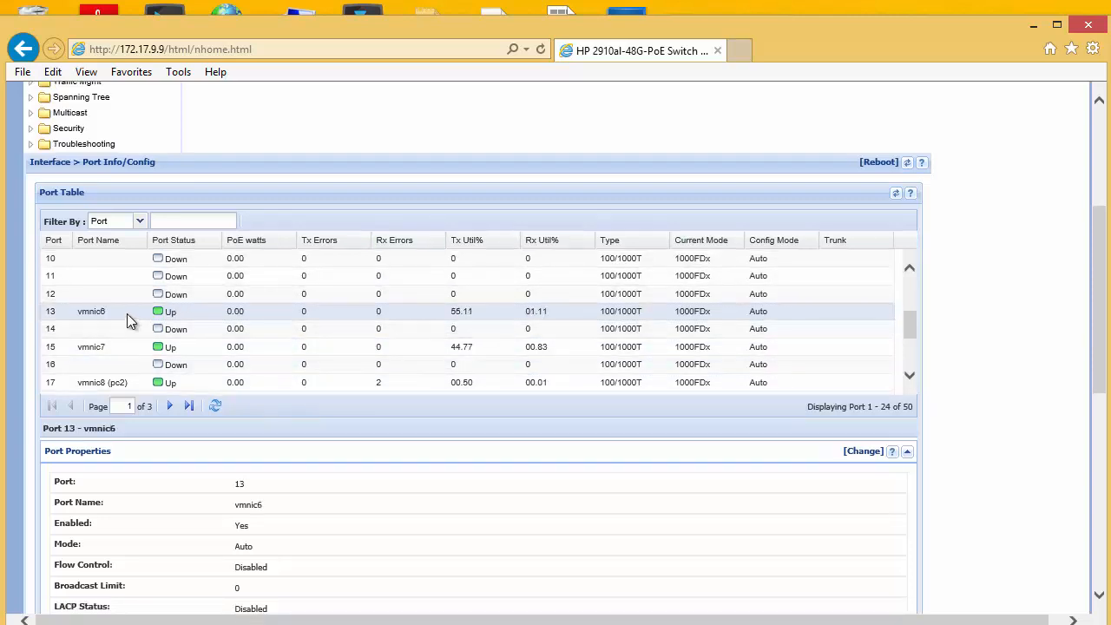
left_click(863, 450)
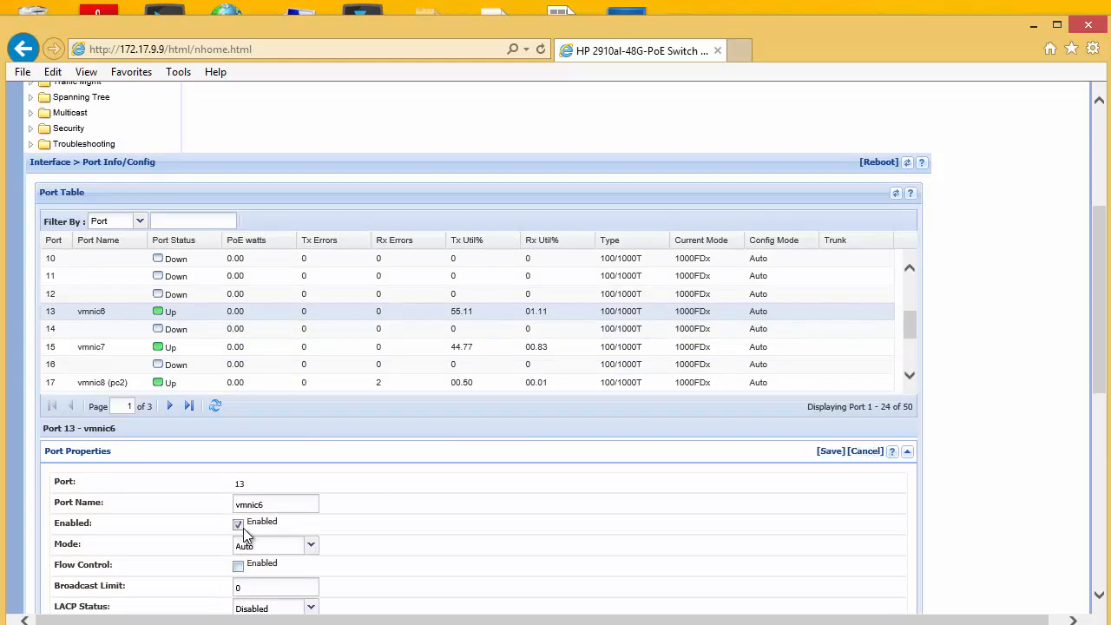
left_click(239, 522)
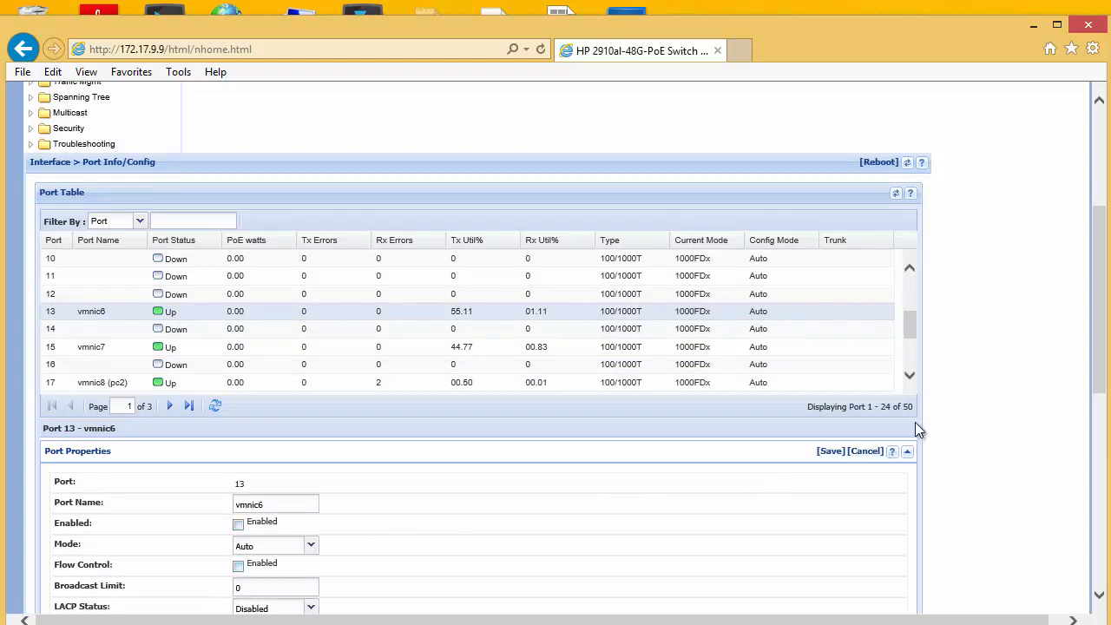
left_click(835, 451)
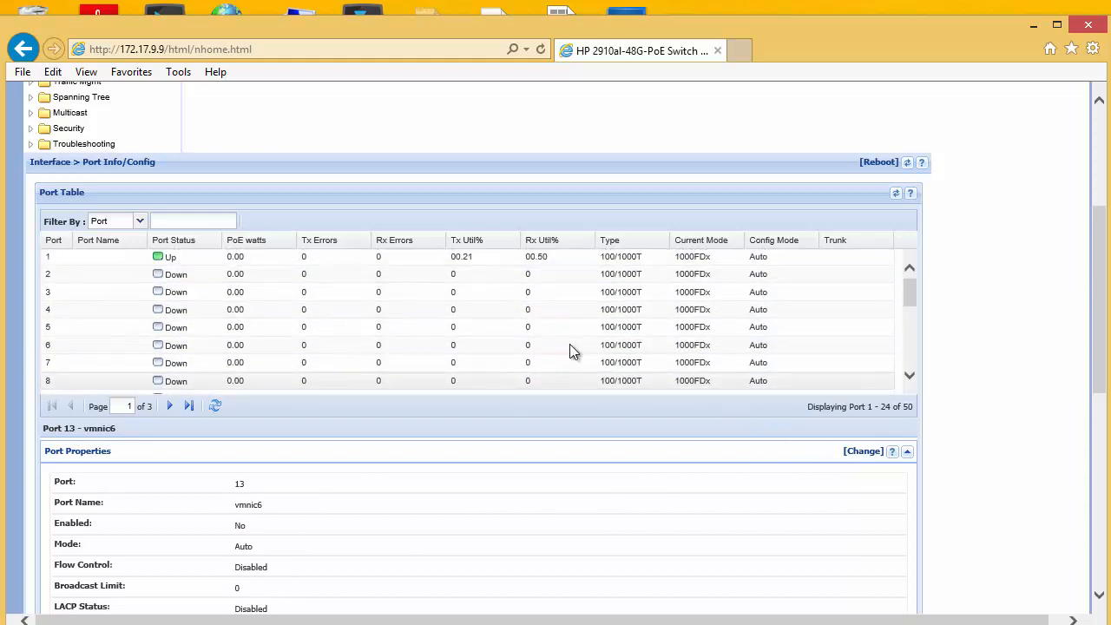
scroll("down", 3)
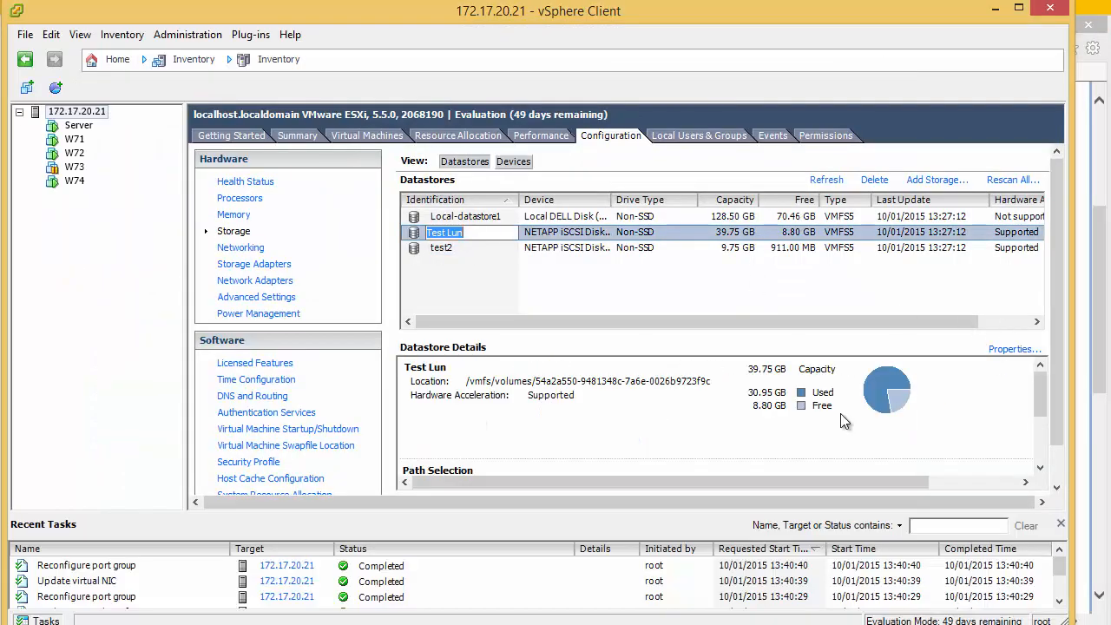
- Confirm in Manage Paths that one of Test Lun's two paths is now dead
left_click(541, 134)
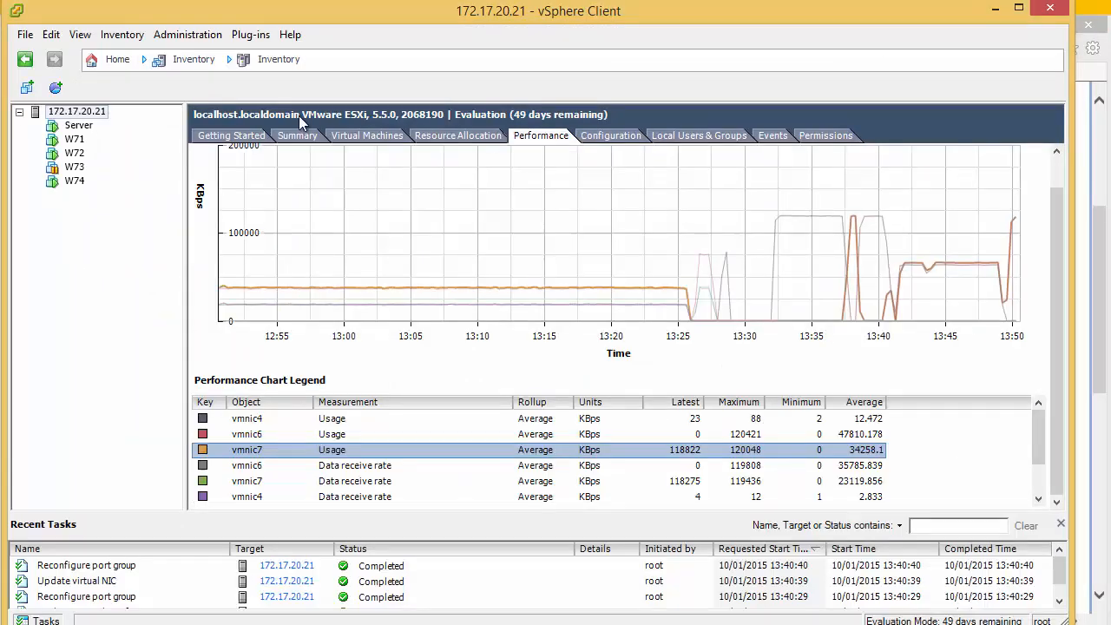
left_click(610, 135)
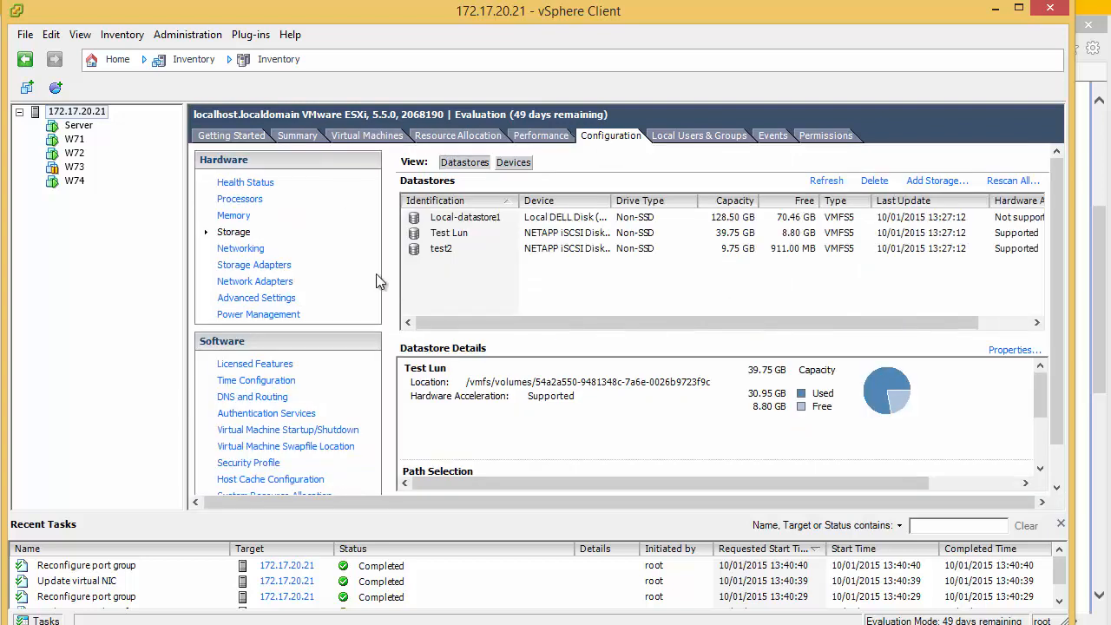
left_click(449, 233)
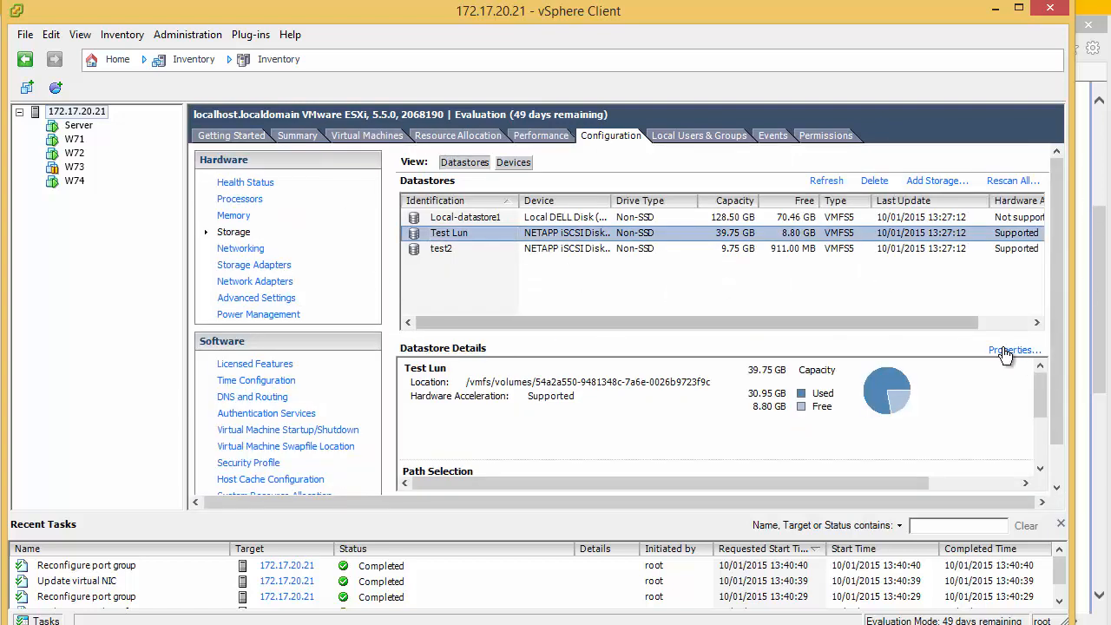
left_click(1014, 349)
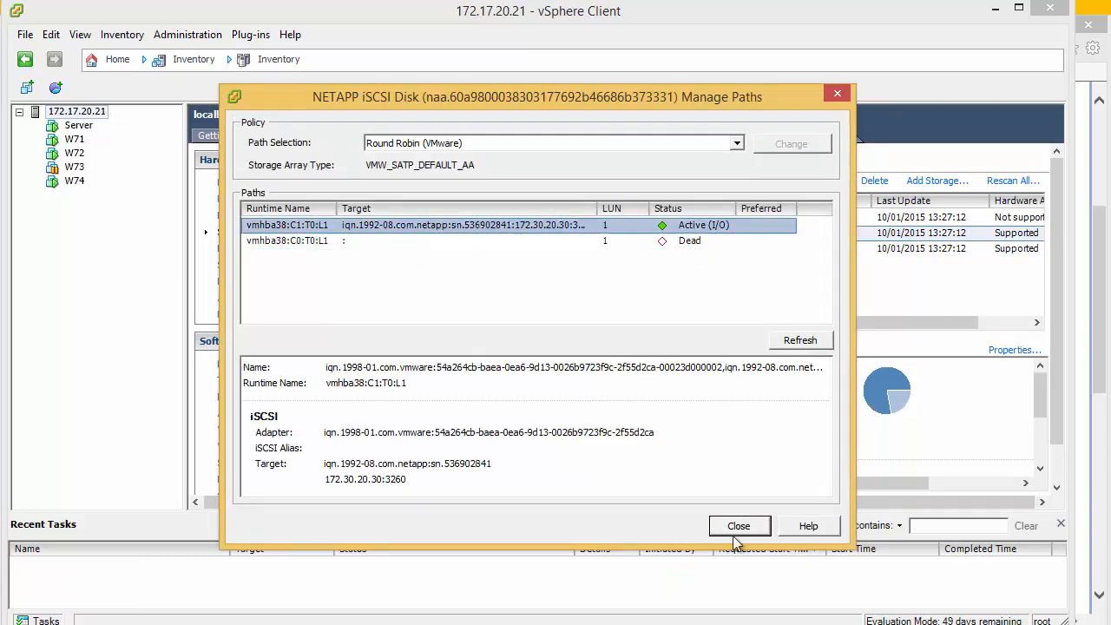
left_click(739, 525)
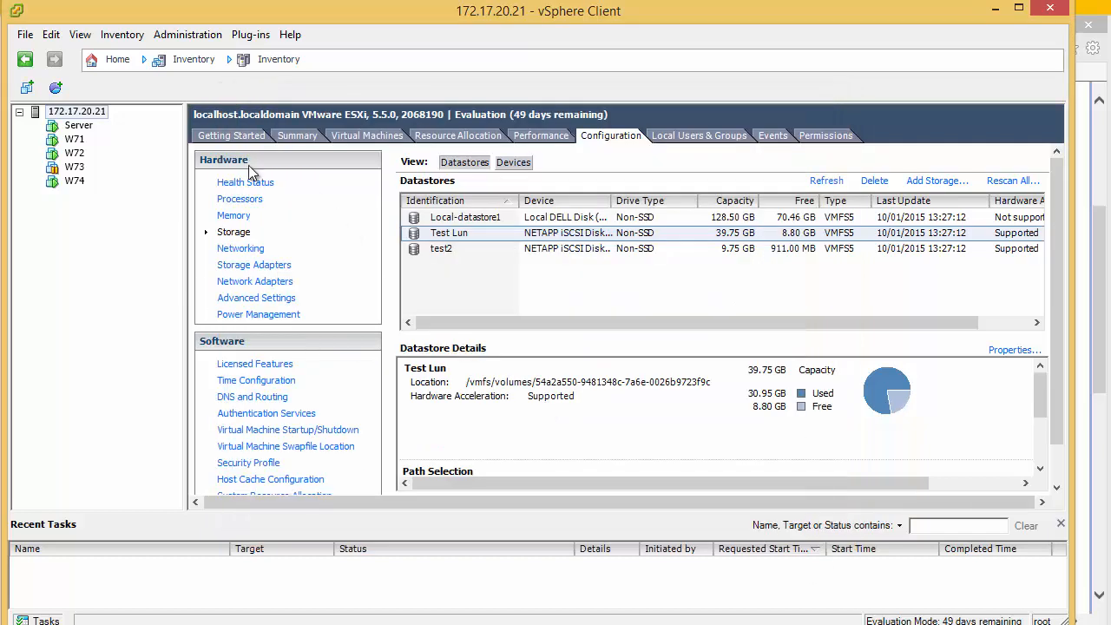
- Highlight vmnic6 and vmnic7 on the network chart, with vmnic7 carrying about 118,822 KBps
left_click(540, 134)
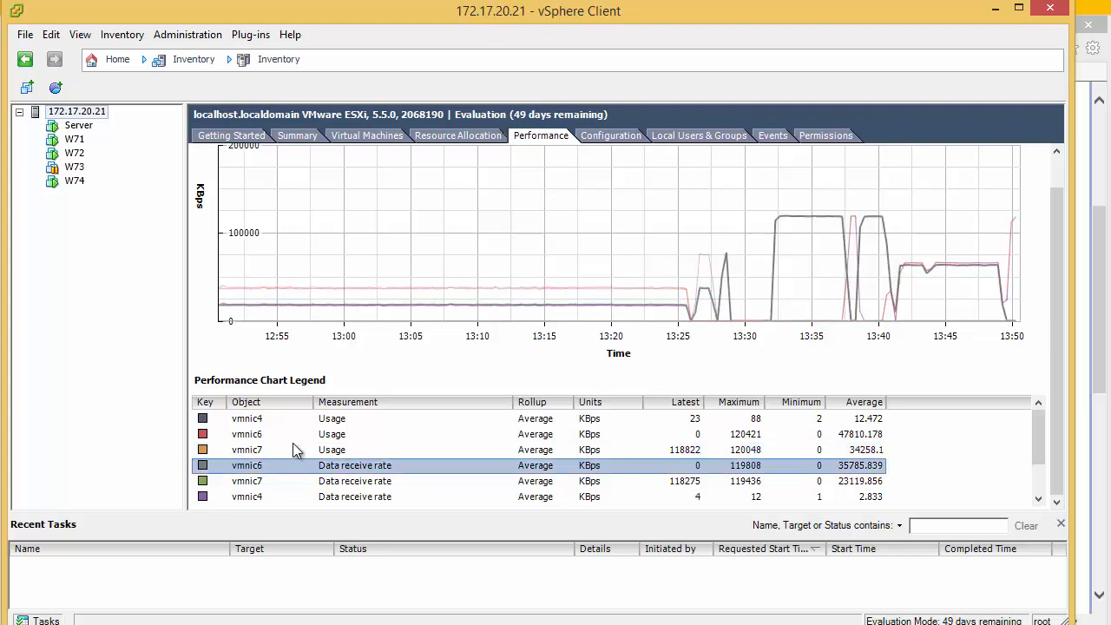
left_click(246, 434)
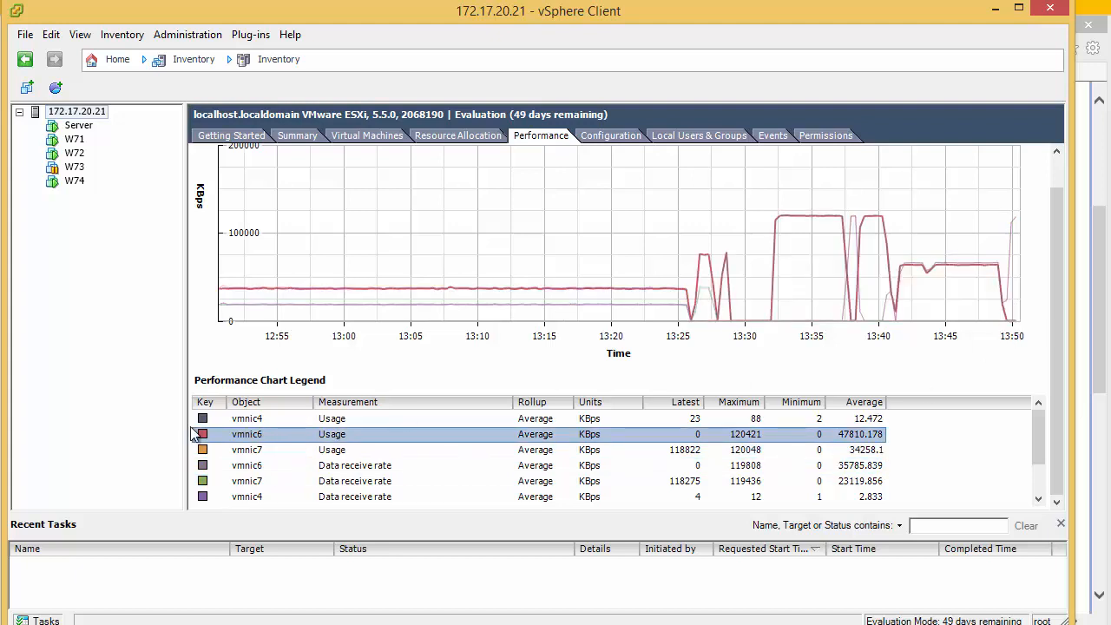
left_click(246, 450)
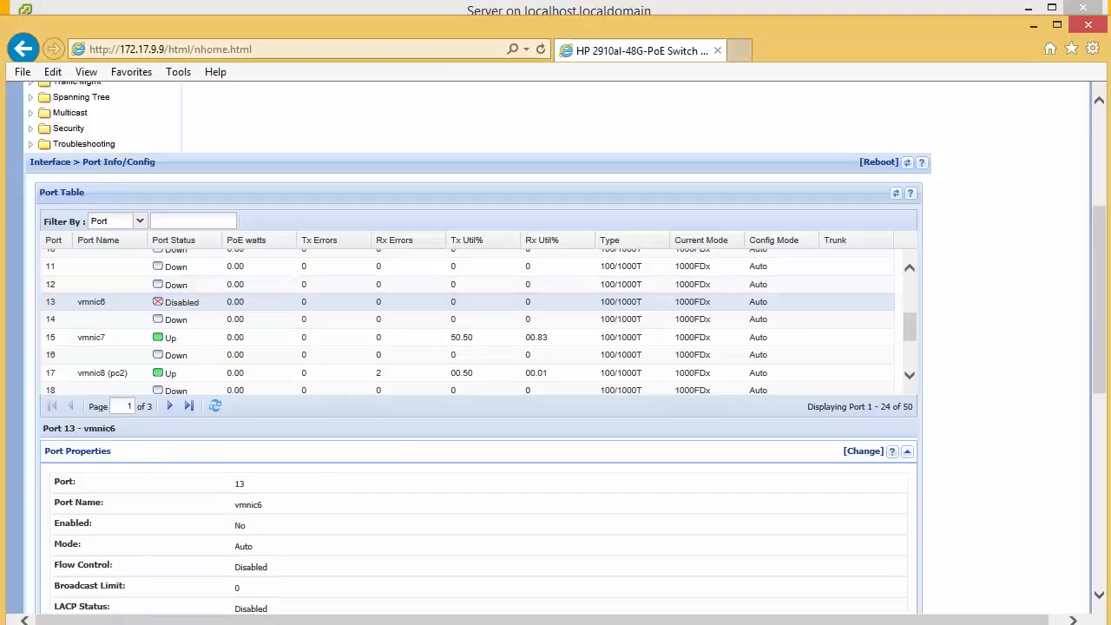
- Edit port 13 (vmnic6) and tick Enabled to restore its link
left_click(863, 451)
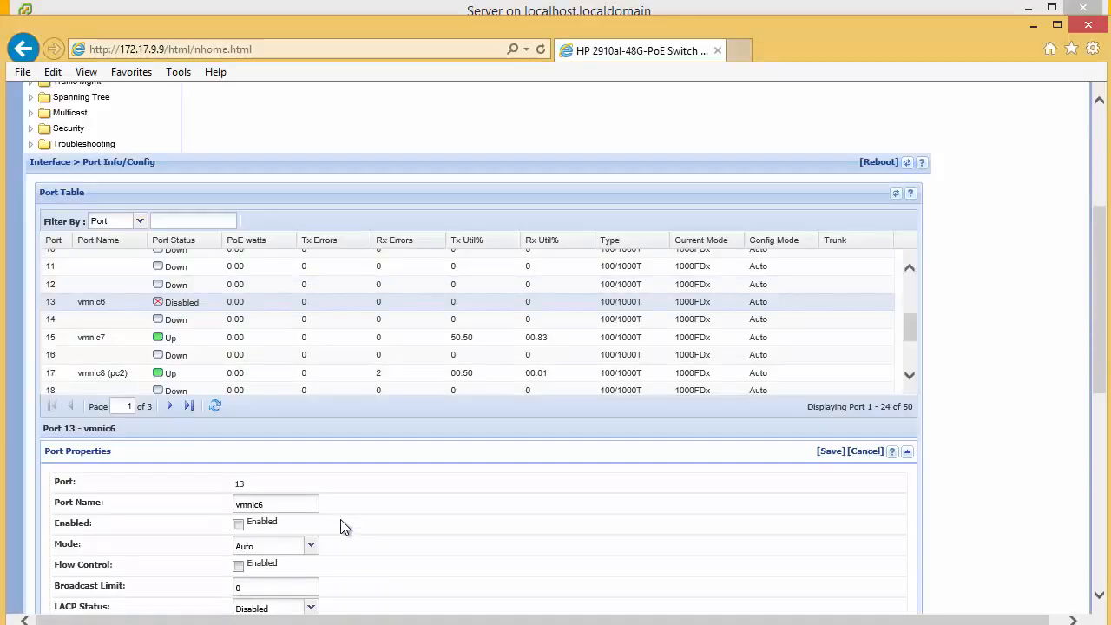
left_click(239, 523)
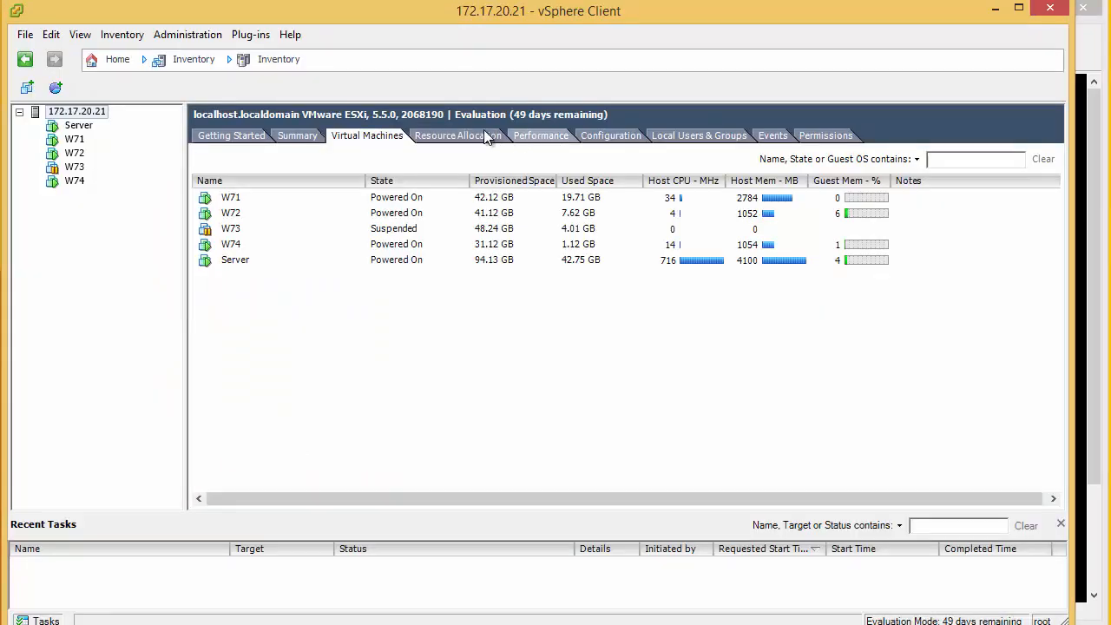
- Verify both Test Lun paths are Active (I/O), then chart vmnic6 and vmnic7 near 64,840 KBps
left_click(540, 134)
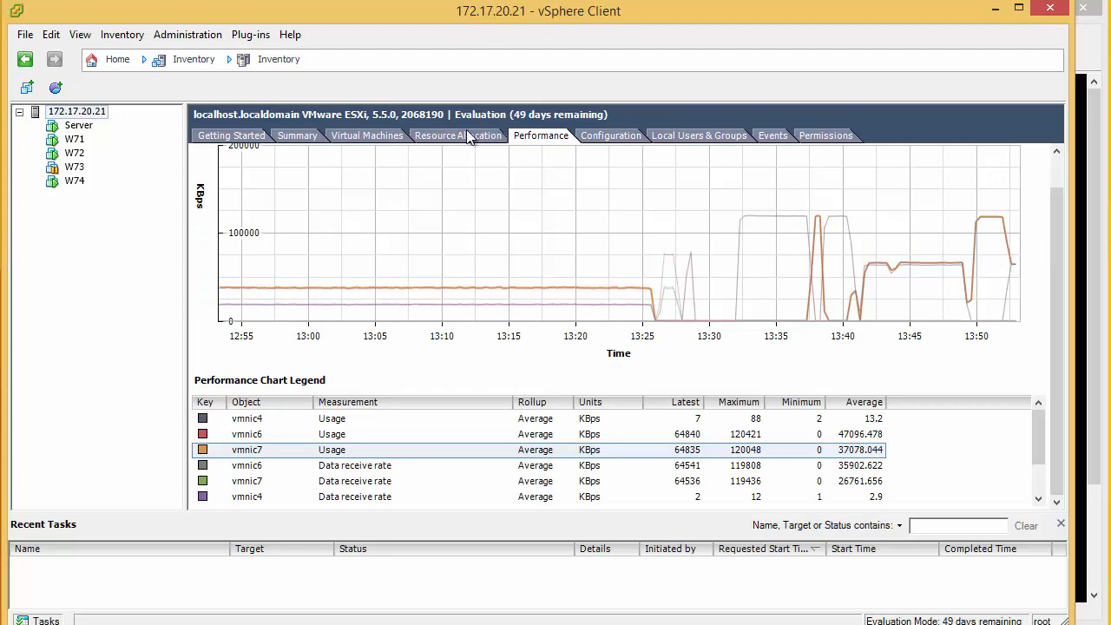
left_click(610, 135)
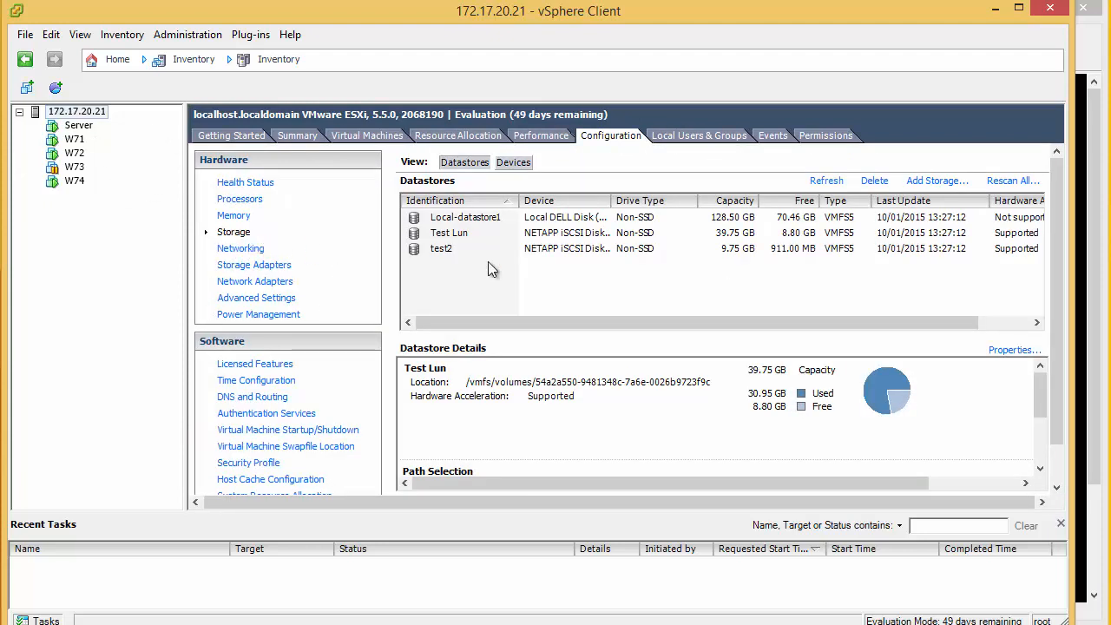
right_click(448, 233)
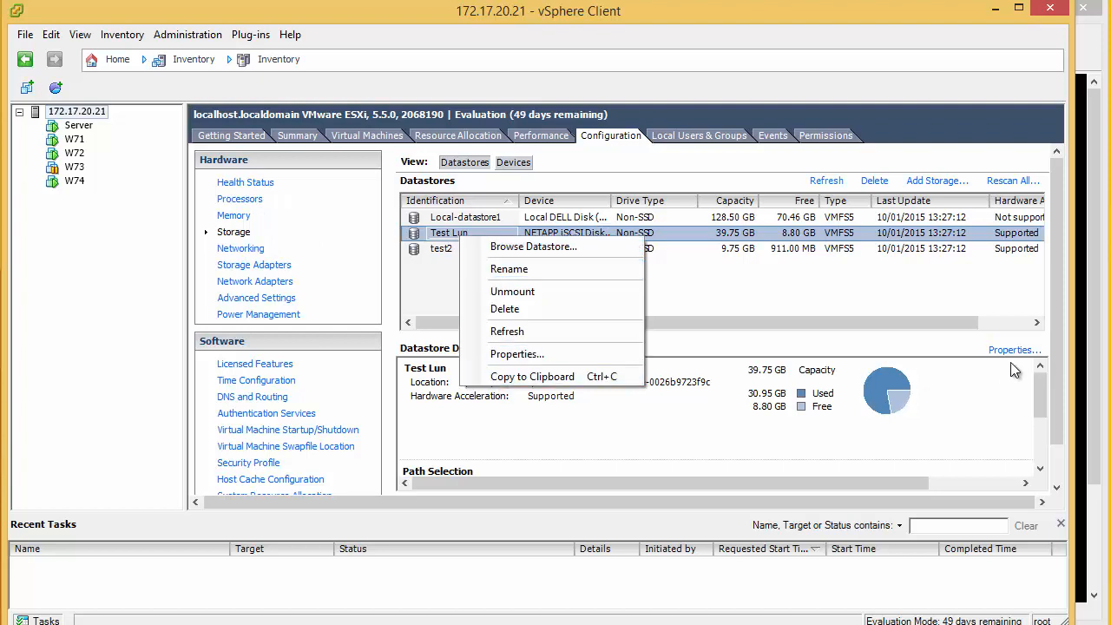
left_click(516, 354)
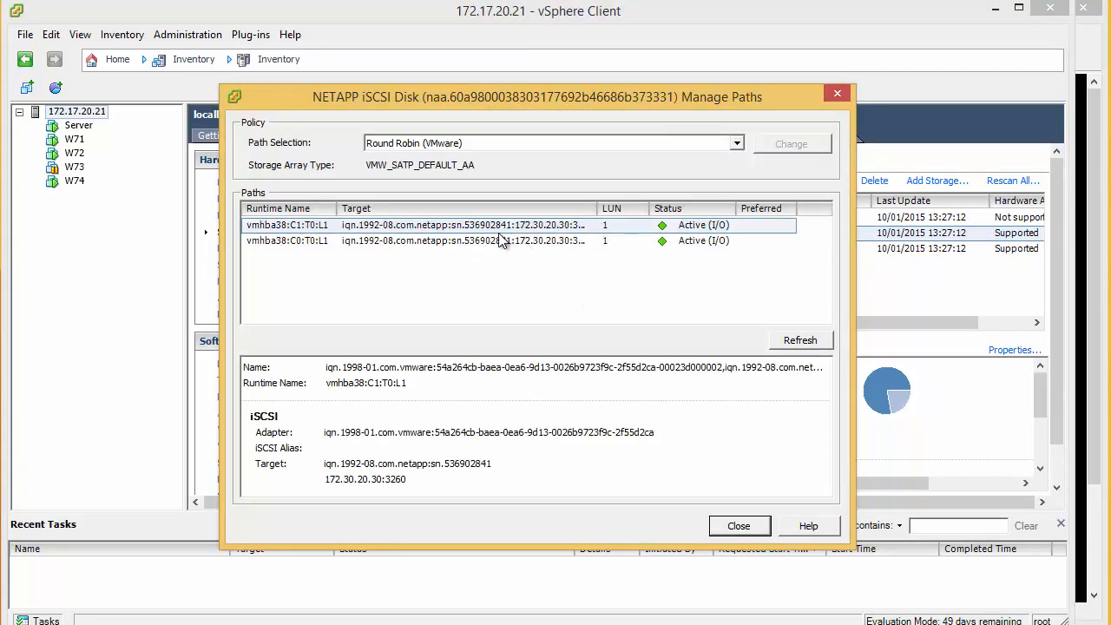
left_click(740, 525)
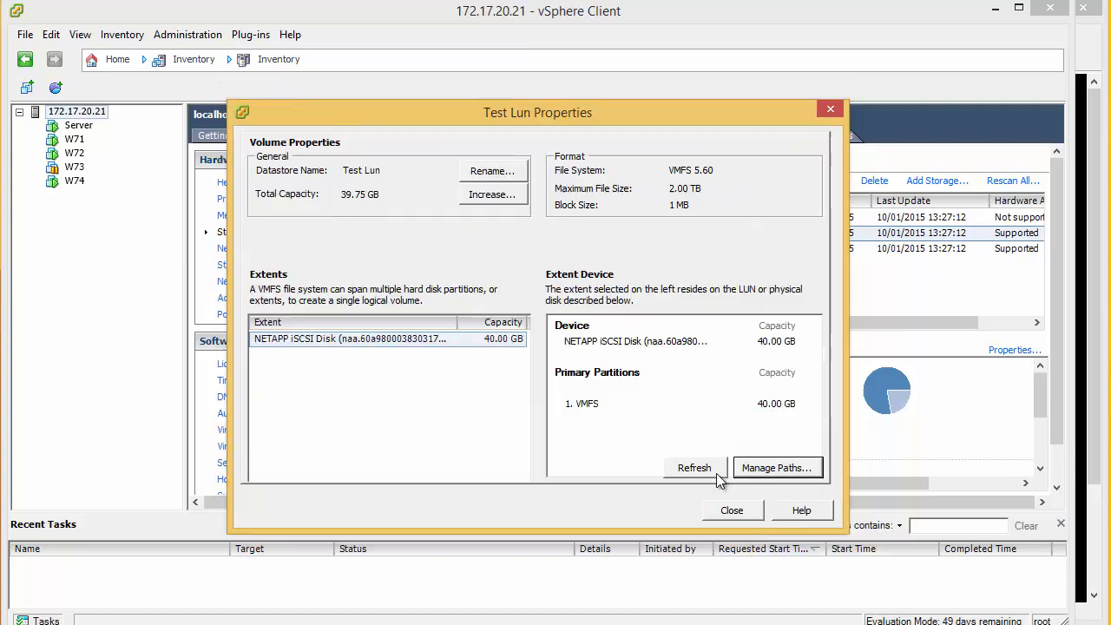
left_click(732, 509)
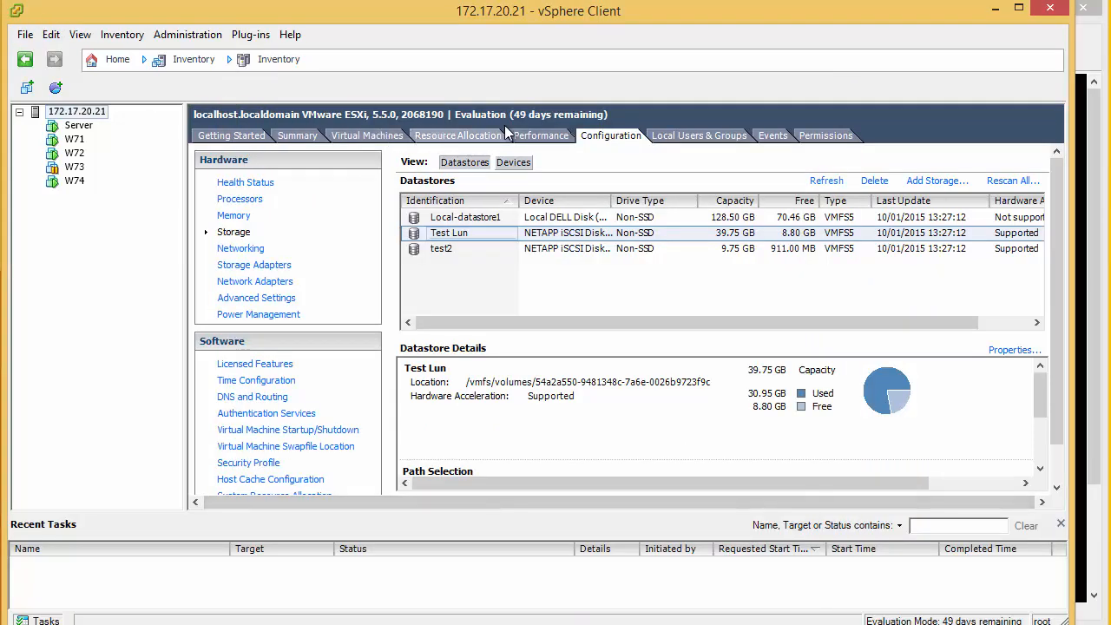
left_click(541, 135)
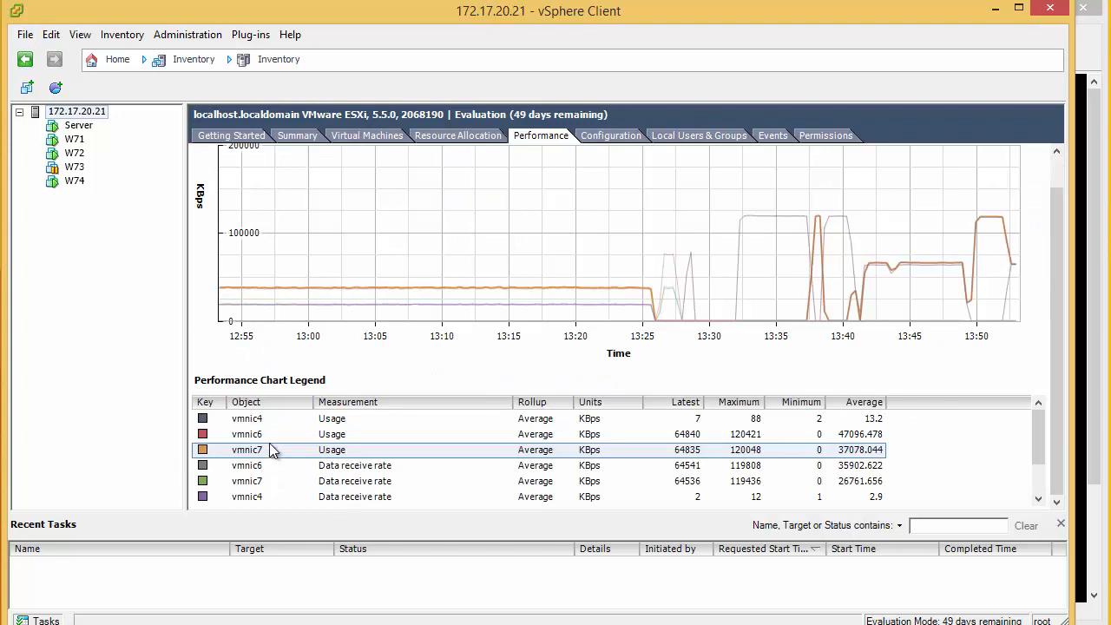
mouse_move(1009, 218)
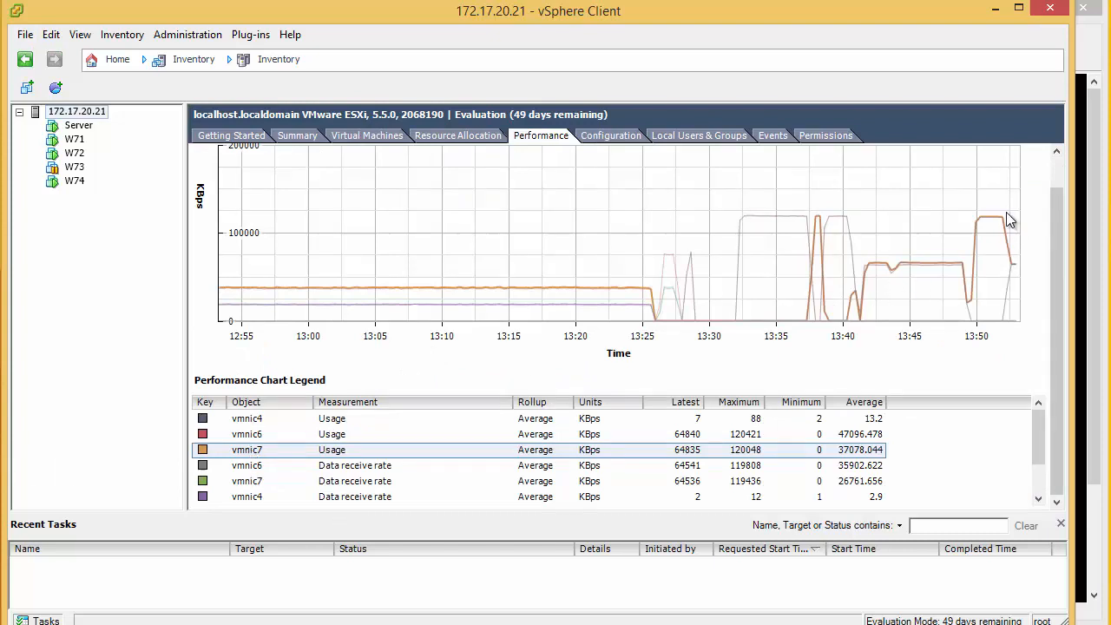
left_click(246, 434)
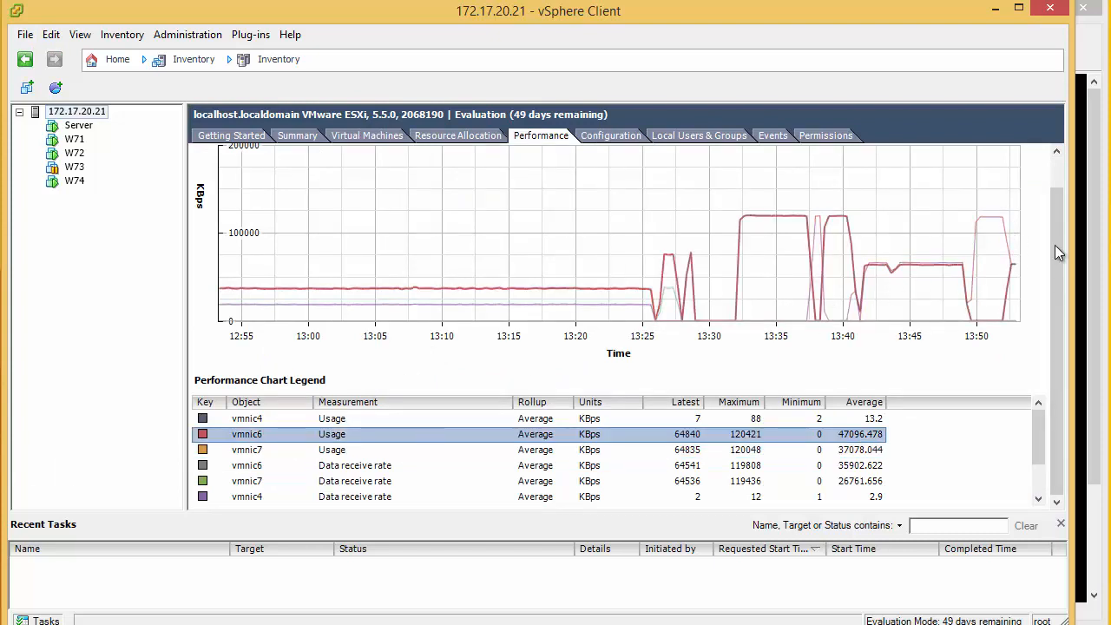
mouse_move(1009, 276)
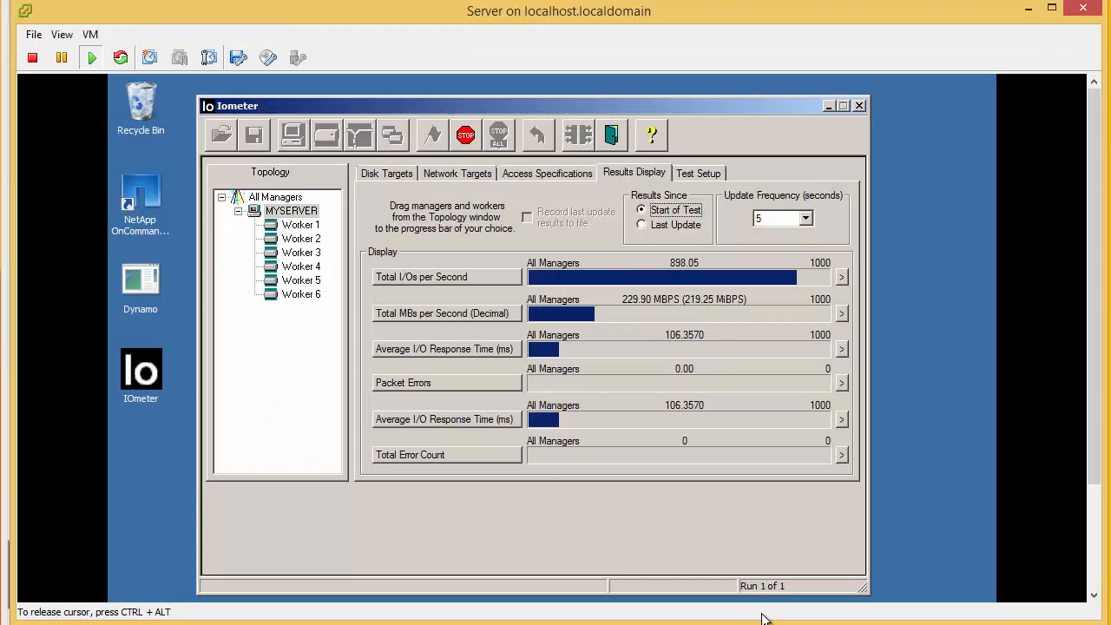
mouse_move(531, 316)
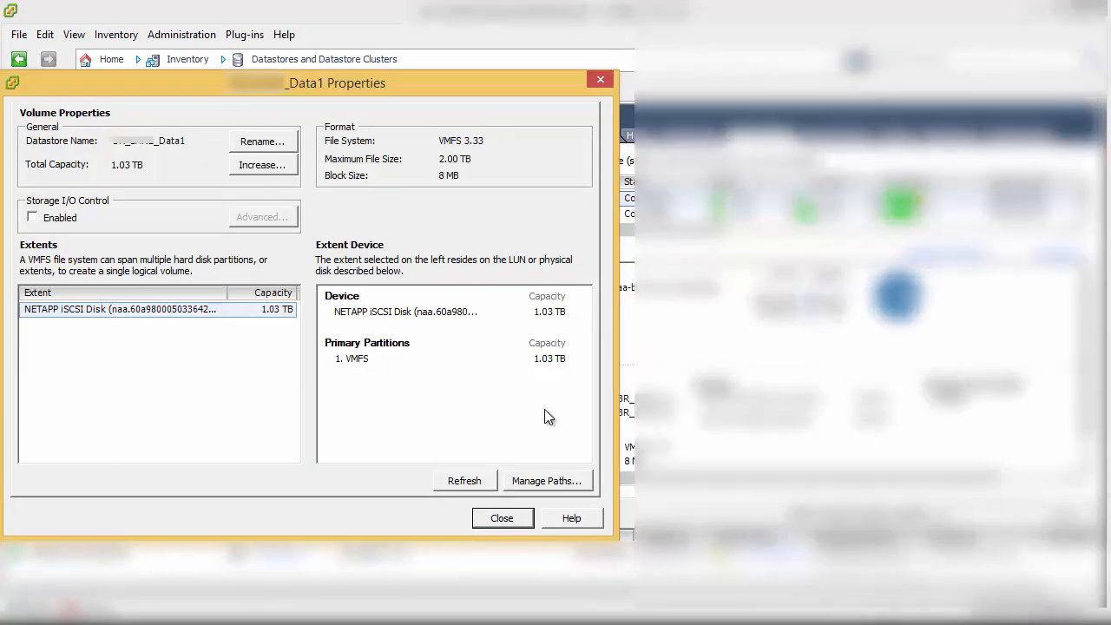
- Review BR_SAN2_Data1's four Round Robin paths, all Active (I/O), and close the list
left_click(548, 480)
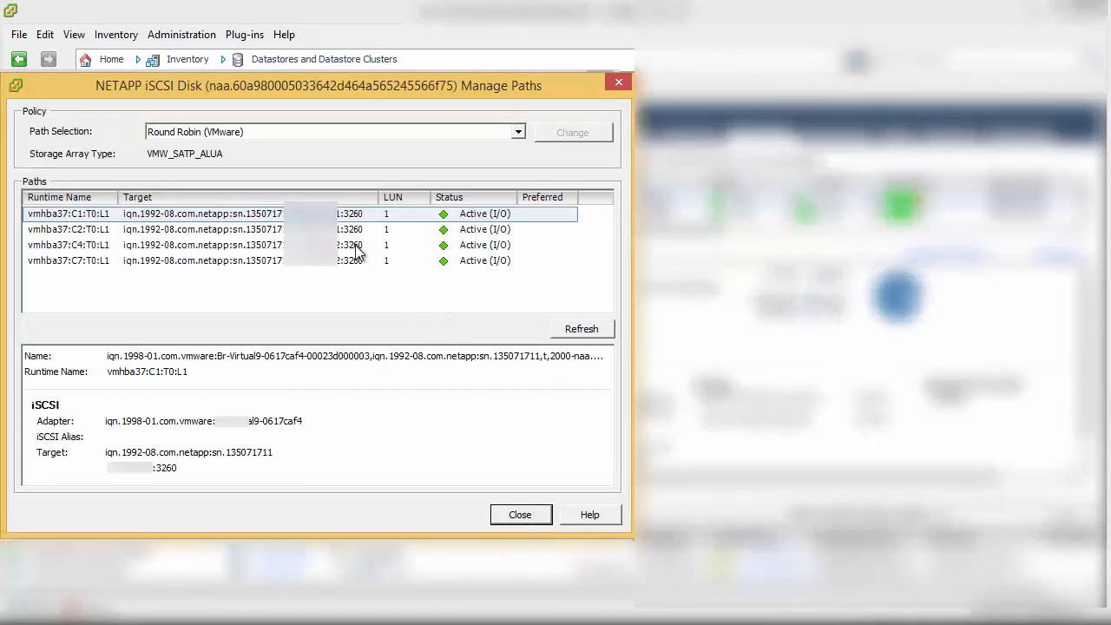
mouse_move(180, 262)
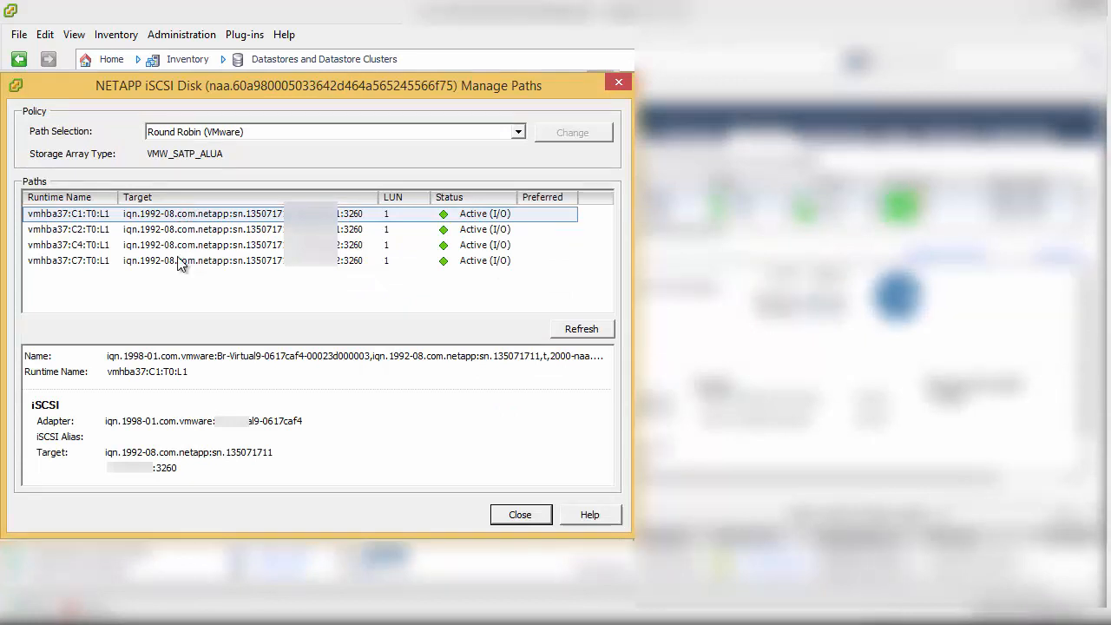
mouse_move(147, 242)
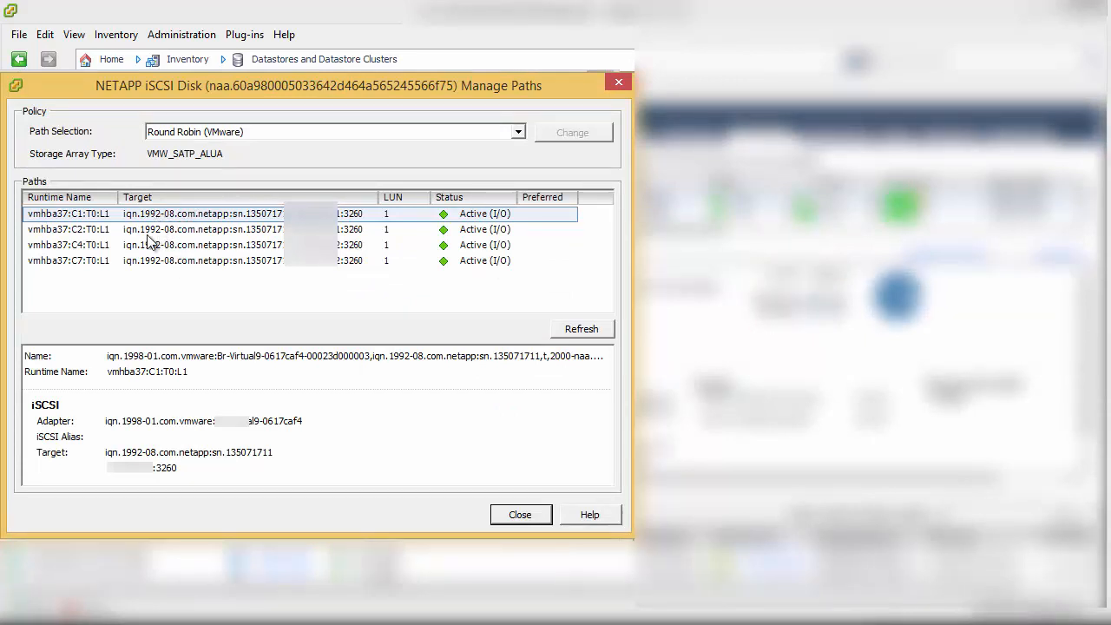
mouse_move(164, 281)
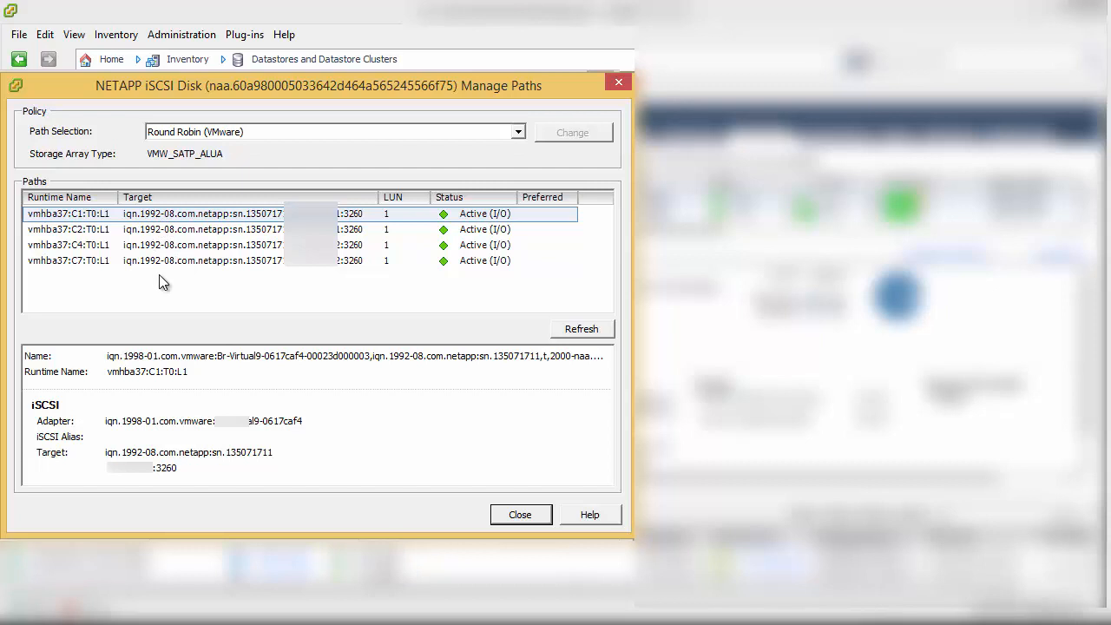
left_click(521, 515)
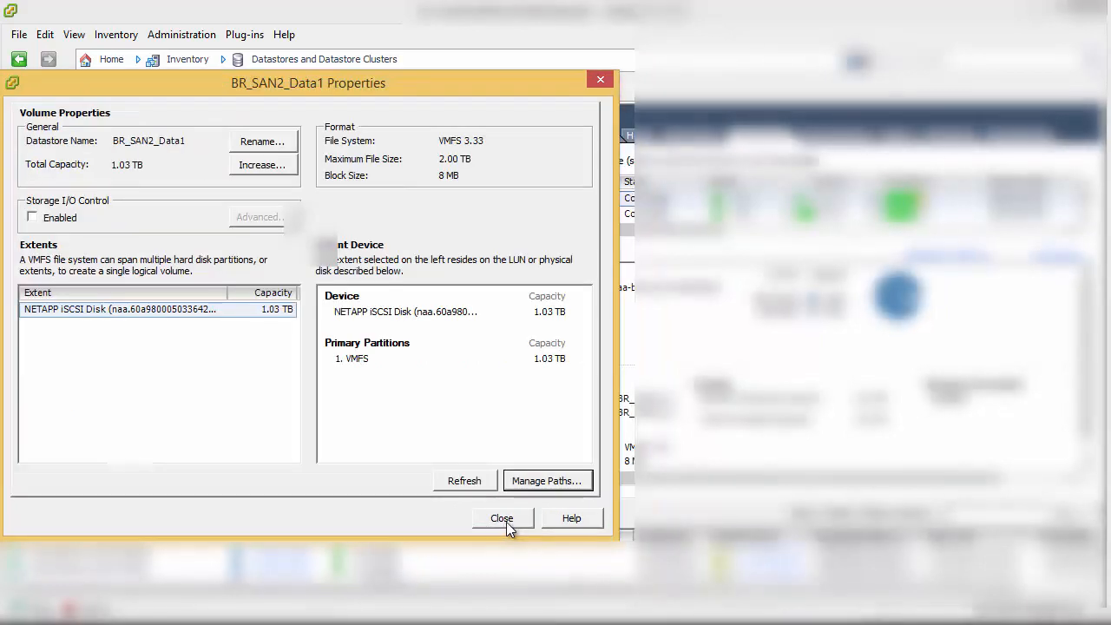